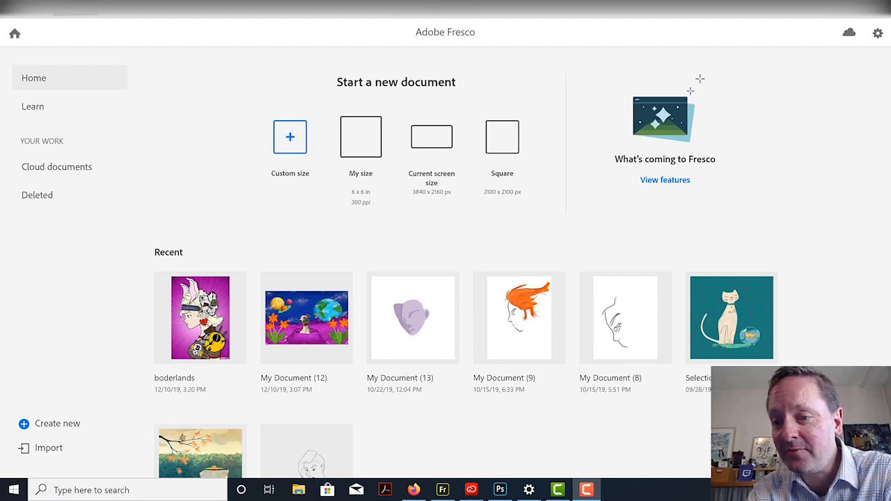
{"action": "mouse_move", "coordinate": [687, 194]}
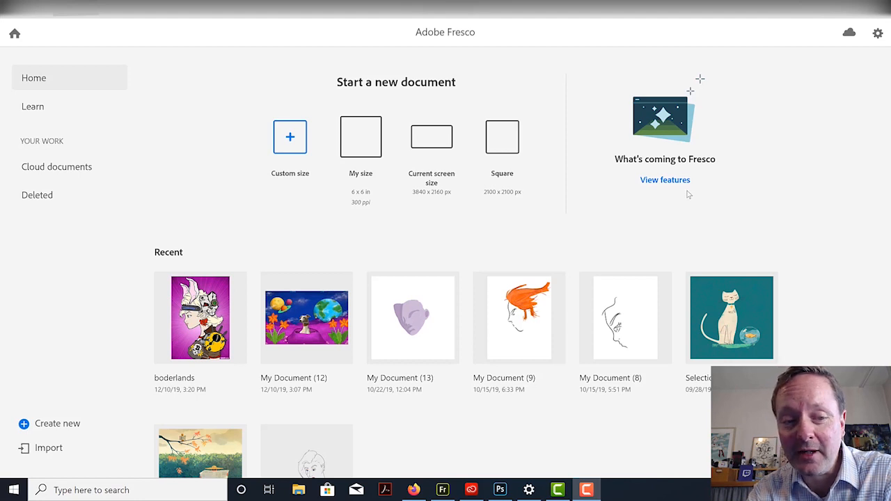
{"action": "mouse_move", "coordinate": [195, 62]}
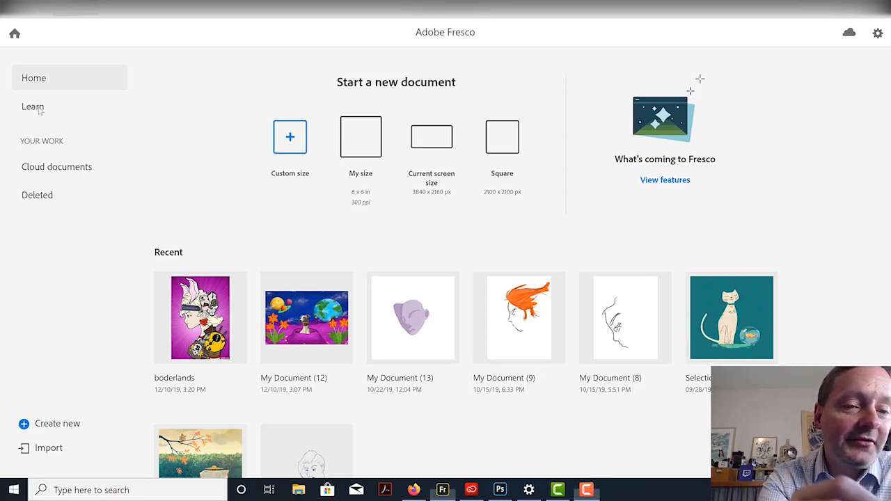
Step: Open Learn and browse the hands-on tutorials on brushes, layers, selections and masking, plus video tutorials
{"action": "left_click", "coordinate": [32, 105]}
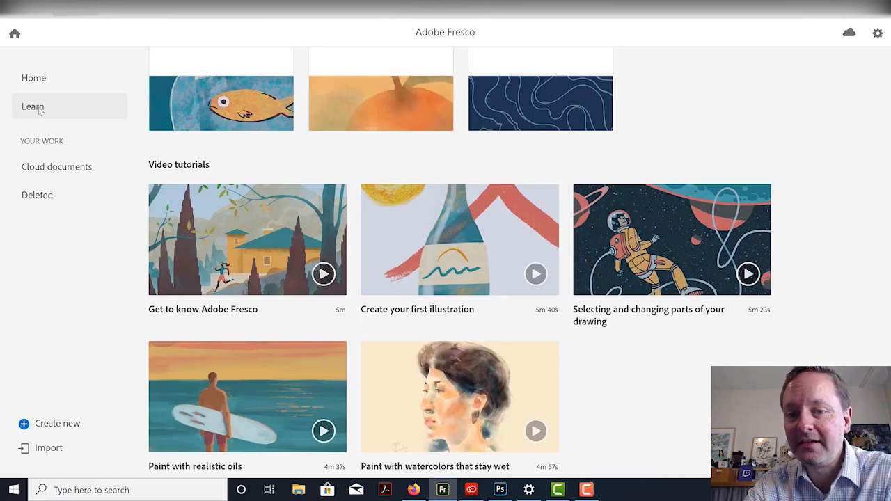
{"action": "scroll", "scroll_direction": "up", "scroll_amount": 3}
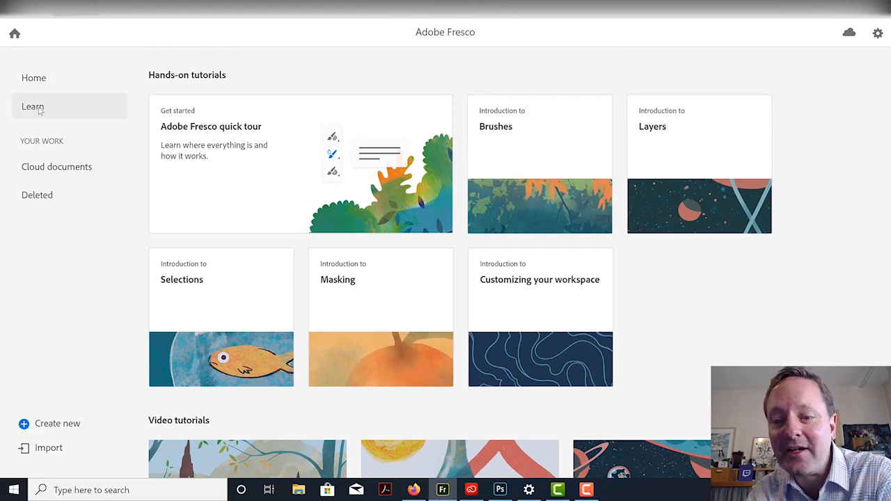
{"action": "scroll", "scroll_direction": "down", "scroll_amount": 3}
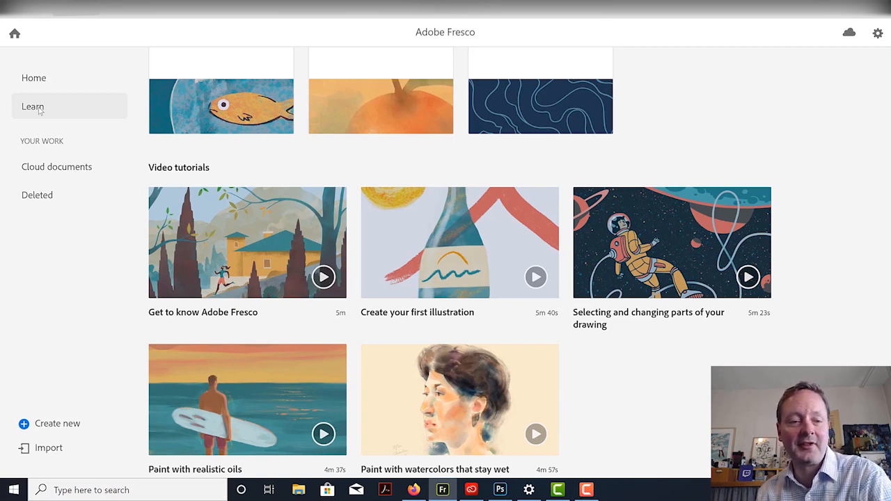
Step: Show the Cloud documents list with boderlands, Selections and Brushes sorted by date modified
{"action": "left_click", "coordinate": [56, 167]}
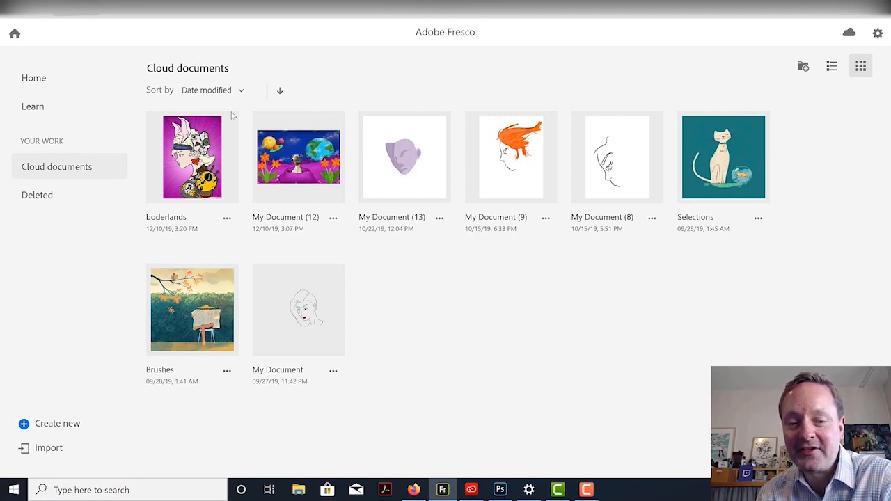
{"action": "mouse_move", "coordinate": [310, 163]}
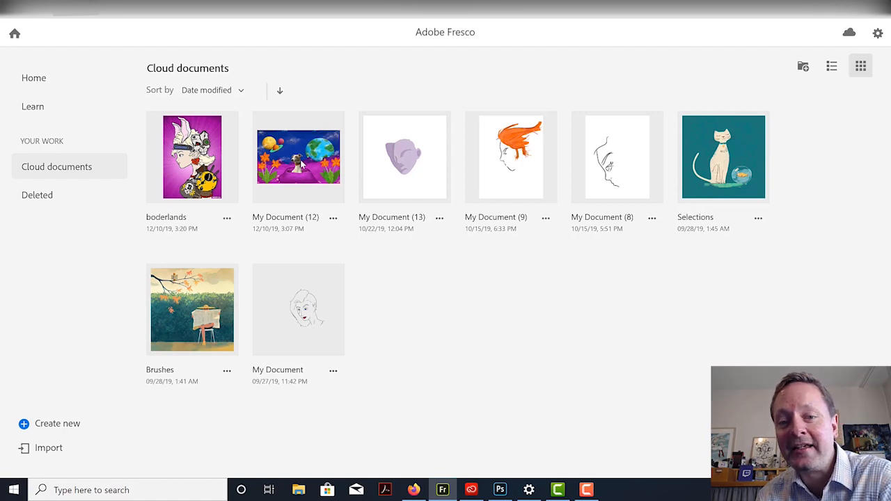
Step: Open the space dog painting My Document (12) from Cloud documents
{"action": "double_click", "coordinate": [298, 157]}
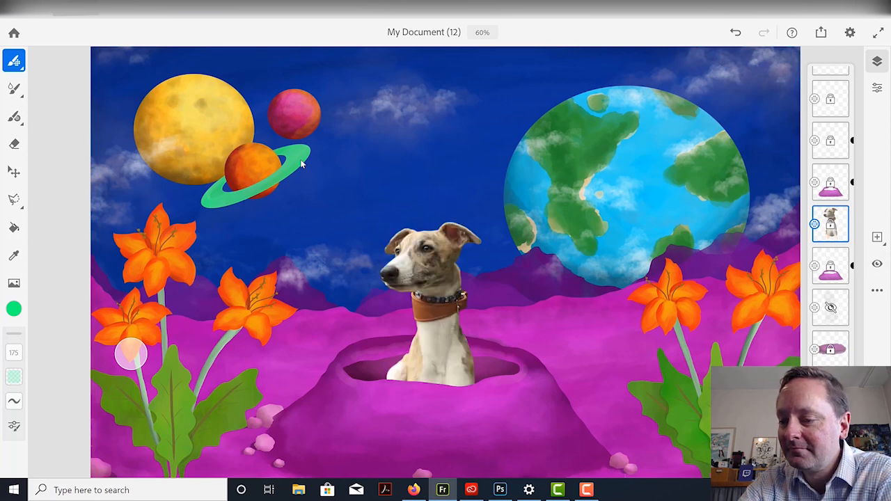
Step: Scroll the Layers panel to review the planet and flower layers
{"action": "scroll", "scroll_direction": "down", "scroll_amount": 3}
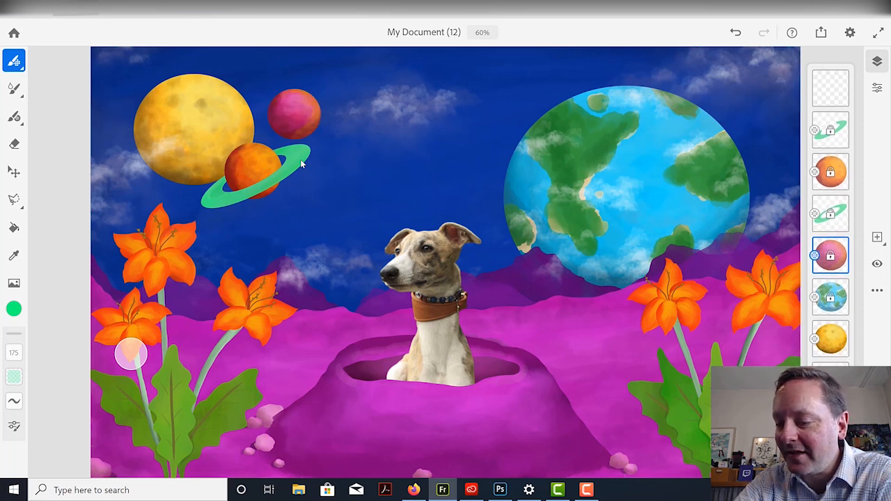
{"action": "scroll", "scroll_direction": "down", "scroll_amount": 3}
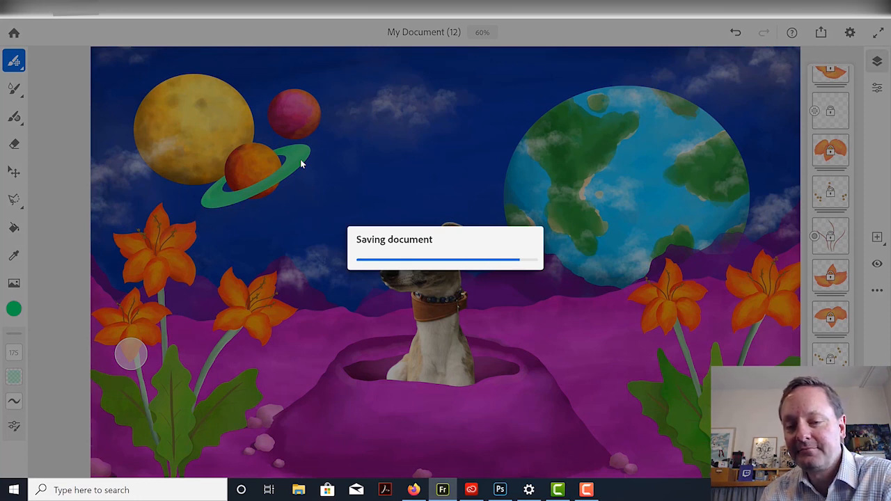
Step: Return to the documents list and open the boderlands illustration
{"action": "left_click", "coordinate": [13, 32]}
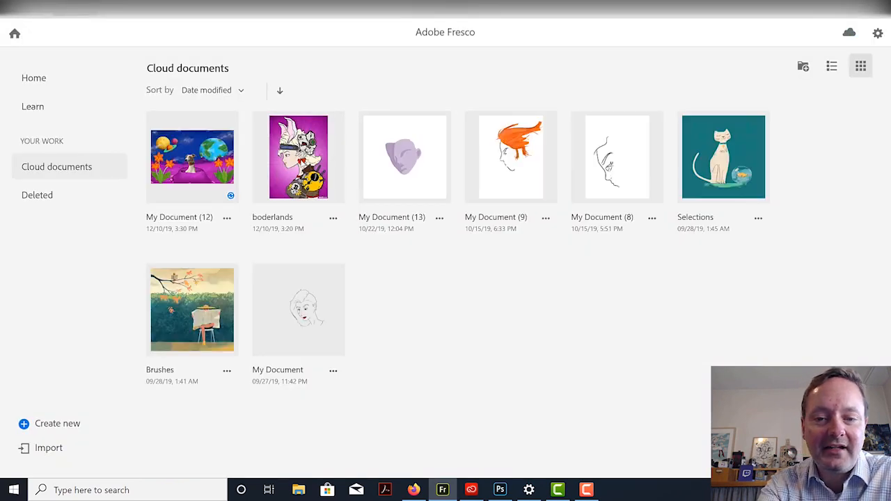
{"action": "double_click", "coordinate": [298, 157]}
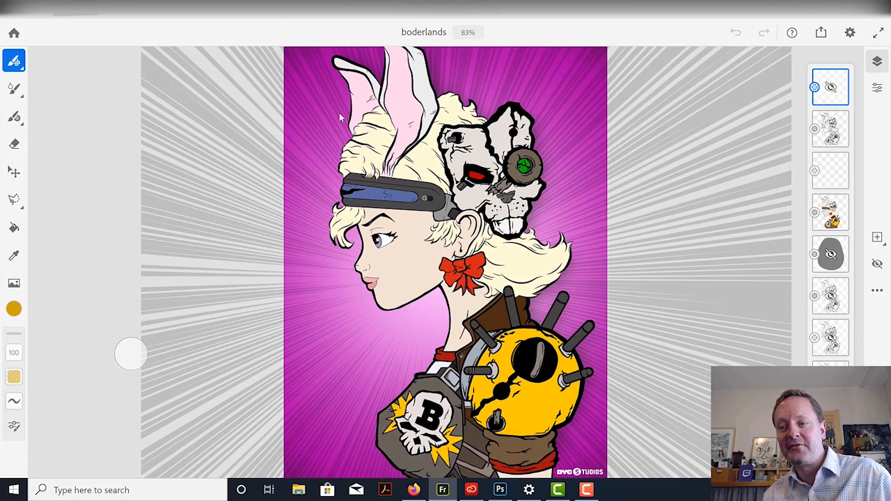
{"action": "mouse_move", "coordinate": [572, 85]}
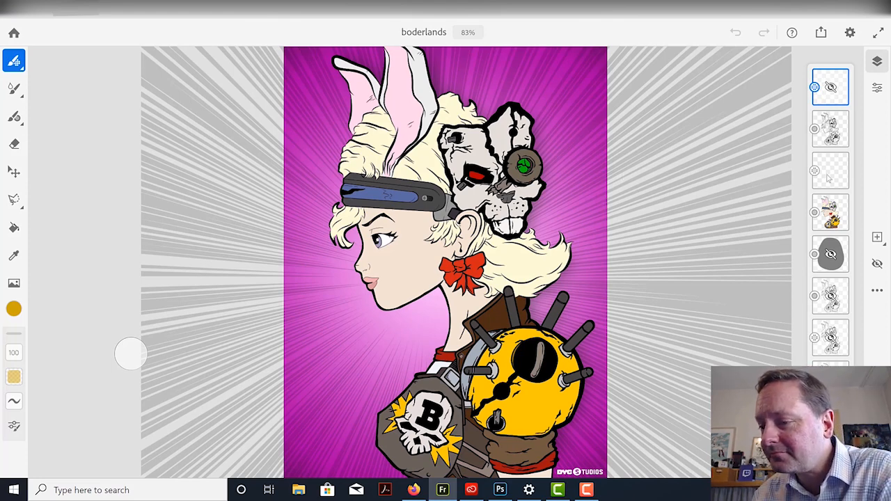
Step: Hide the magenta burst background layer of boderlands
{"action": "left_click", "coordinate": [829, 216]}
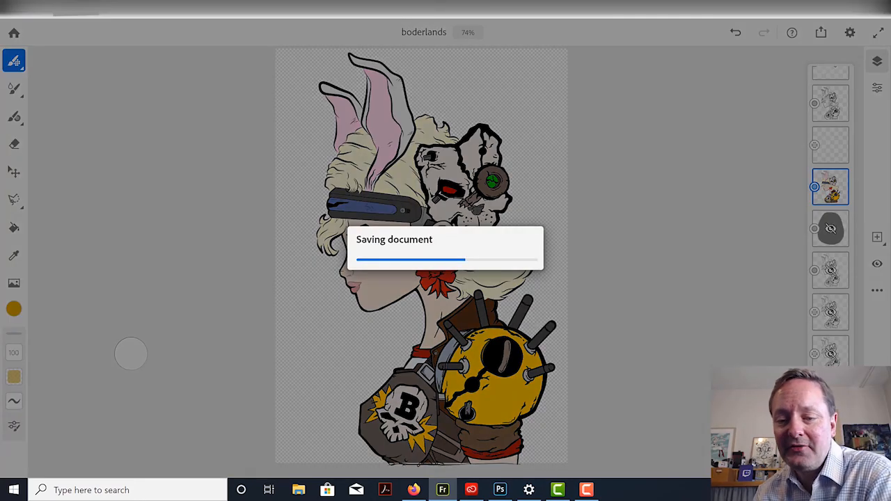
Step: Open boderlands from Photoshop's cloud documents and scroll through its Layers panel
{"action": "left_click", "coordinate": [14, 30]}
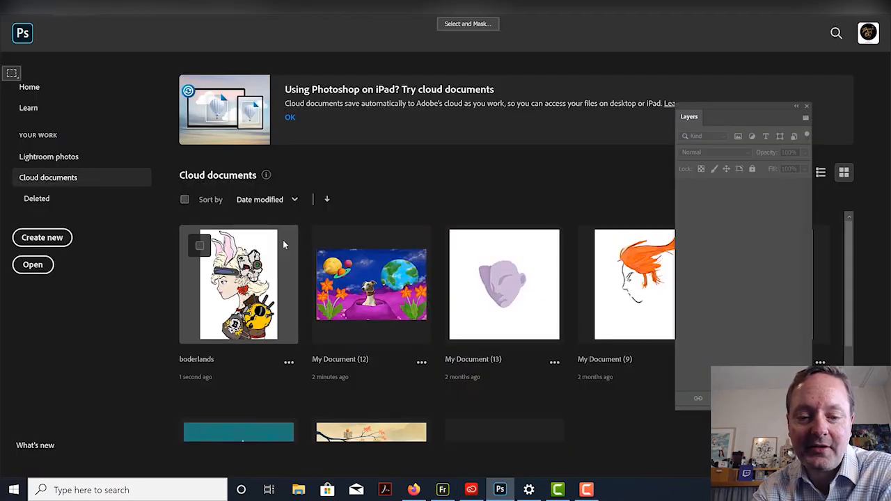
{"action": "double_click", "coordinate": [238, 284]}
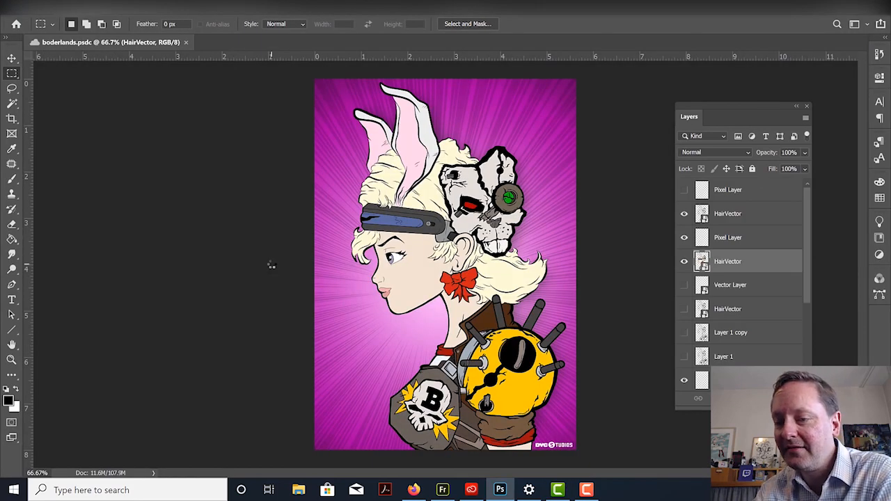
{"action": "scroll", "scroll_direction": "down", "scroll_amount": 3}
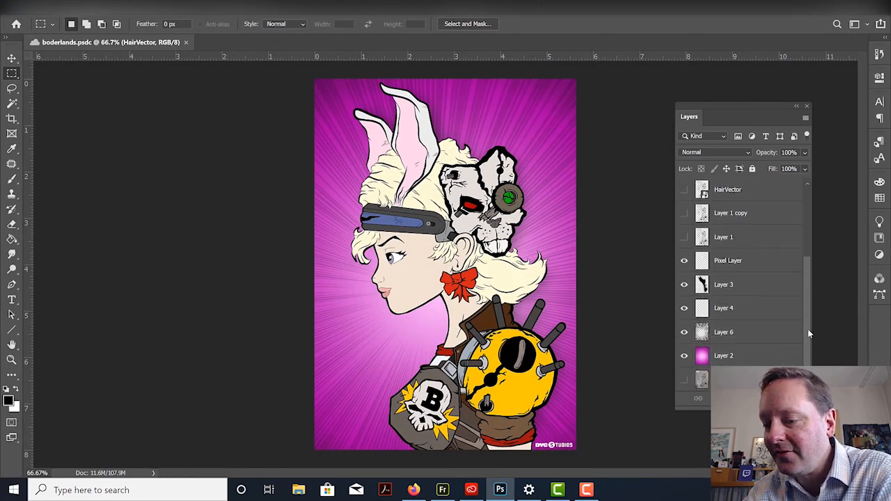
{"action": "scroll", "scroll_direction": "down", "scroll_amount": 3}
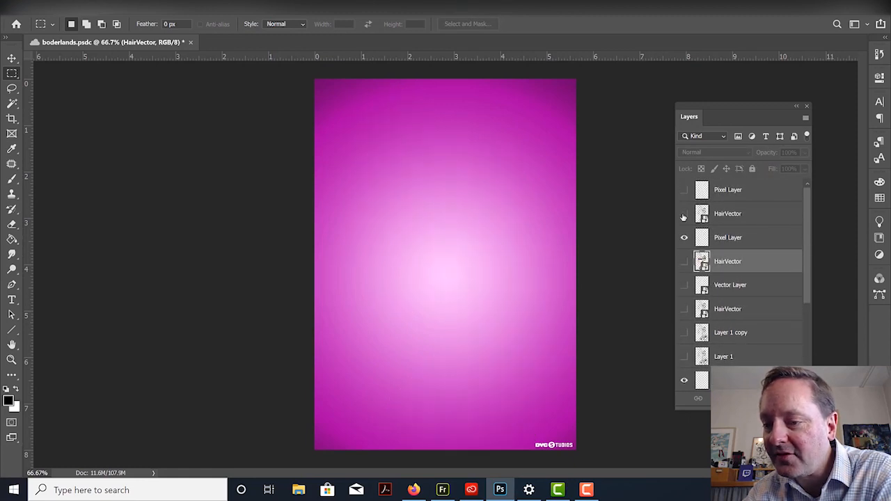
Step: Toggle visibility of Layer 3 and the HairVector layer
{"action": "scroll", "scroll_direction": "down", "scroll_amount": 3}
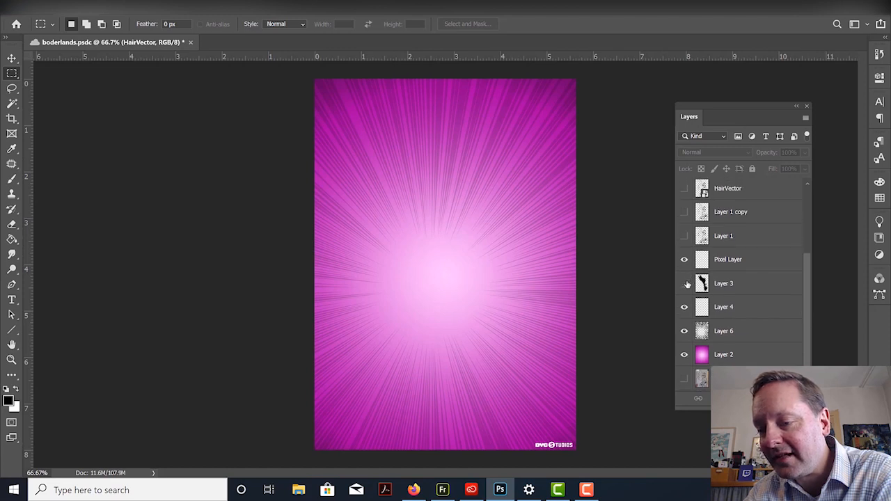
{"action": "left_click", "coordinate": [683, 283]}
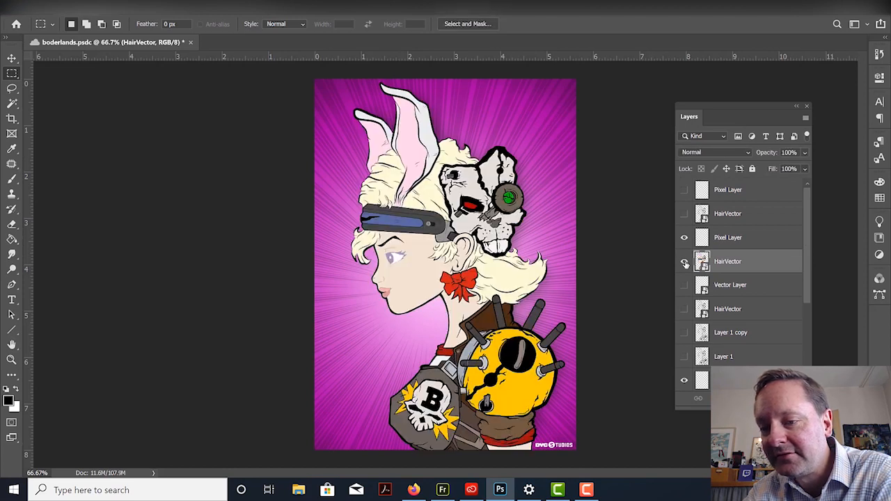
{"action": "left_click", "coordinate": [684, 214]}
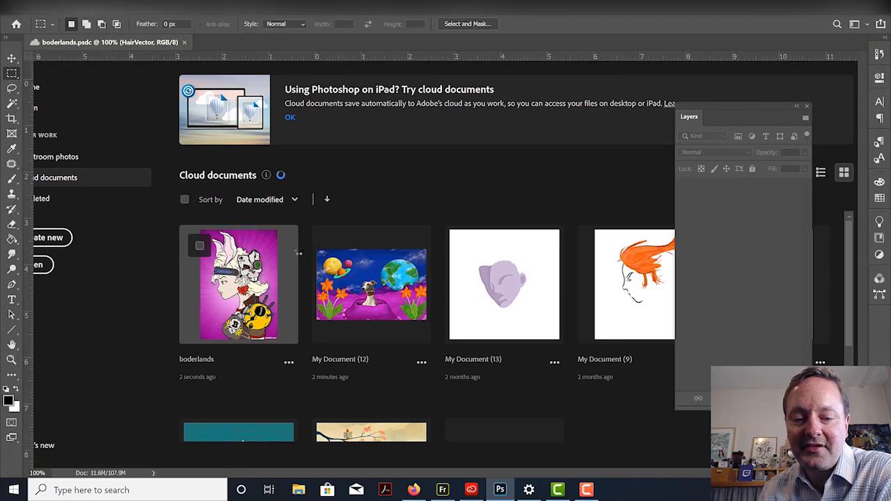
Step: Reopen boderlands, then return to the saved cloud documents list
{"action": "double_click", "coordinate": [238, 284]}
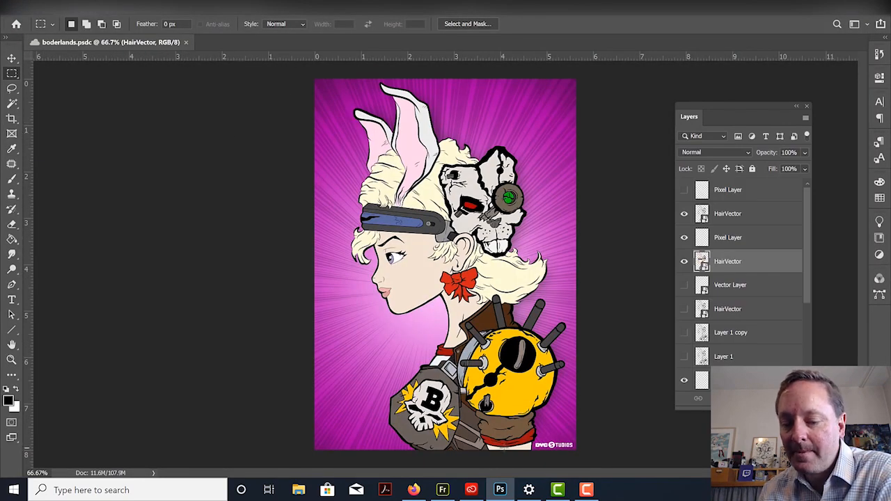
{"action": "left_click", "coordinate": [443, 489]}
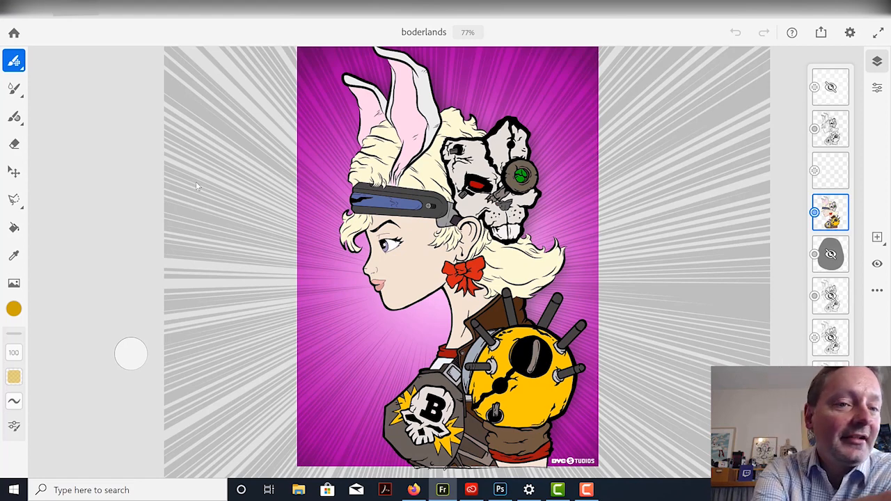
{"action": "left_click", "coordinate": [16, 31]}
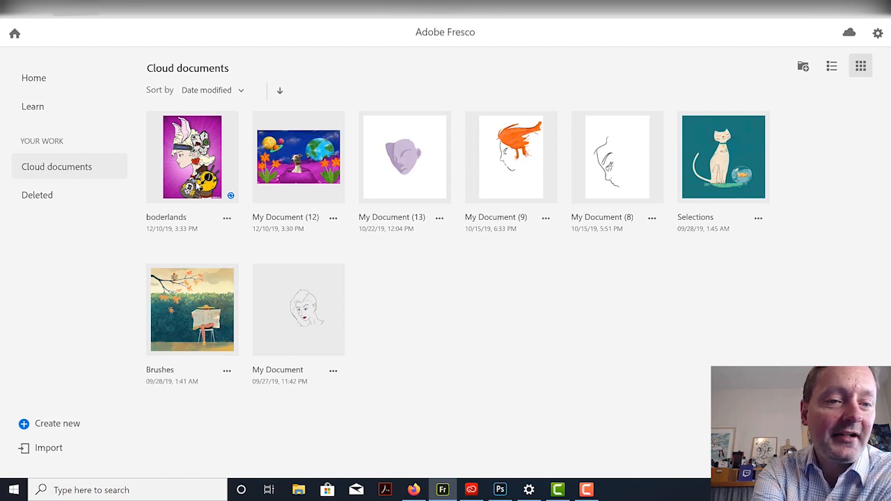
Step: Go to the home screen and start a Custom size new document
{"action": "left_click", "coordinate": [33, 77]}
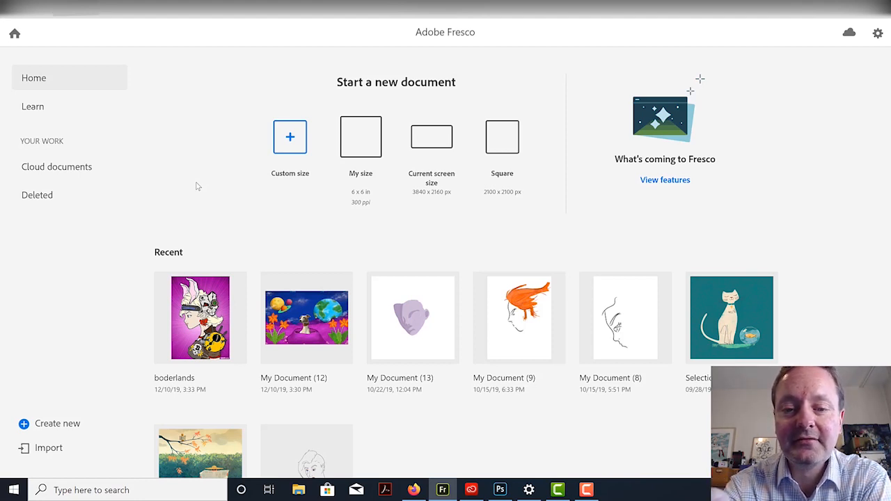
{"action": "left_click", "coordinate": [290, 137]}
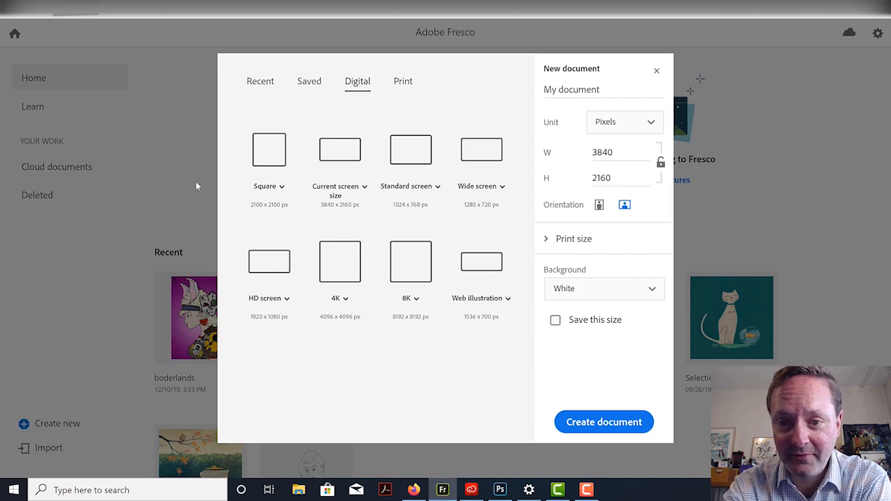
Step: Set inches, 6 by 6, 300 ppi and a transparent background, then create the document
{"action": "left_click", "coordinate": [401, 81]}
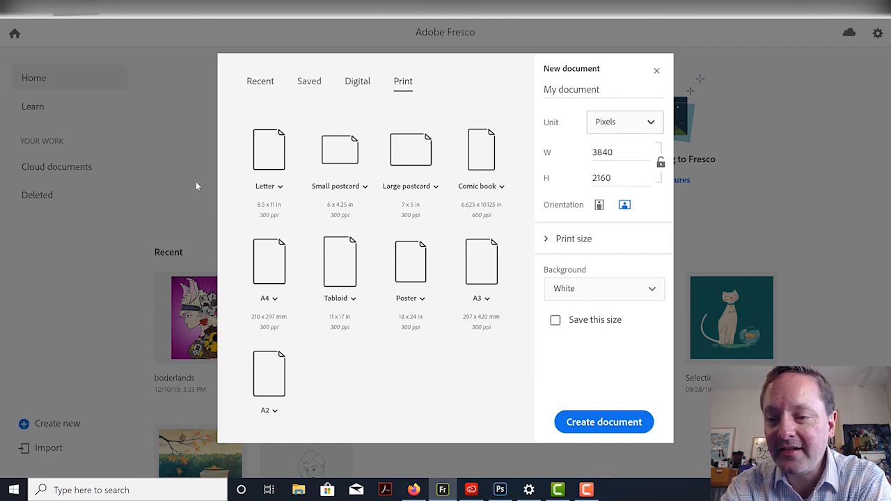
{"action": "left_click", "coordinate": [624, 121]}
{"action": "type", "text": "6"}
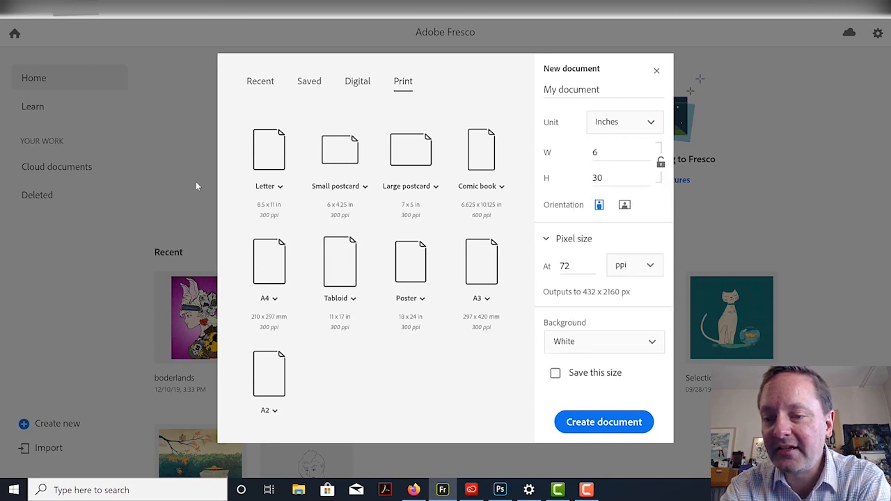
{"action": "left_click", "coordinate": [616, 178]}
{"action": "type", "text": "6"}
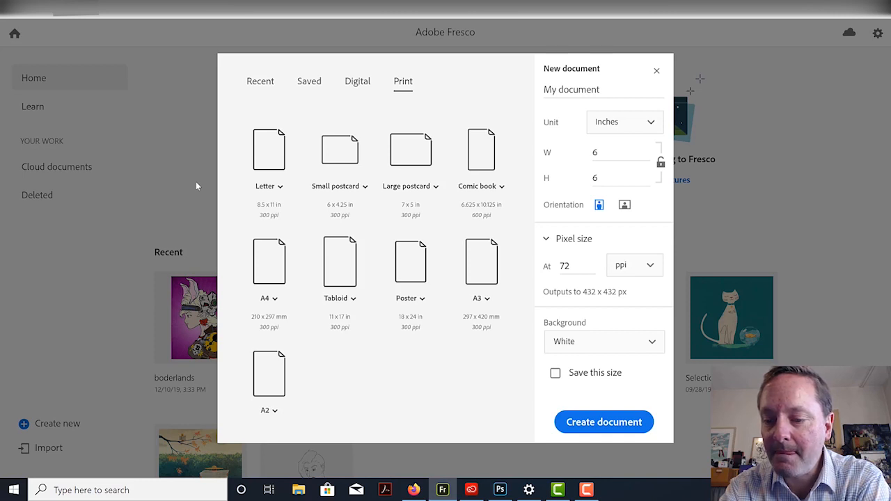
{"action": "left_click", "coordinate": [565, 265]}
{"action": "type", "text": "300"}
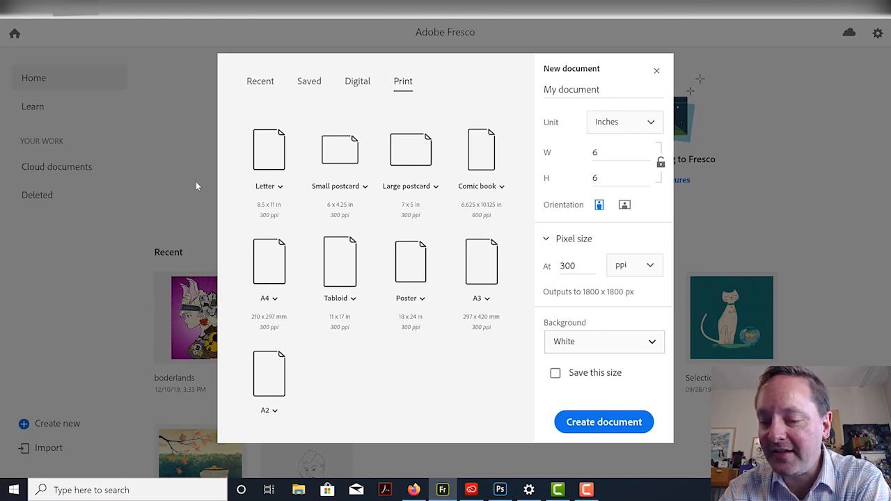
{"action": "left_click", "coordinate": [605, 342]}
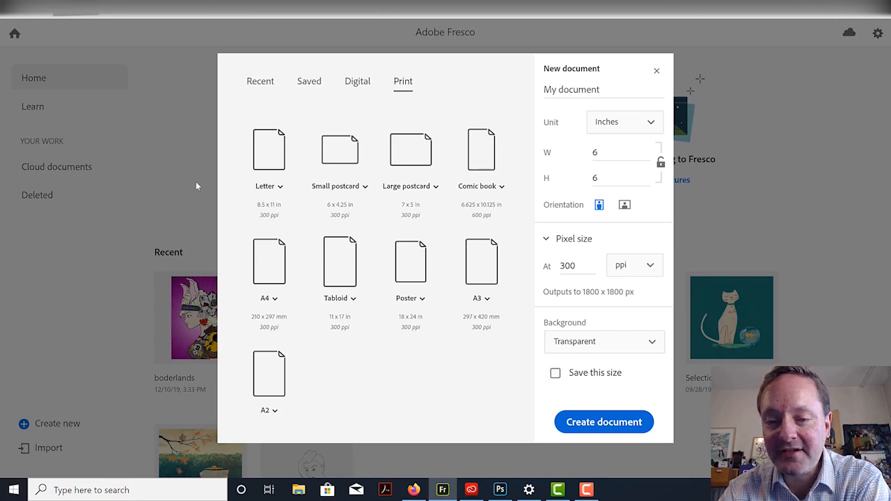
{"action": "left_click", "coordinate": [604, 421]}
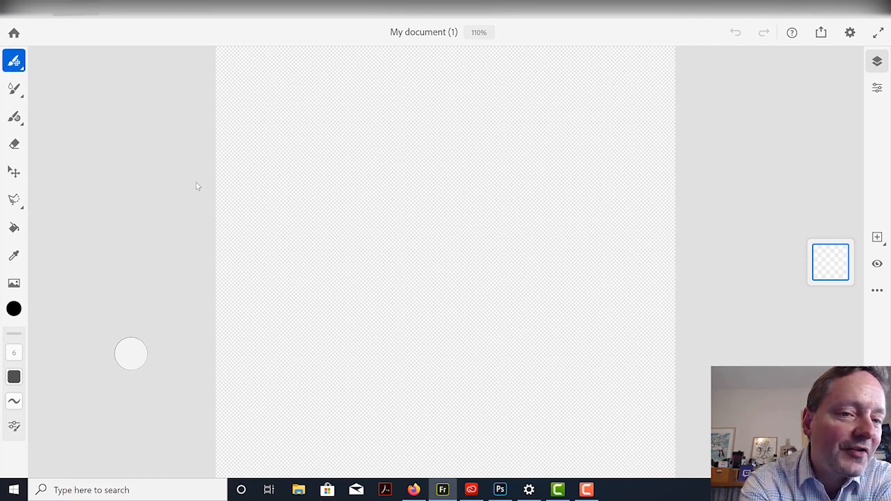
Step: Set the brush size to 48 and choose orange as the paint colour
{"action": "left_click", "coordinate": [14, 56]}
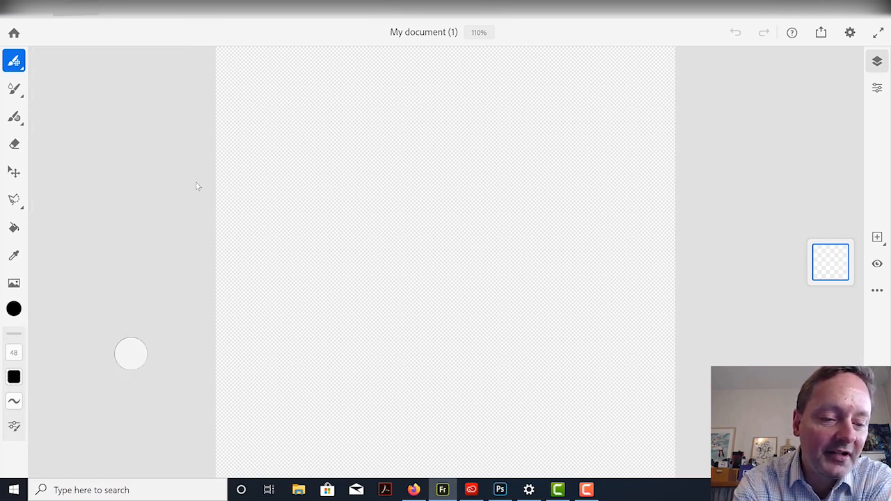
{"action": "left_click", "coordinate": [12, 308]}
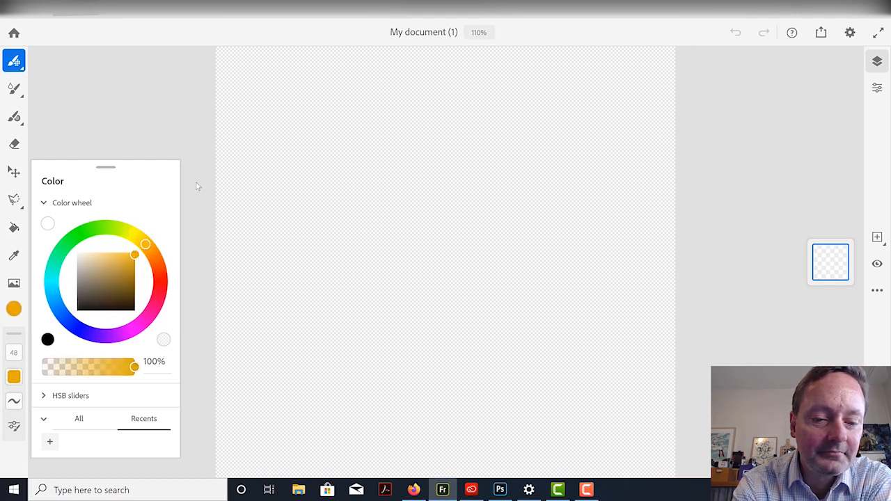
Step: Pick a deeper orange and set the brush size to 79
{"action": "left_click_drag", "start_coordinate": [146, 244], "coordinate": [151, 252]}
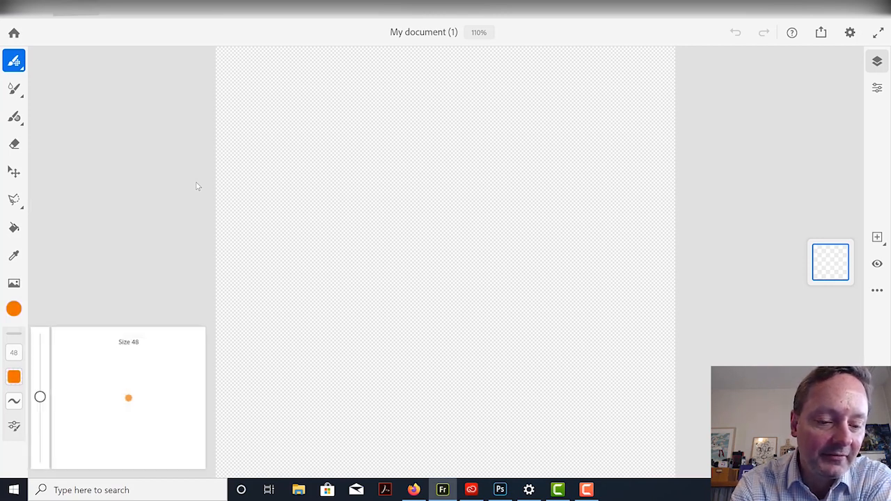
{"action": "left_click_drag", "start_coordinate": [40, 397], "coordinate": [40, 402]}
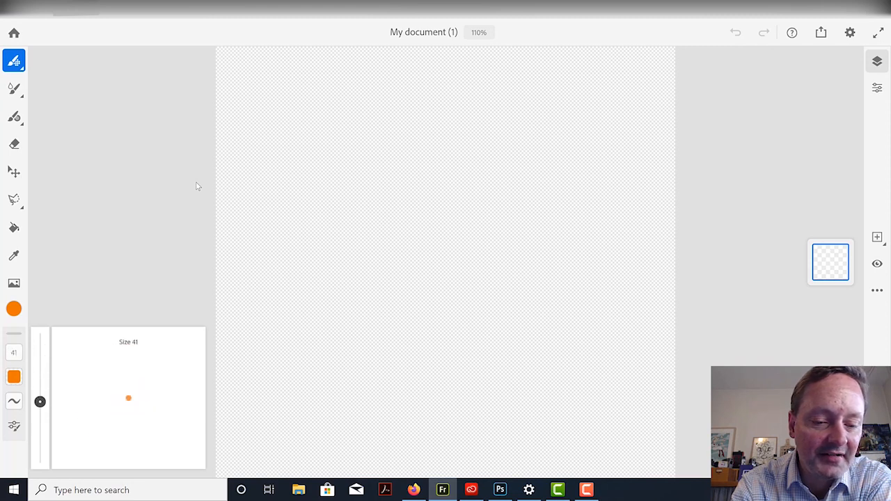
{"action": "left_click_drag", "start_coordinate": [40, 402], "coordinate": [40, 410]}
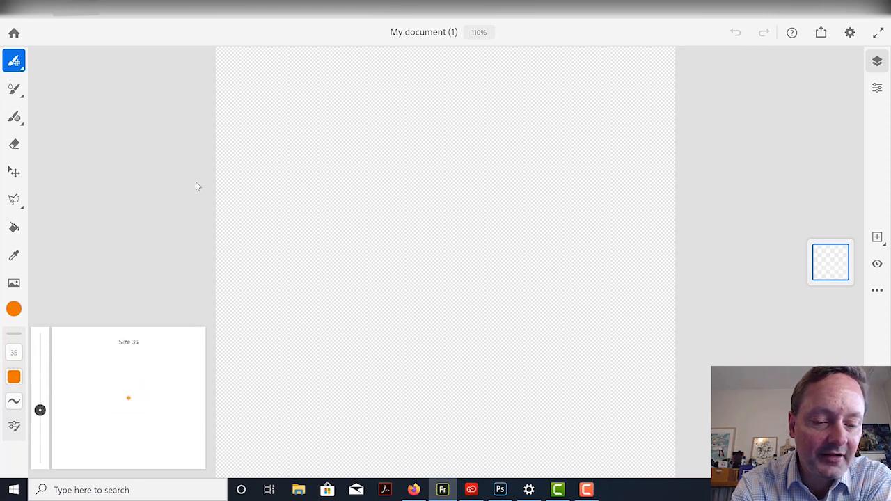
{"action": "left_click_drag", "start_coordinate": [40, 410], "coordinate": [40, 387]}
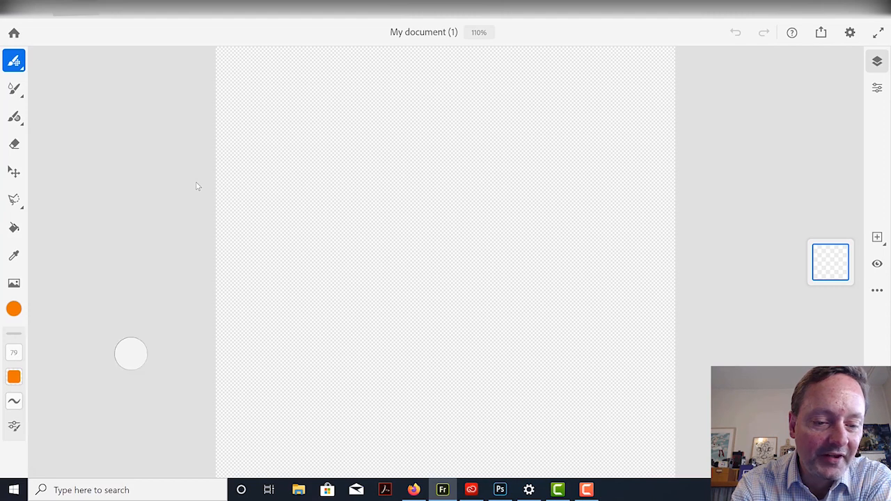
Step: Adjust the orange's opacity, show its HSB values, and open brush settings
{"action": "left_click", "coordinate": [14, 308]}
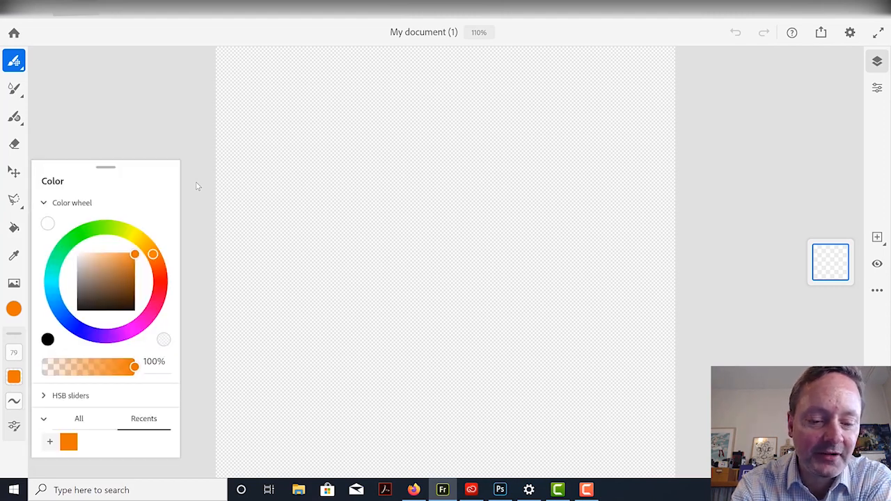
{"action": "left_click_drag", "start_coordinate": [134, 367], "coordinate": [119, 367]}
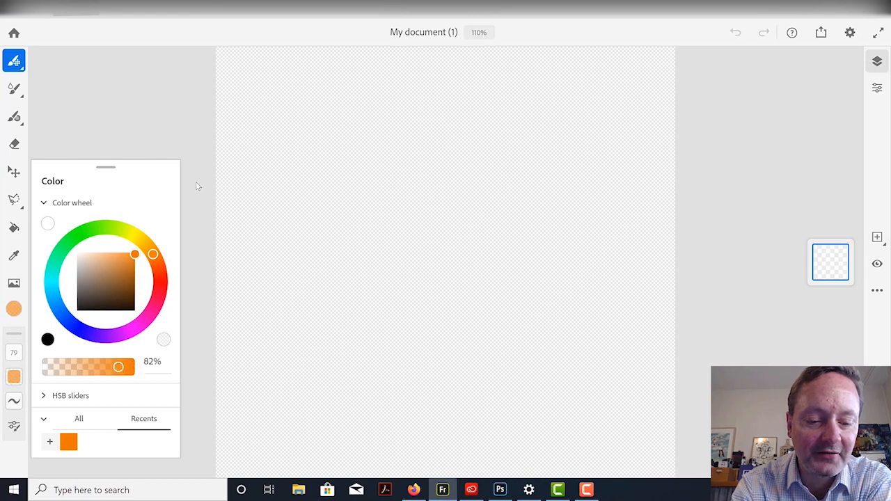
{"action": "left_click", "coordinate": [71, 395]}
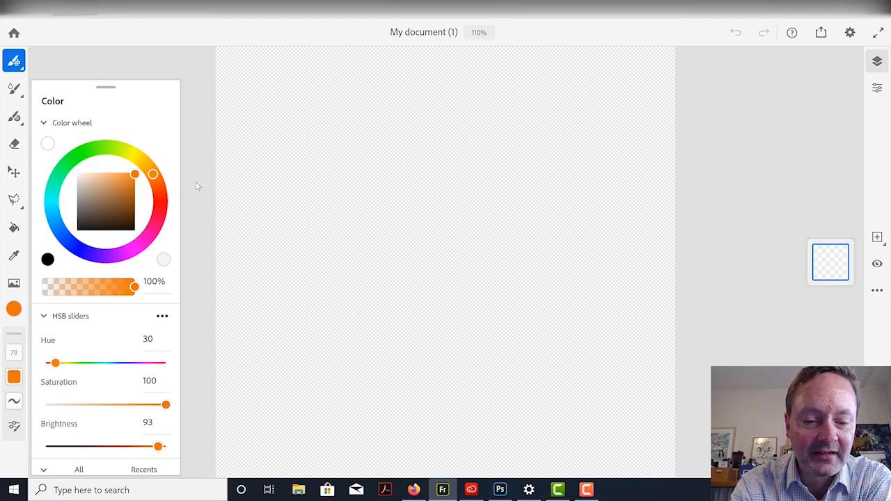
{"action": "left_click", "coordinate": [162, 316]}
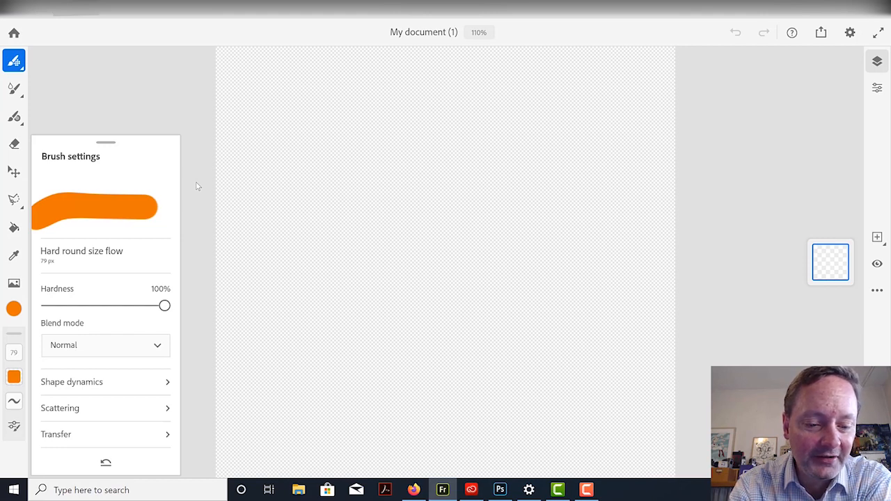
Step: Check the brush's Shape dynamics at 0% jitter, then close Brush settings
{"action": "left_click", "coordinate": [72, 382]}
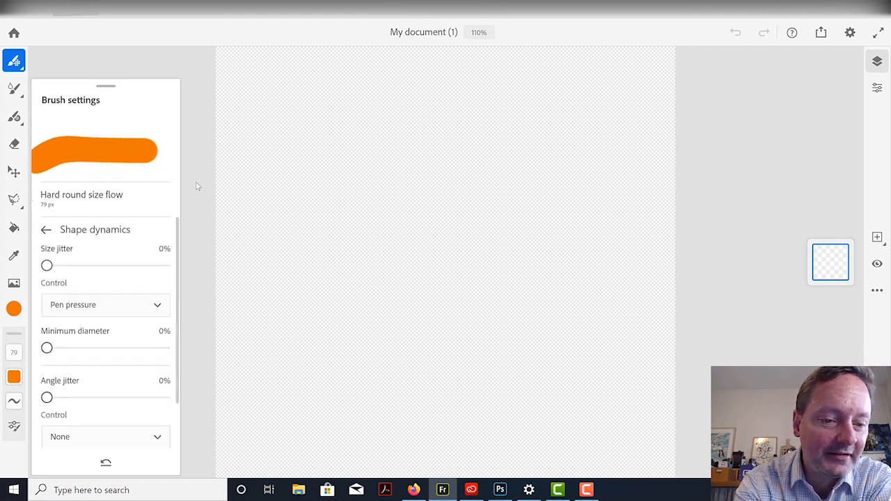
{"action": "left_click", "coordinate": [46, 229]}
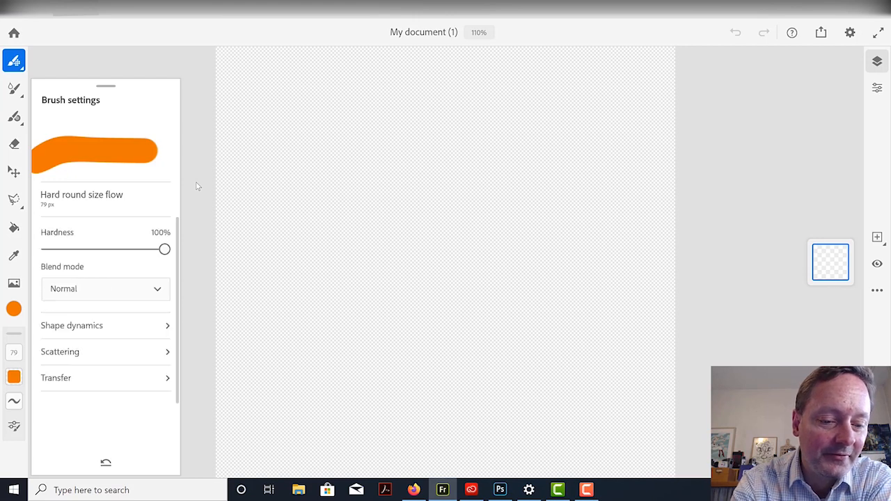
{"action": "left_click", "coordinate": [60, 352]}
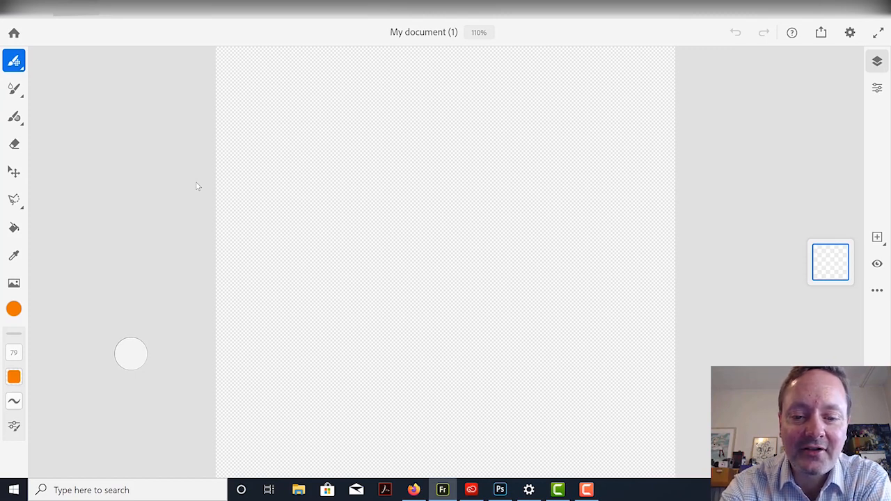
{"action": "left_click_drag", "start_coordinate": [249, 217], "coordinate": [639, 63]}
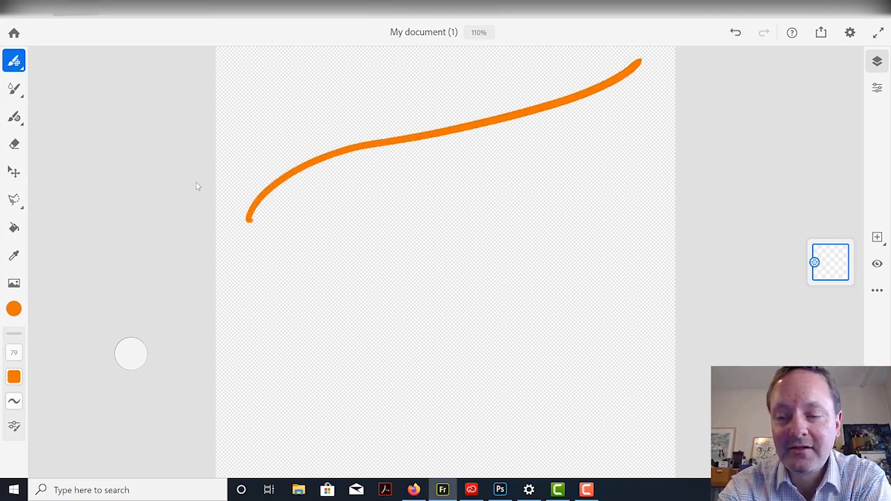
{"action": "left_click_drag", "start_coordinate": [445, 184], "coordinate": [554, 159]}
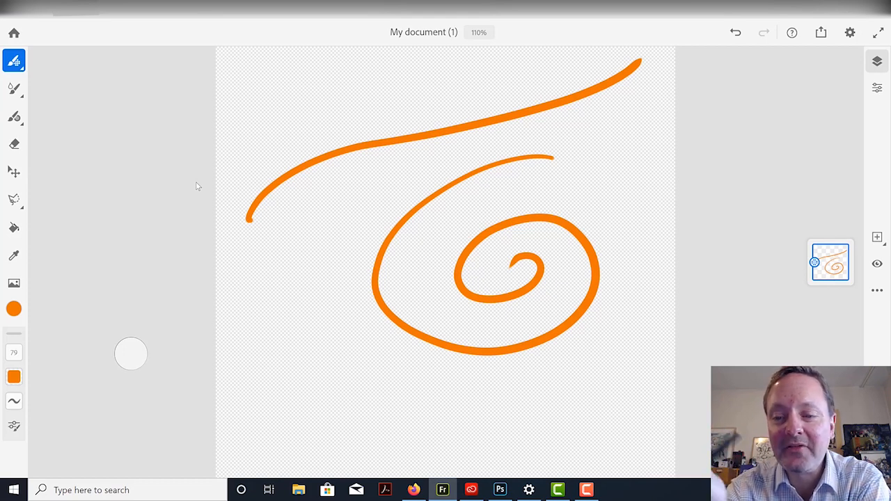
{"action": "left_click", "coordinate": [736, 32]}
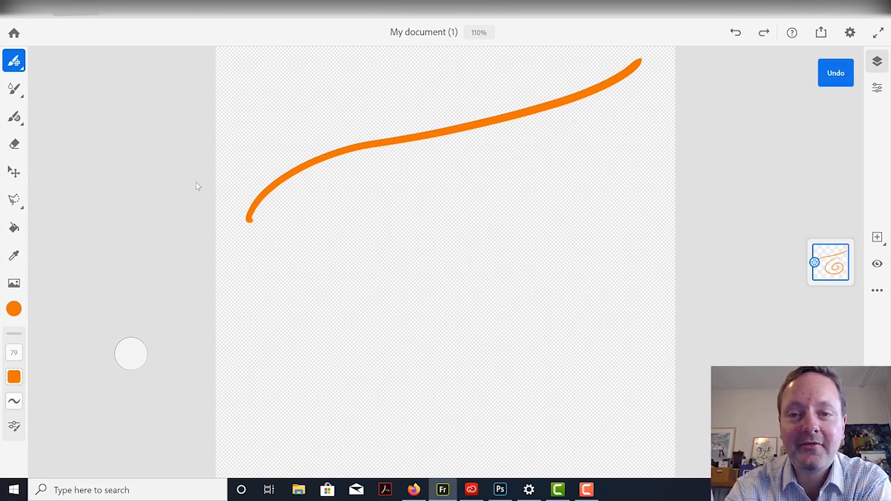
{"action": "left_click", "coordinate": [835, 73]}
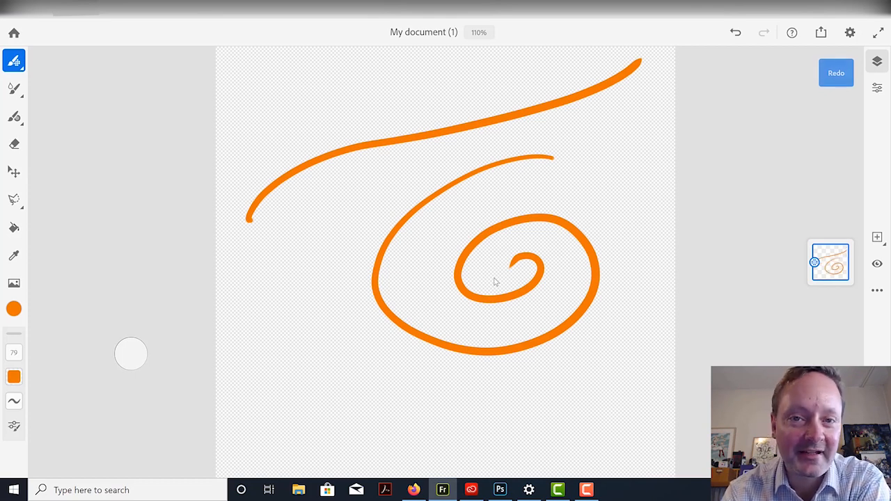
{"action": "left_click", "coordinate": [835, 72]}
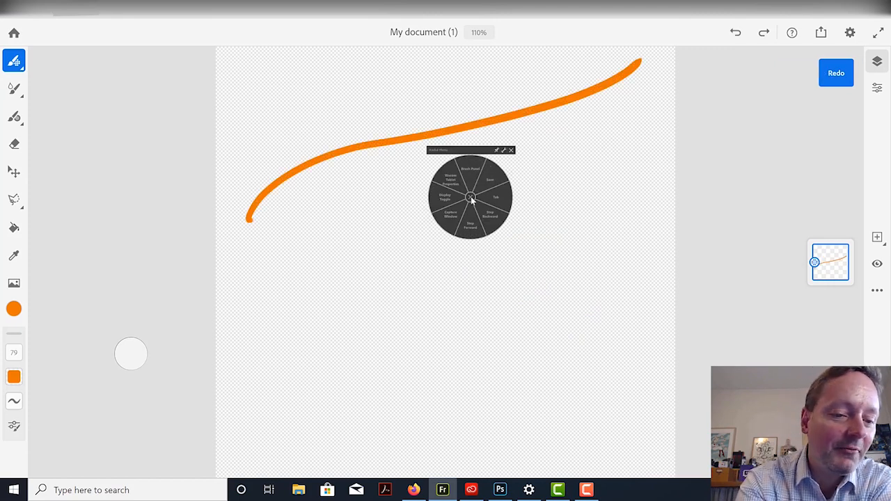
{"action": "left_click", "coordinate": [835, 73]}
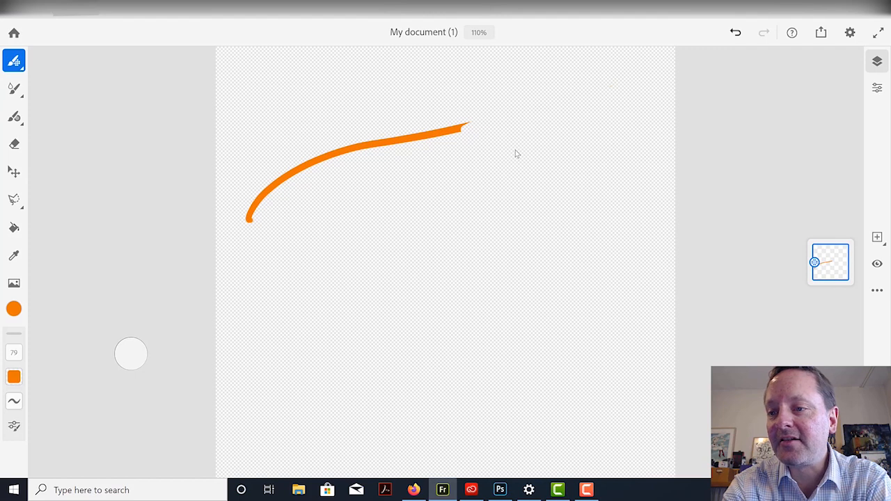
{"action": "left_click", "coordinate": [735, 32]}
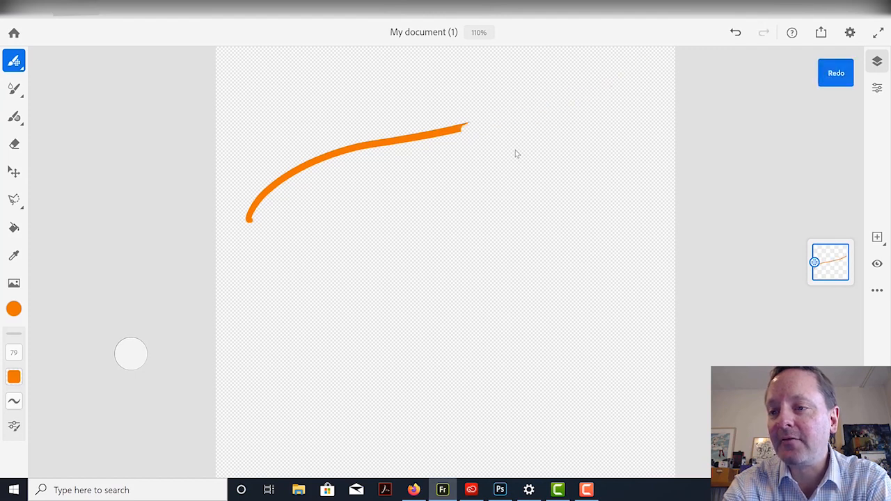
{"action": "left_click", "coordinate": [834, 72]}
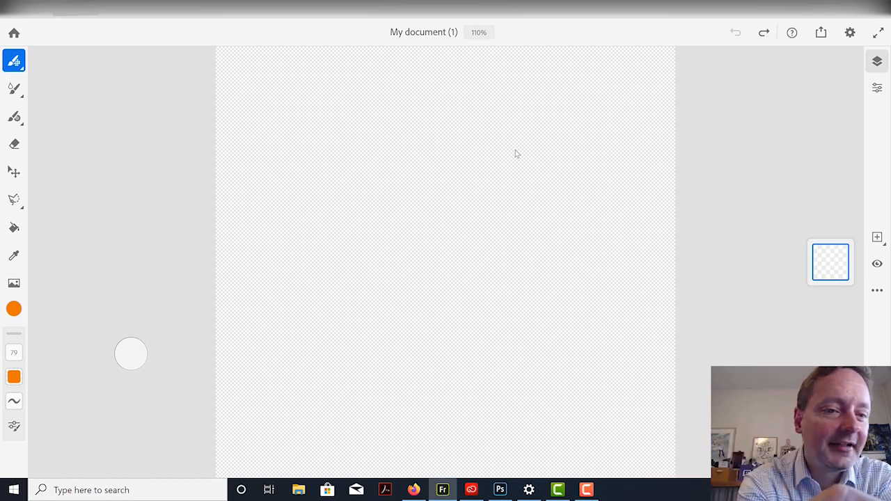
Step: Load the 180 px Watercolor wash flat live brush
{"action": "left_click", "coordinate": [14, 88]}
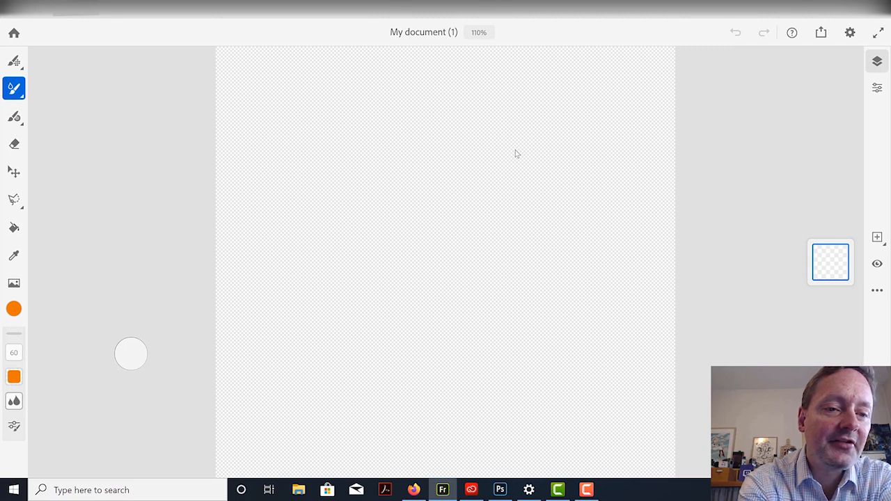
{"action": "left_click", "coordinate": [13, 88]}
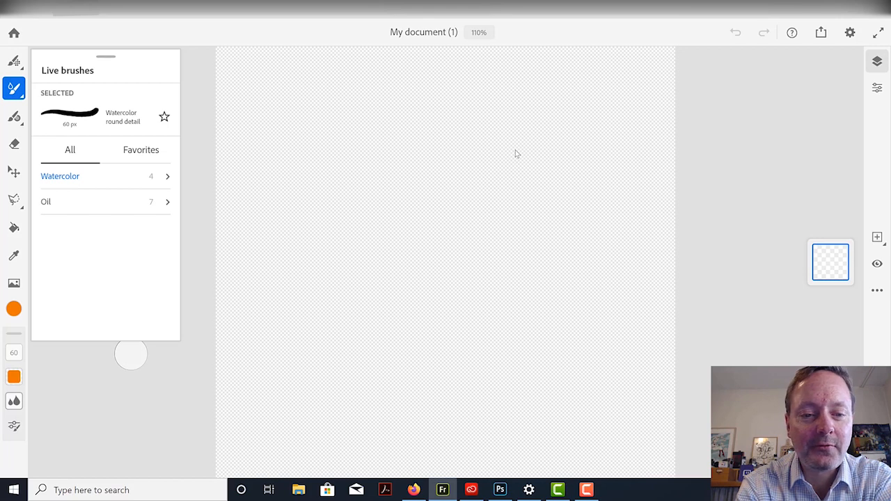
{"action": "left_click", "coordinate": [61, 176]}
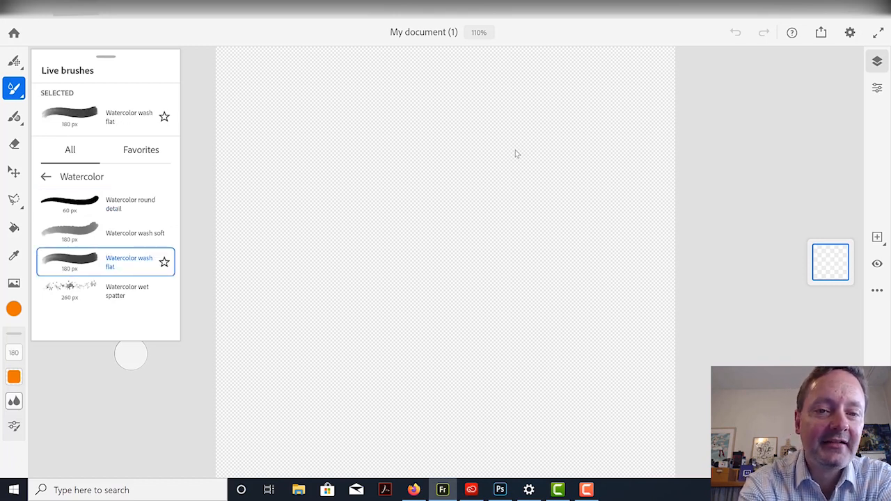
{"action": "left_click", "coordinate": [13, 86]}
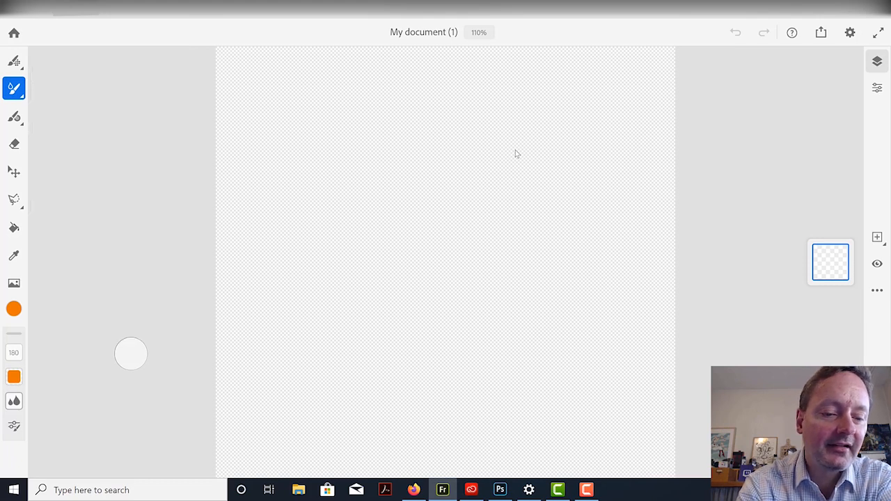
Step: Set the paint colour to a yellow-green, hue 76
{"action": "left_click", "coordinate": [13, 308]}
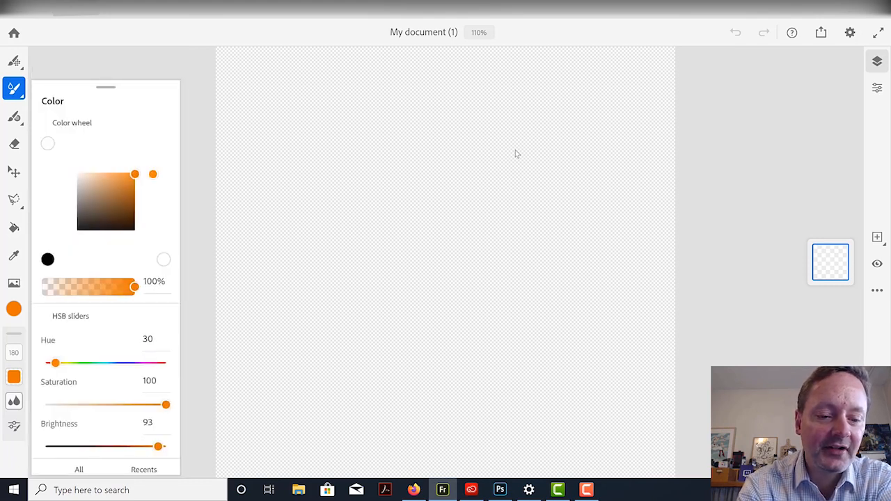
{"action": "left_click", "coordinate": [72, 122]}
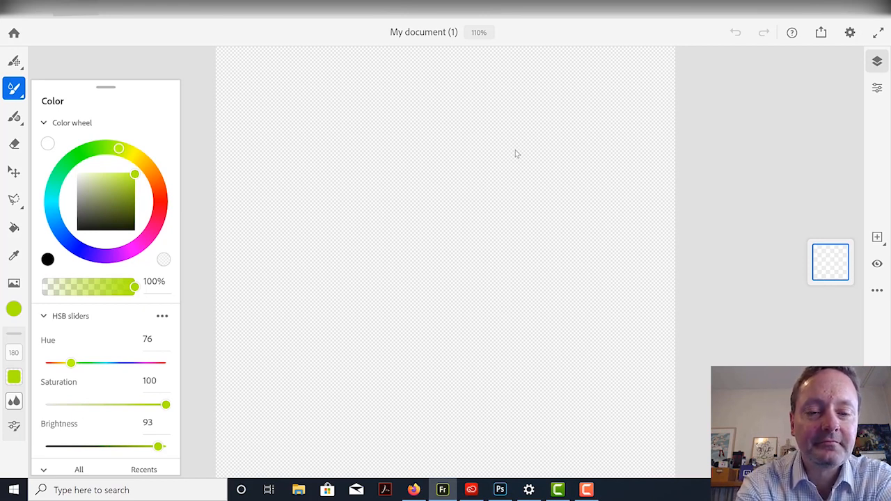
{"action": "left_click", "coordinate": [12, 85]}
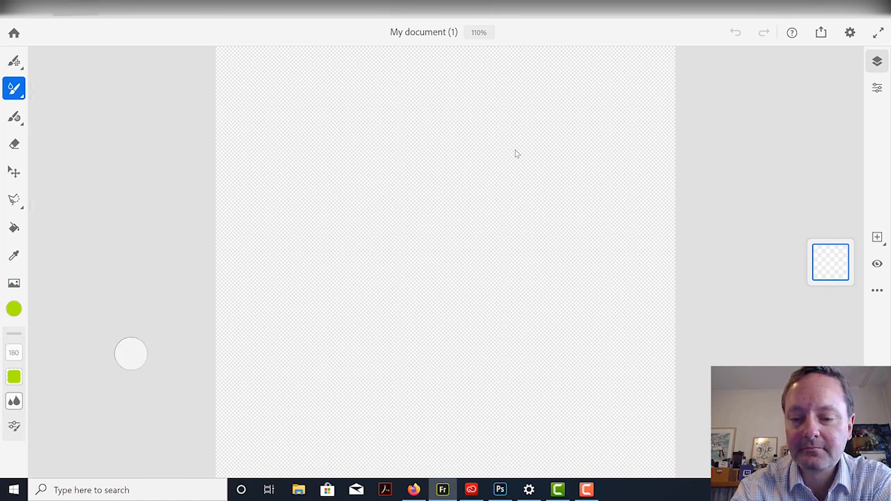
Step: Paint a broad yellow-green wash, shrink the brush, and switch to darker green
{"action": "left_click_drag", "start_coordinate": [341, 268], "coordinate": [554, 188]}
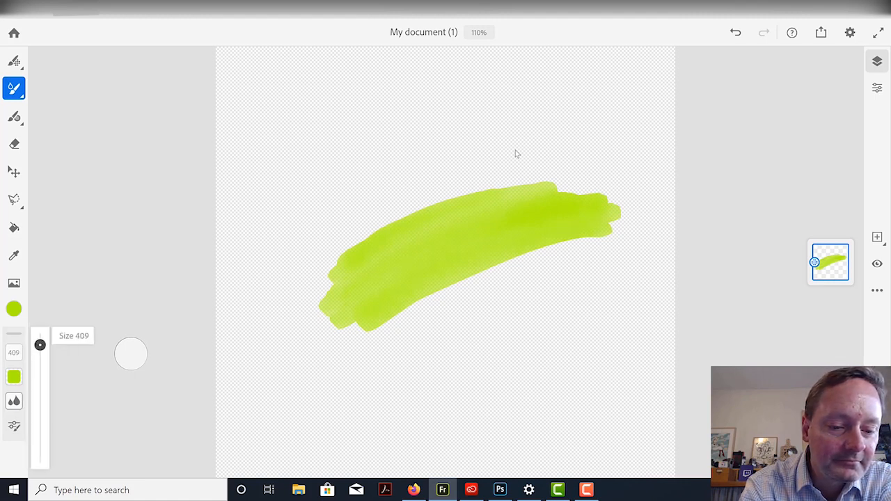
{"action": "left_click_drag", "start_coordinate": [40, 344], "coordinate": [40, 375]}
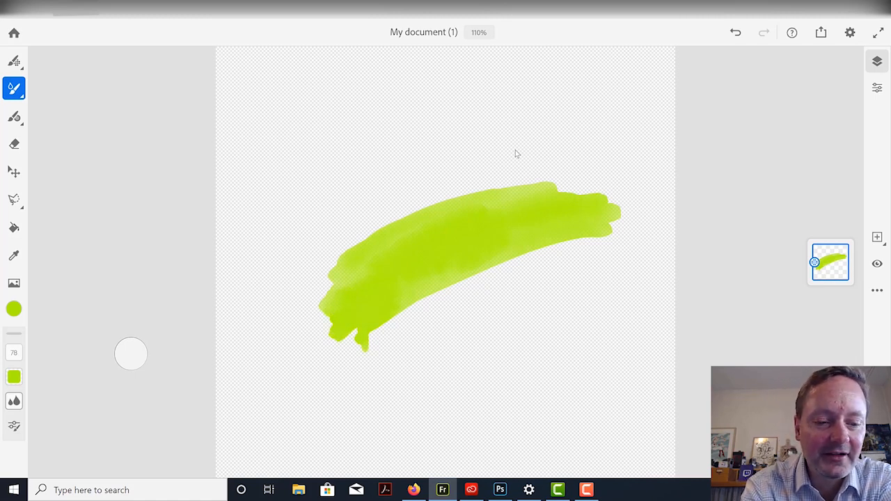
{"action": "left_click", "coordinate": [13, 306]}
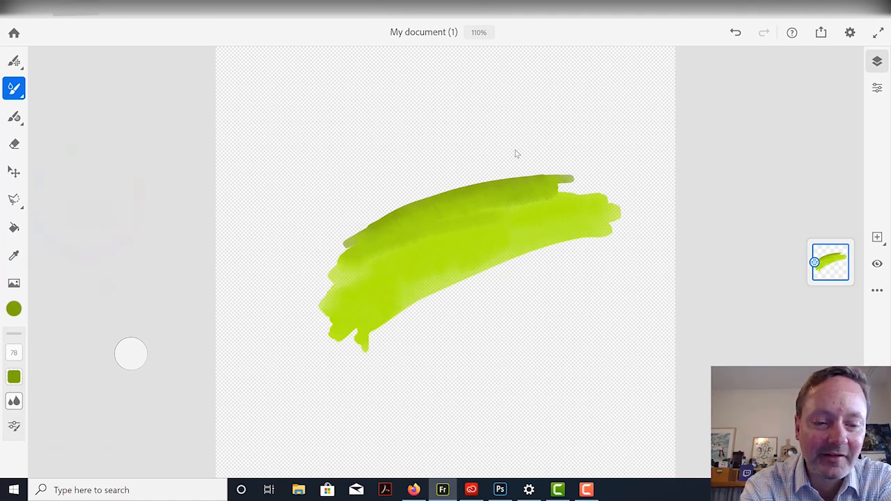
Step: Shade the swath with a paler green, then an olive-yellow
{"action": "left_click", "coordinate": [14, 310]}
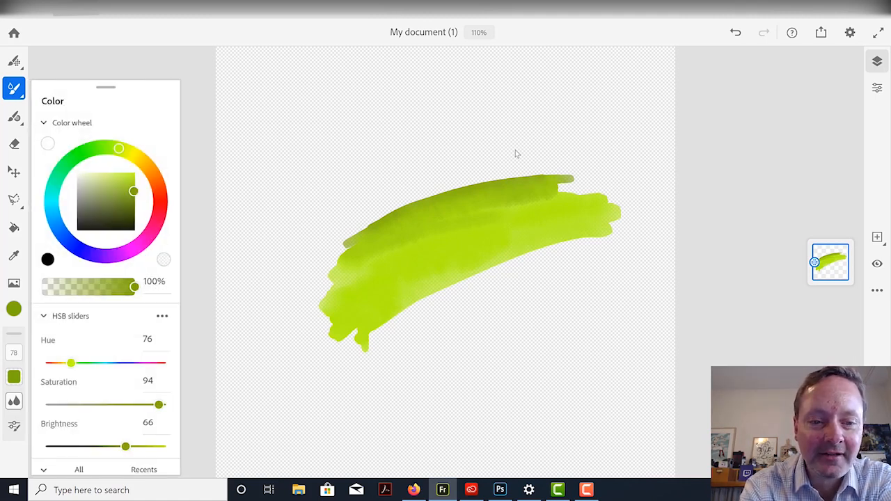
{"action": "left_click_drag", "start_coordinate": [134, 191], "coordinate": [106, 172]}
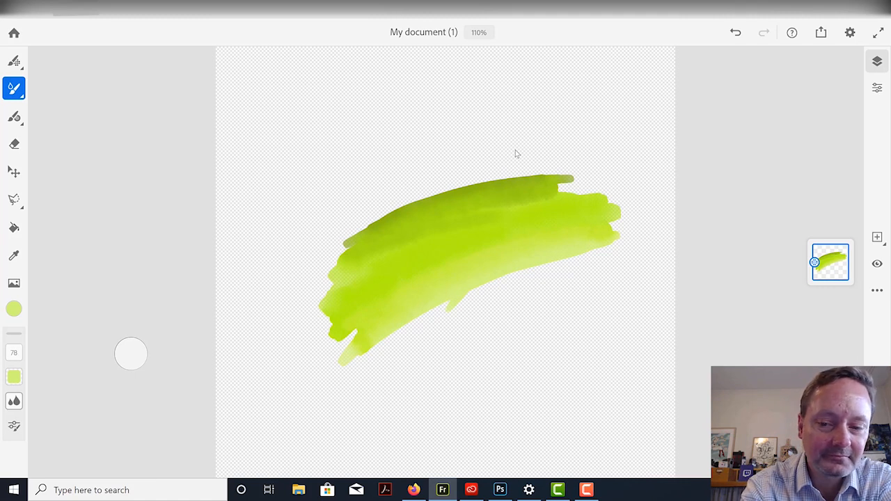
{"action": "left_click", "coordinate": [12, 308]}
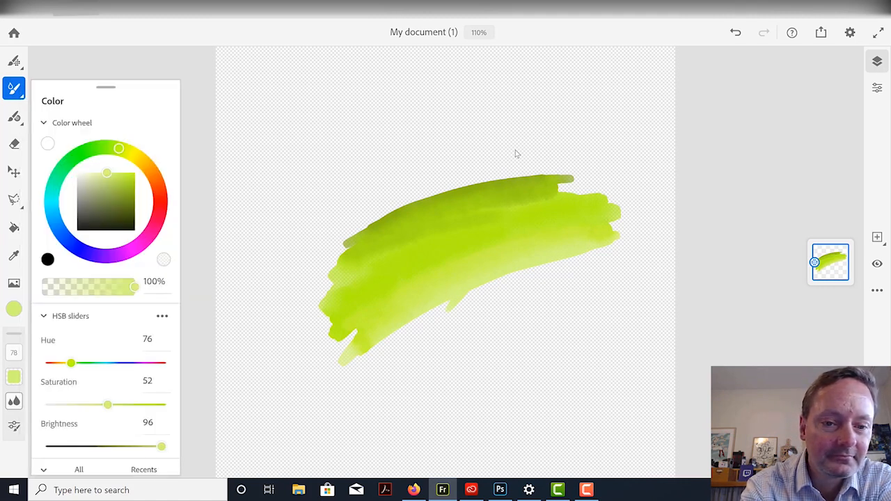
{"action": "left_click", "coordinate": [123, 190]}
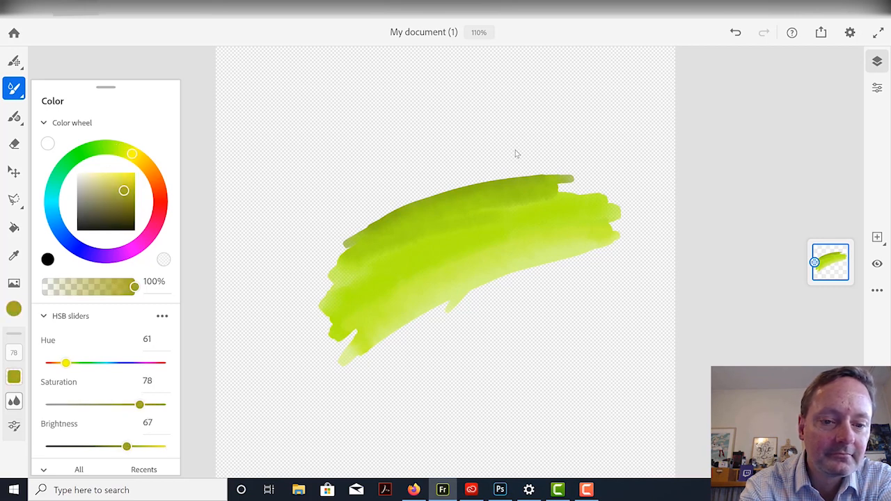
{"action": "left_click", "coordinate": [14, 87]}
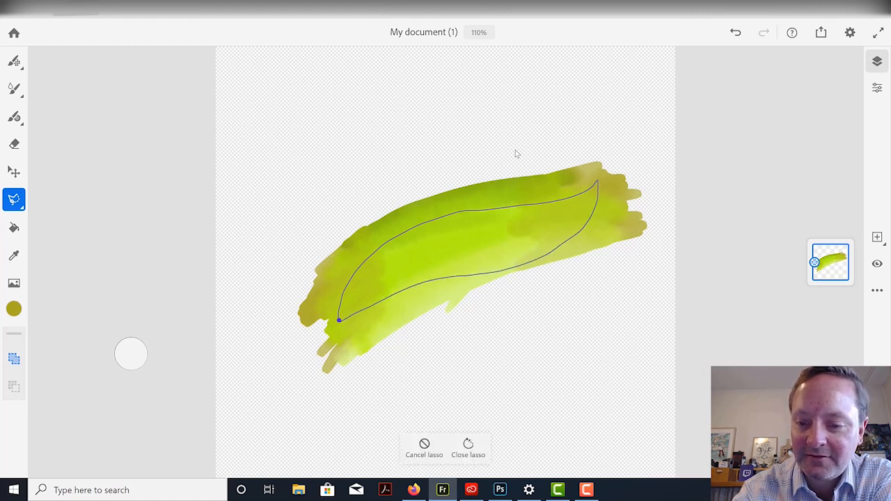
Step: Mask the swath to the leaf selection, preview the red overlay, and begin resizing
{"action": "left_click", "coordinate": [467, 443]}
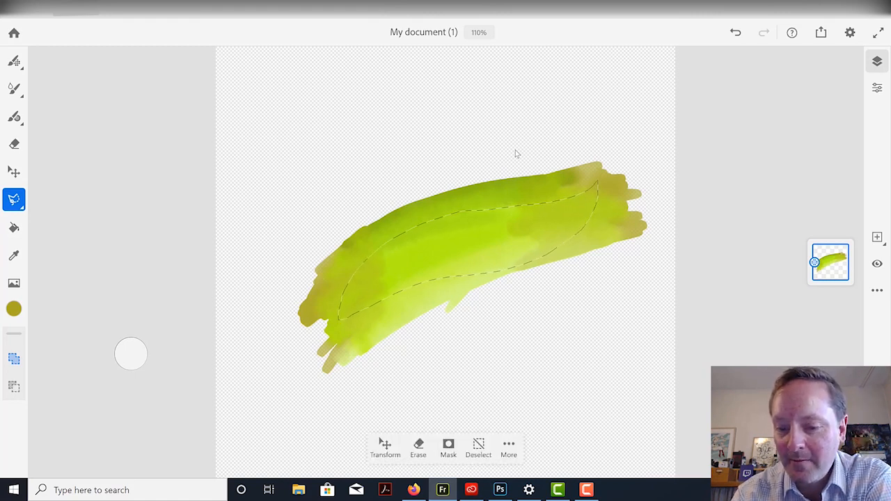
{"action": "left_click", "coordinate": [448, 445]}
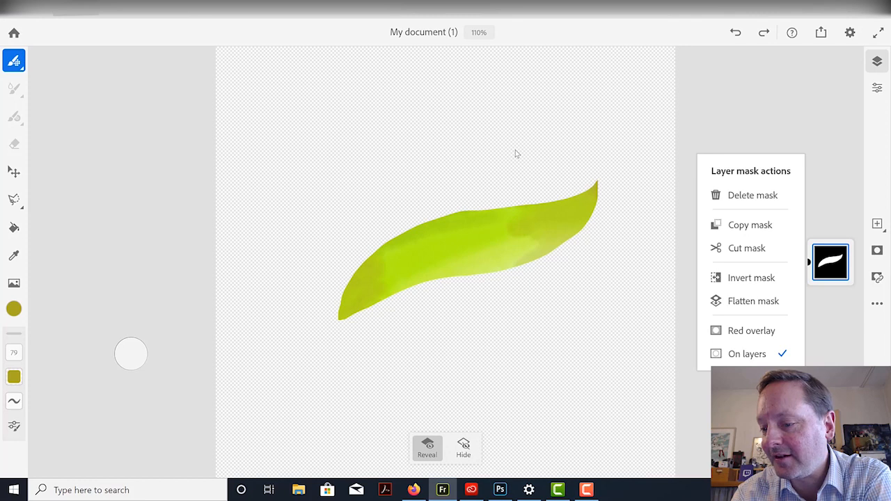
{"action": "left_click", "coordinate": [752, 331]}
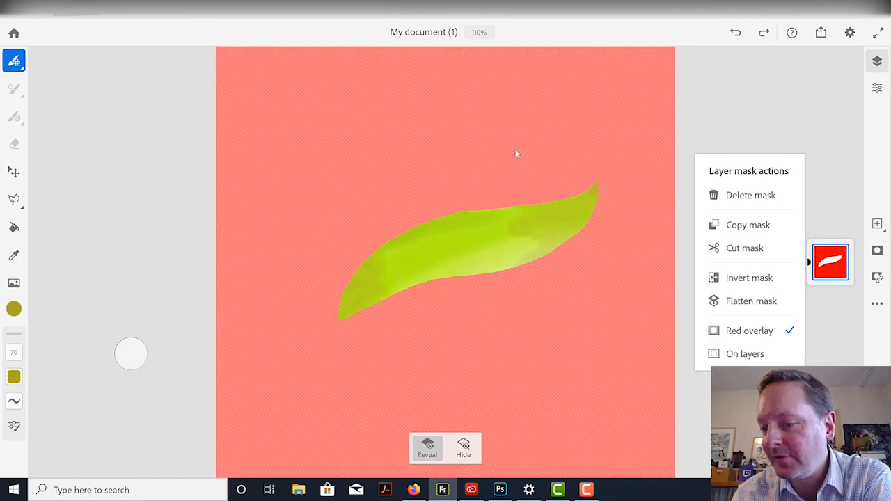
{"action": "left_click", "coordinate": [749, 330]}
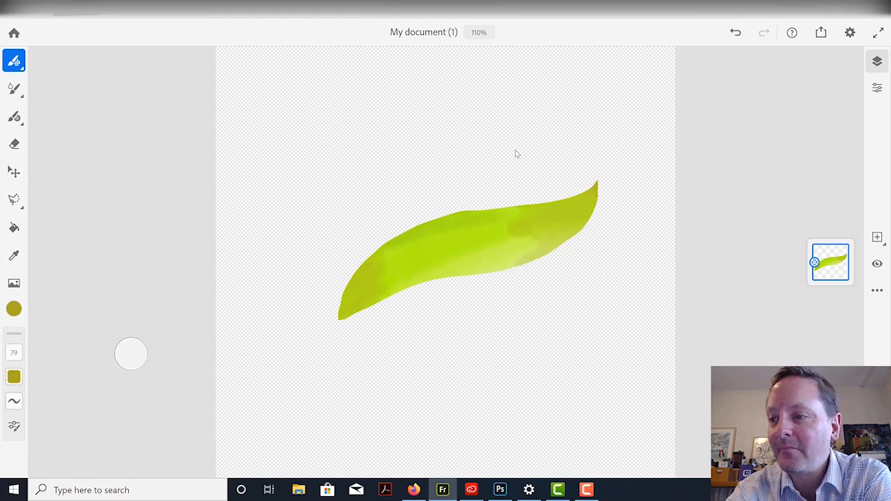
{"action": "left_click", "coordinate": [875, 87]}
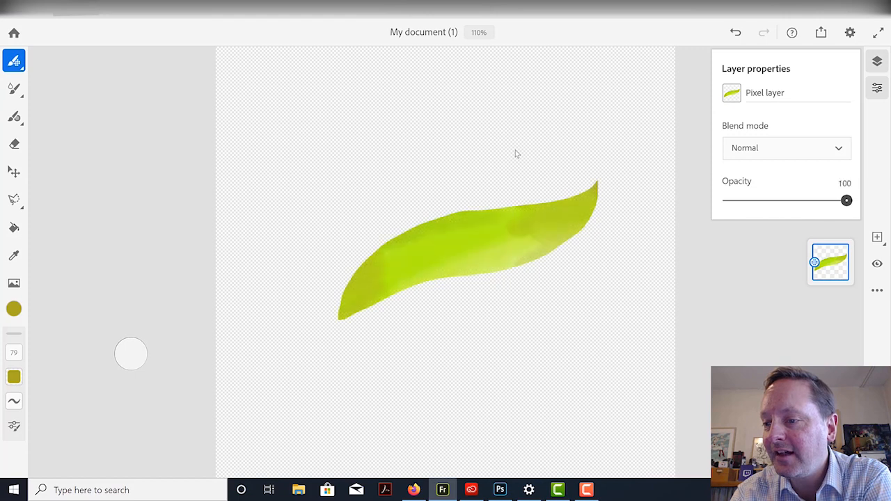
{"action": "left_click", "coordinate": [787, 148]}
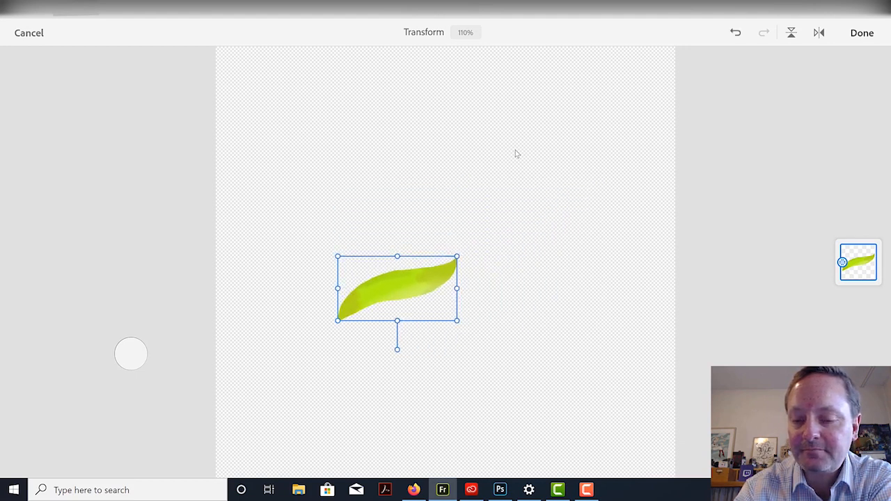
Step: Place the shrunken leaf toward the upper right and add an empty layer above
{"action": "left_click_drag", "start_coordinate": [397, 289], "coordinate": [545, 160]}
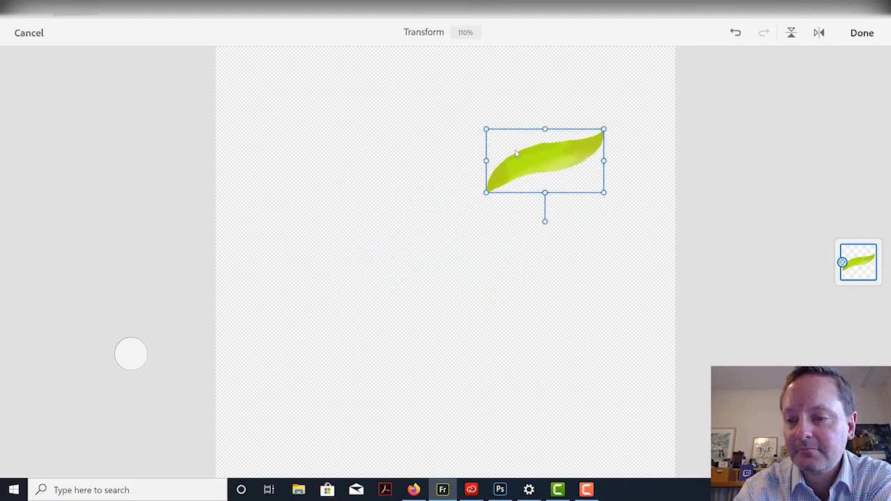
{"action": "left_click_drag", "start_coordinate": [545, 160], "coordinate": [516, 171]}
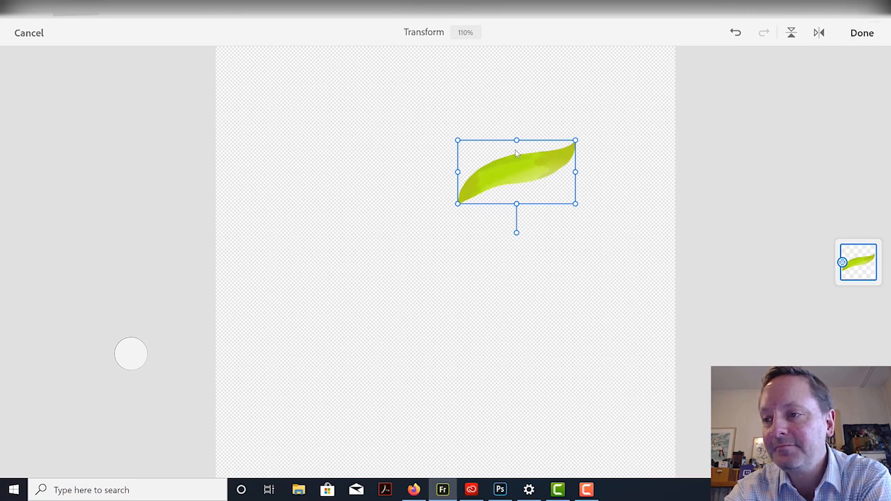
{"action": "left_click", "coordinate": [862, 32]}
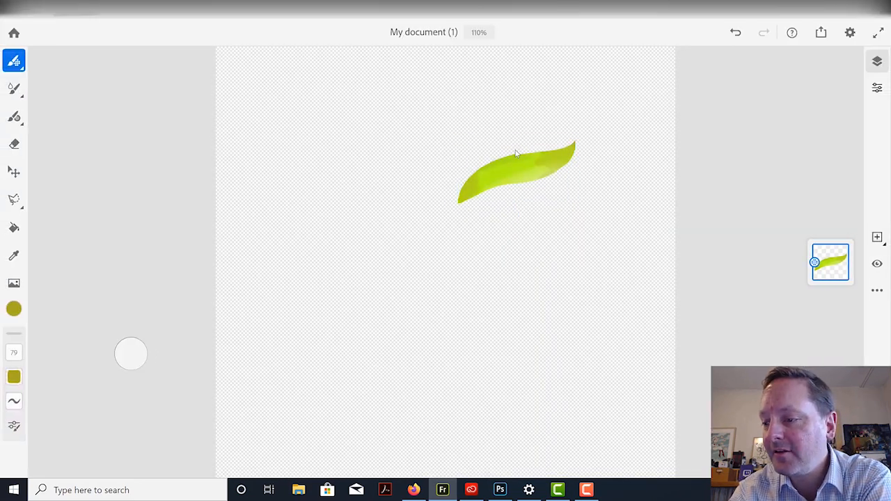
{"action": "left_click", "coordinate": [875, 237]}
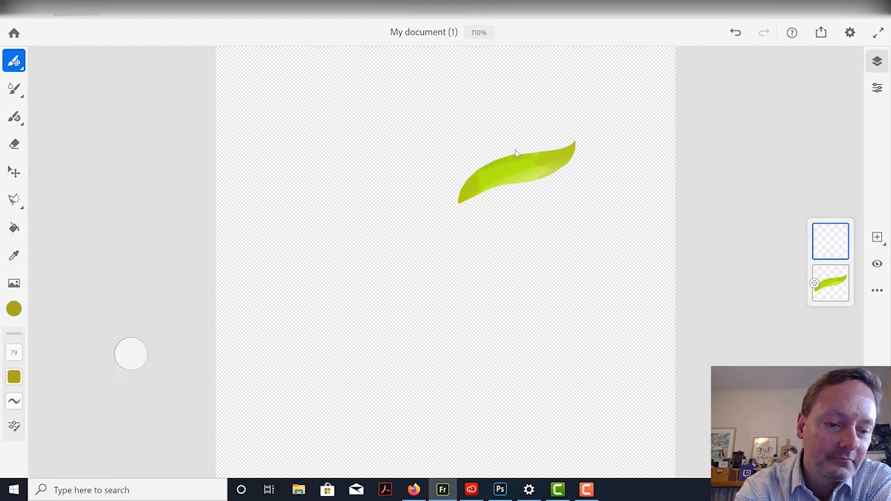
Step: Pick an orange-red paint colour and switch to live brushes
{"action": "left_click", "coordinate": [12, 310]}
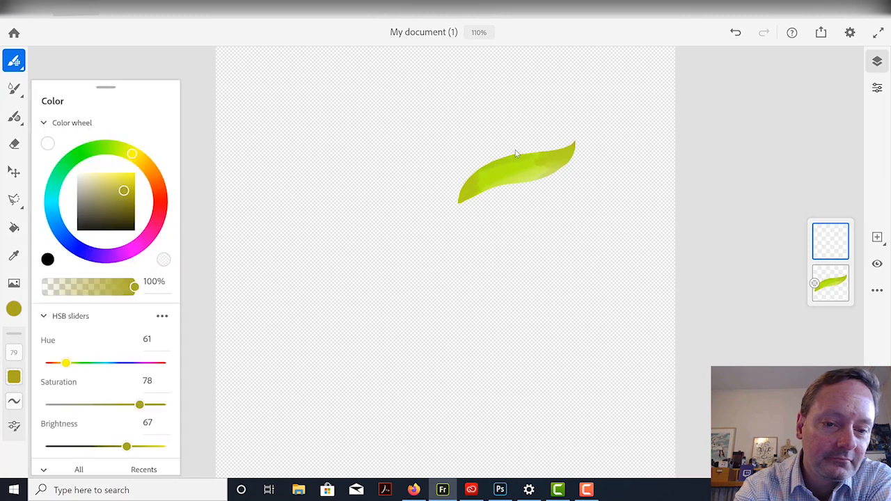
{"action": "left_click", "coordinate": [159, 192]}
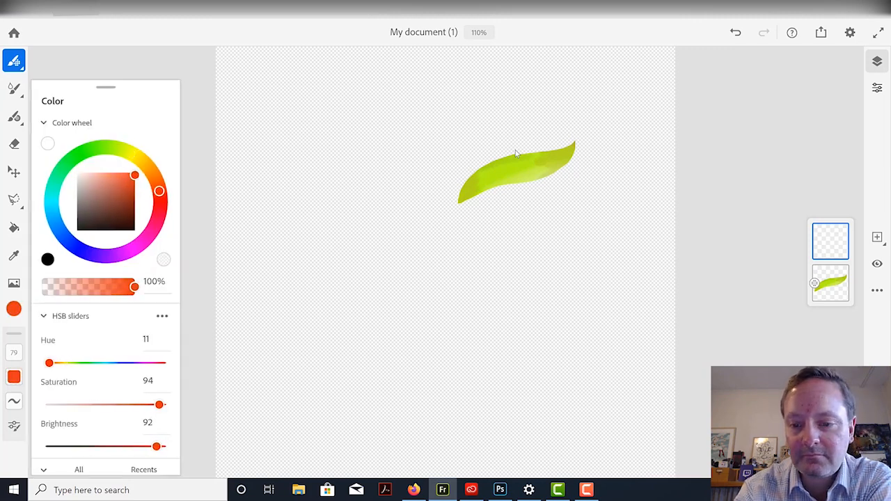
{"action": "left_click_drag", "start_coordinate": [362, 261], "coordinate": [449, 227]}
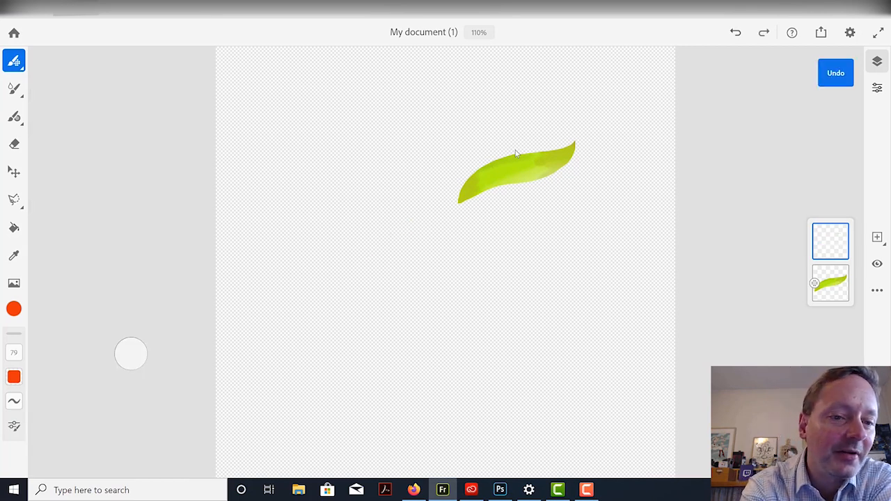
{"action": "left_click", "coordinate": [14, 87]}
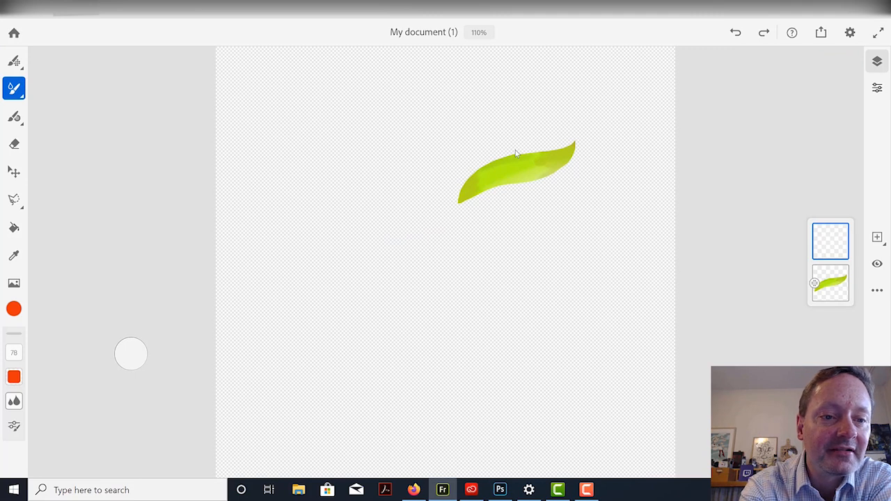
Step: Select a live Oil paint brush at size 512 for the apple body
{"action": "left_click", "coordinate": [14, 88]}
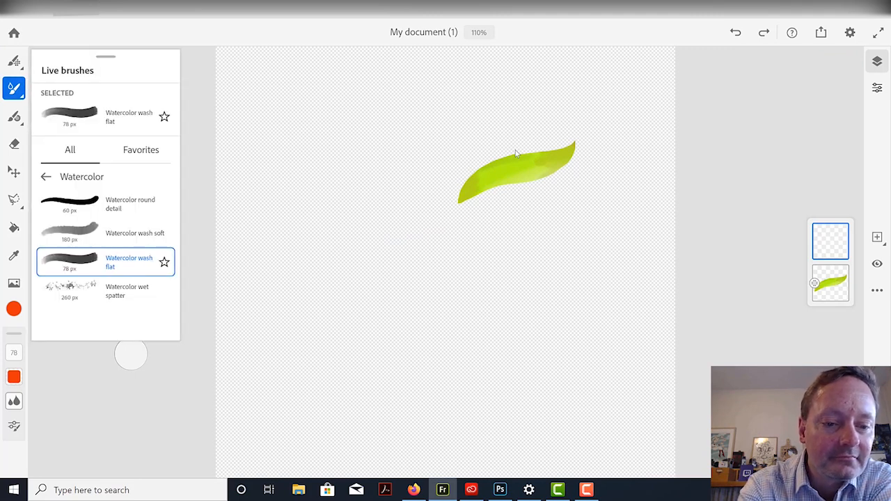
{"action": "left_click", "coordinate": [46, 176]}
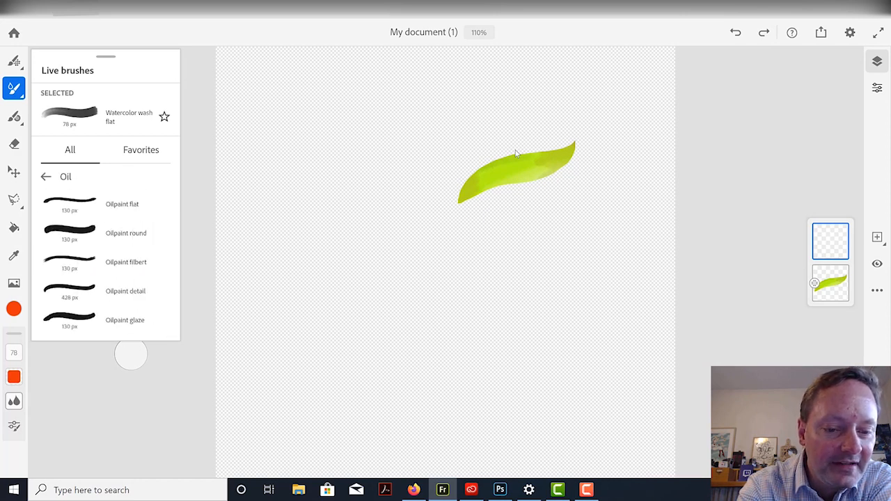
{"action": "left_click", "coordinate": [13, 306]}
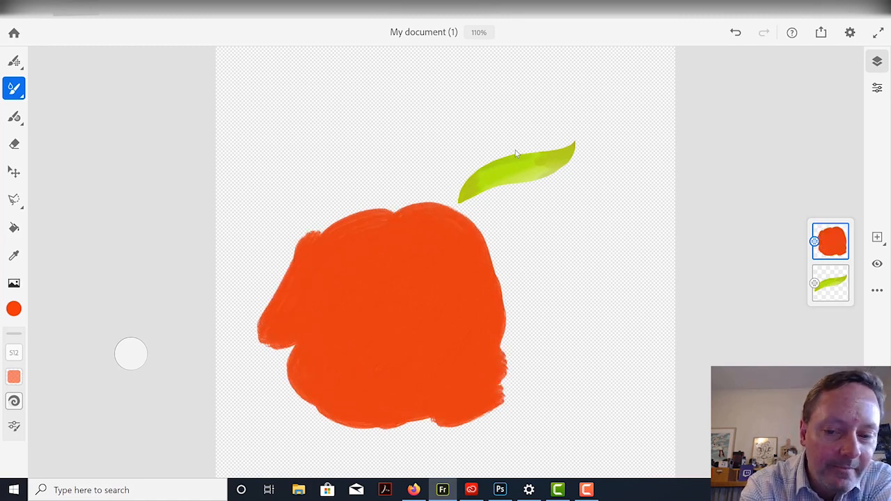
Step: Add a warm yellow highlight and dark red apple edges, then switch to freehand lasso
{"action": "left_click", "coordinate": [13, 308]}
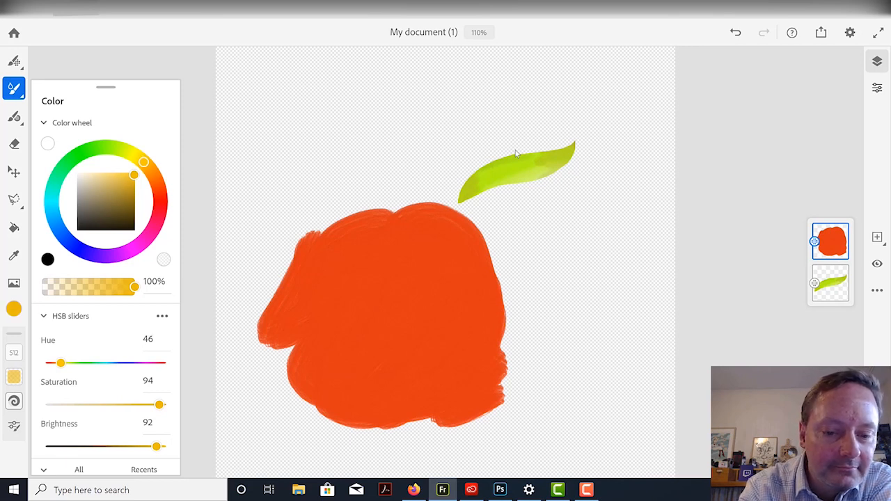
{"action": "left_click_drag", "start_coordinate": [135, 287], "coordinate": [115, 287]}
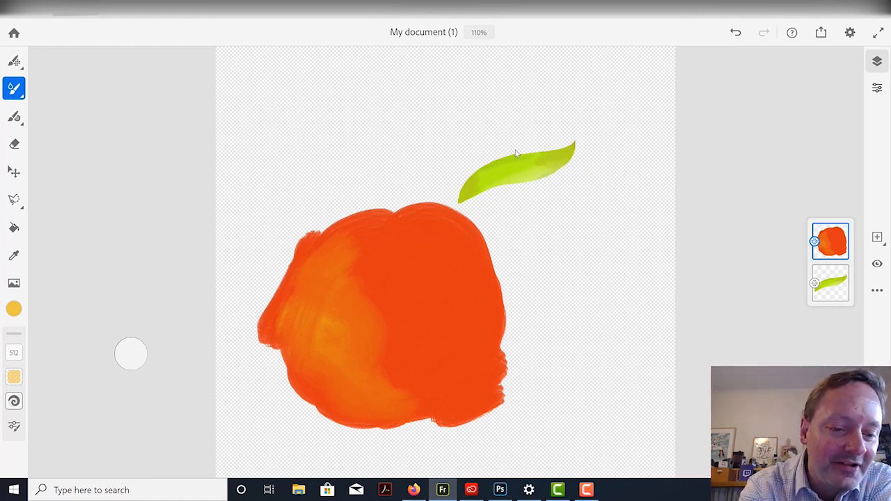
{"action": "left_click", "coordinate": [13, 309]}
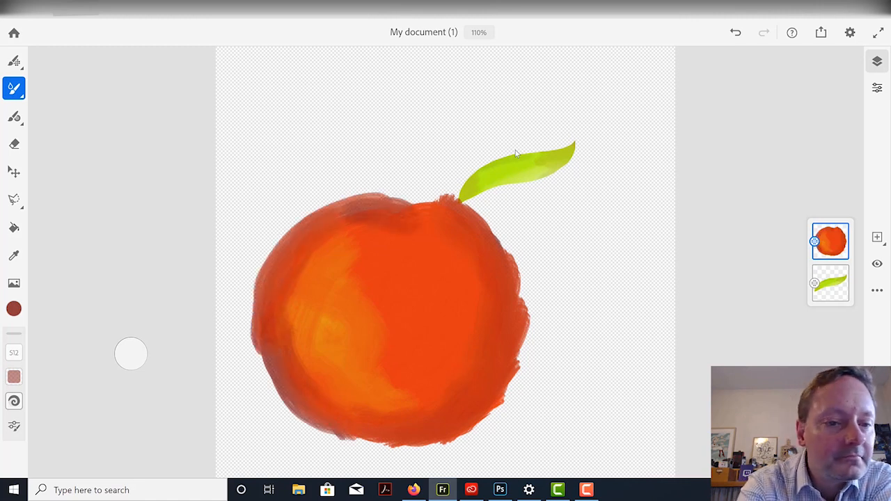
{"action": "left_click", "coordinate": [14, 200]}
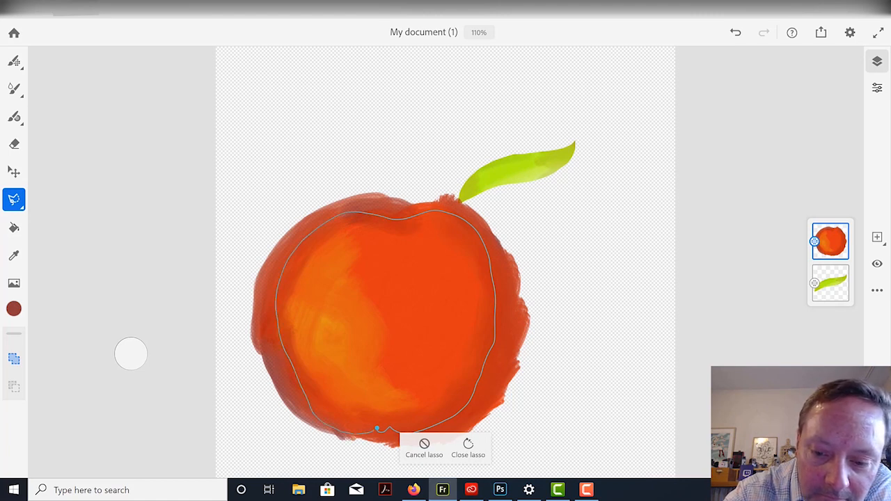
Step: Close the apple-shaped selection and trim the paint outside it
{"action": "left_click", "coordinate": [468, 445]}
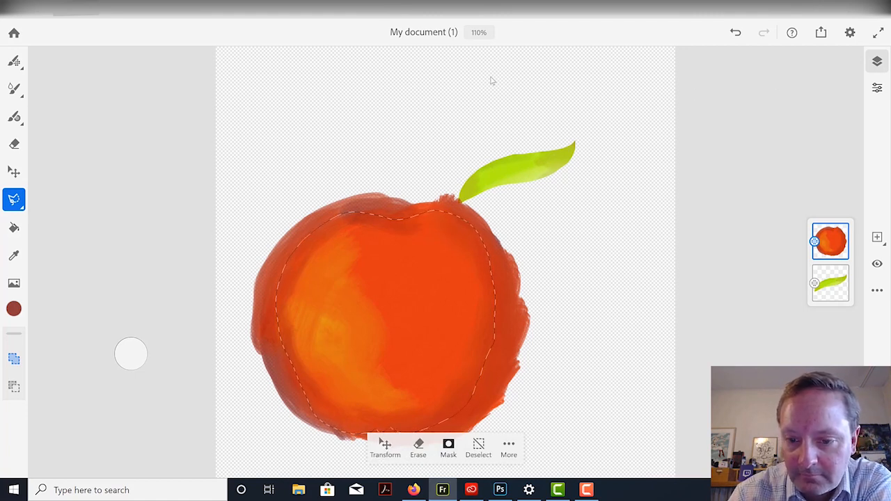
{"action": "left_click", "coordinate": [448, 443]}
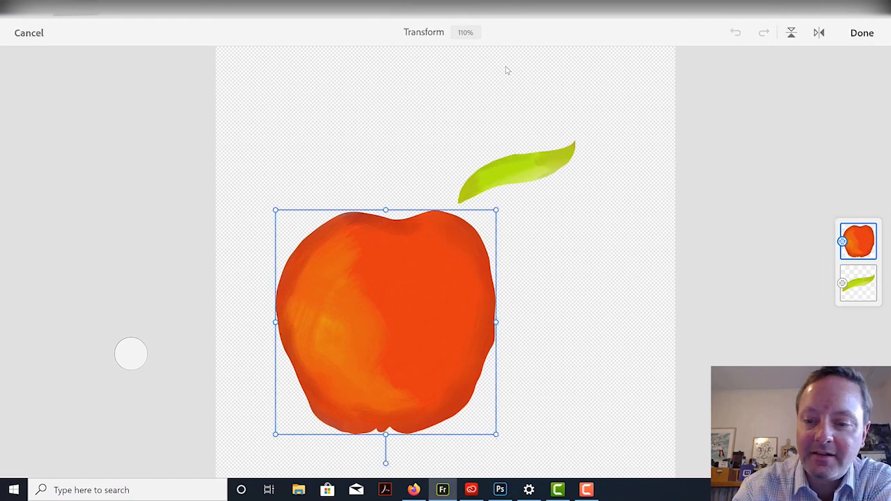
Step: Drag the apple to sit centred just under the leaf, select the leaf layer, and confirm
{"action": "left_click_drag", "start_coordinate": [385, 320], "coordinate": [438, 311]}
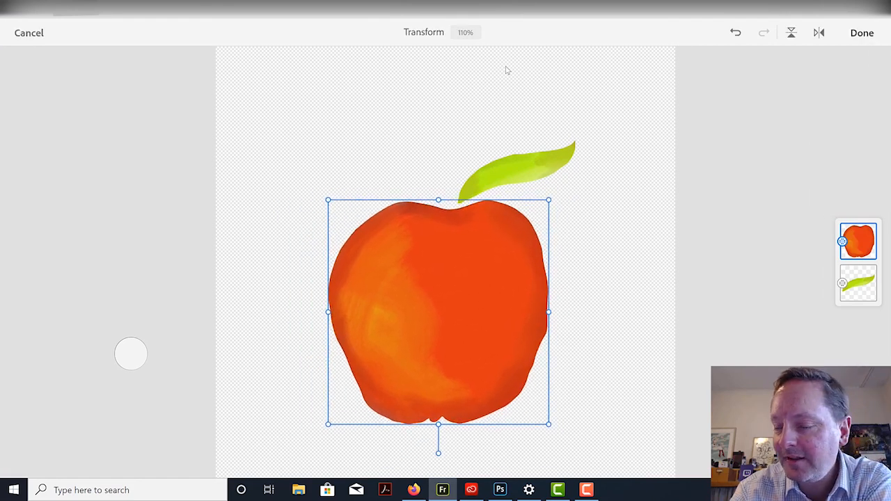
{"action": "left_click_drag", "start_coordinate": [438, 312], "coordinate": [448, 272]}
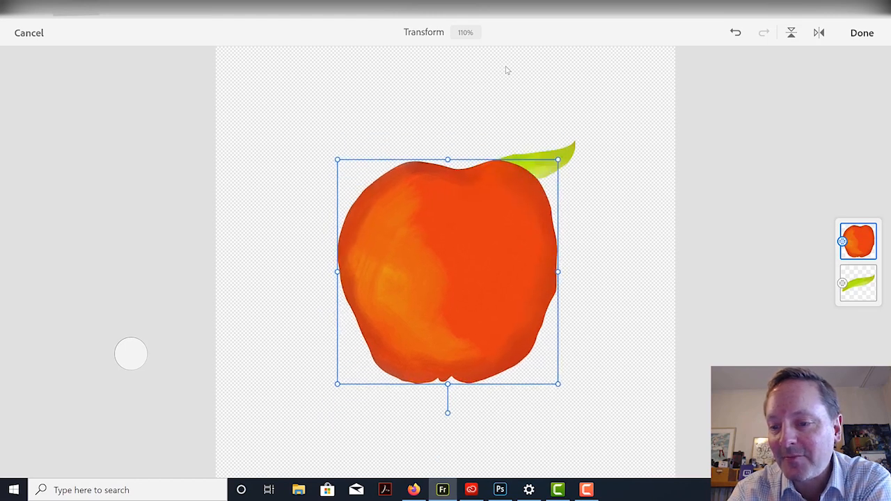
{"action": "left_click_drag", "start_coordinate": [448, 272], "coordinate": [448, 325]}
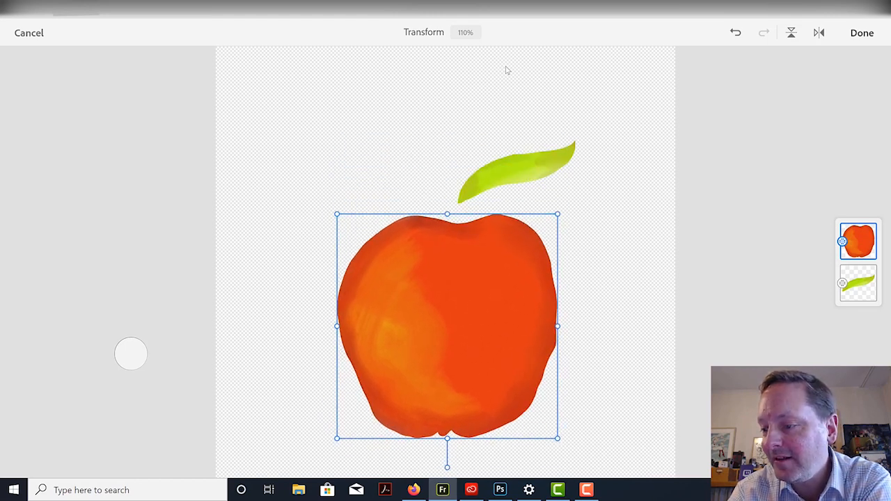
{"action": "left_click", "coordinate": [858, 283]}
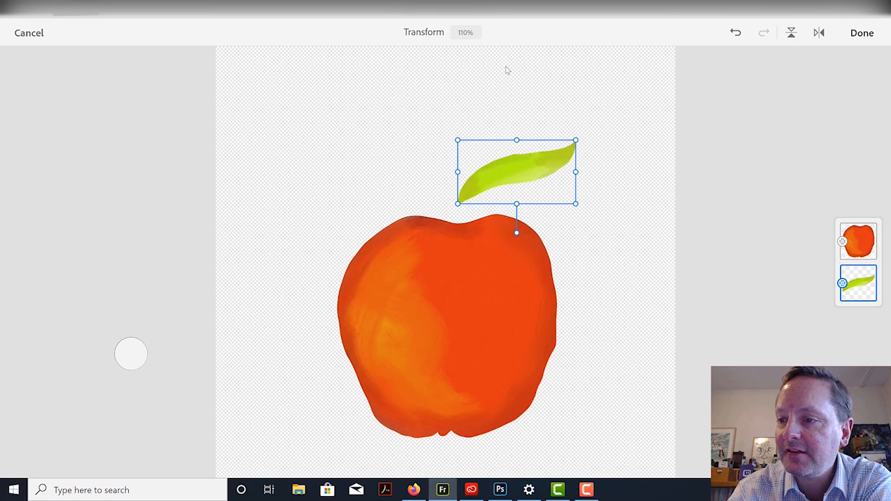
{"action": "left_click", "coordinate": [862, 32]}
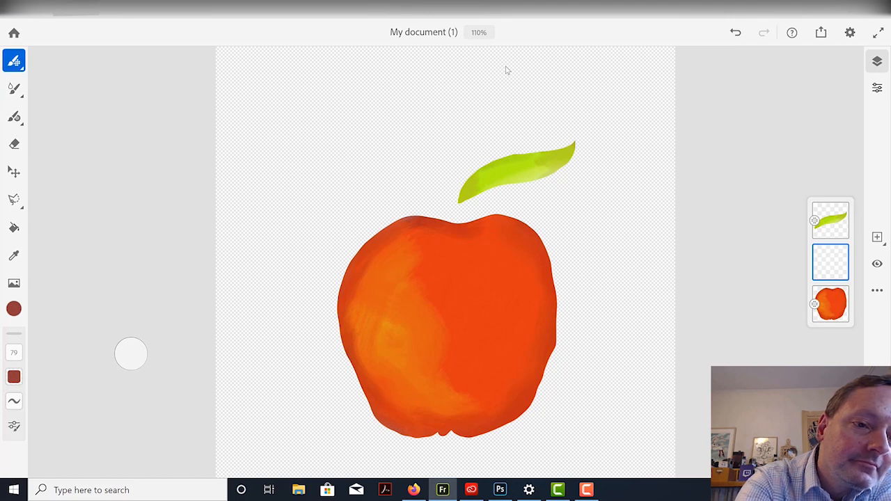
Step: Paint a brown stem from the apple to the leaf with a live brush at size 94, flow 60
{"action": "left_click", "coordinate": [13, 87]}
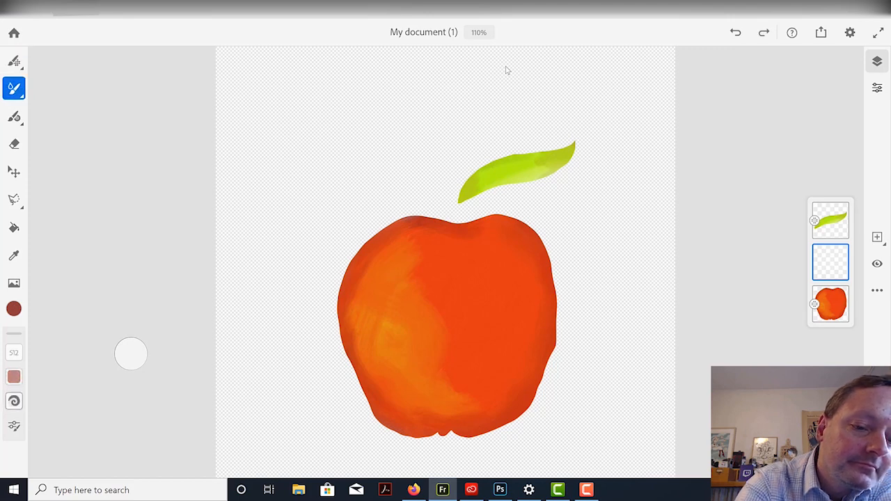
{"action": "left_click", "coordinate": [13, 306]}
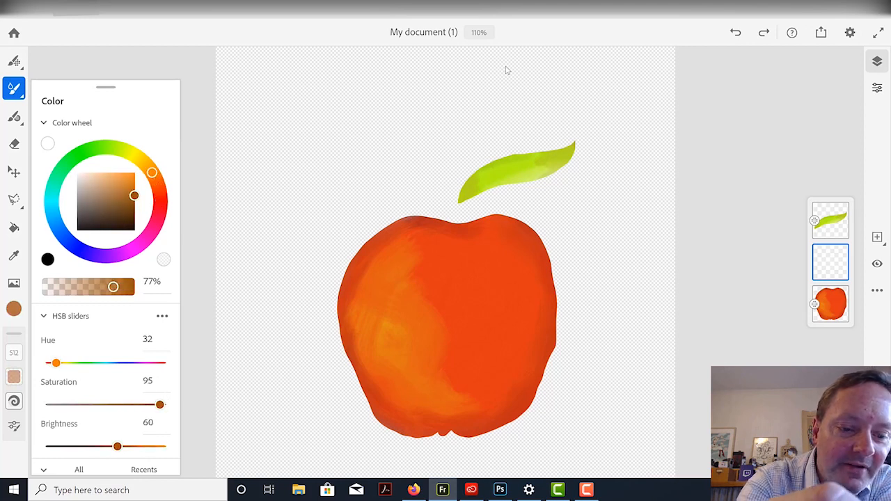
{"action": "left_click", "coordinate": [13, 87]}
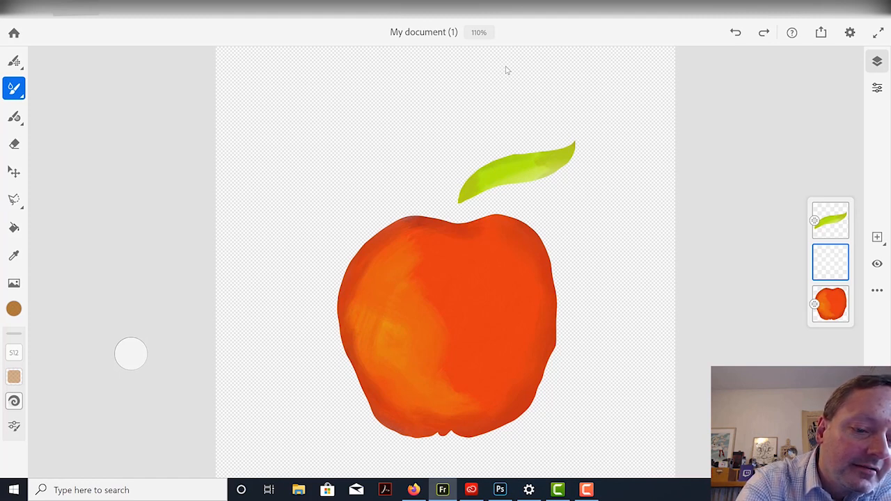
{"action": "left_click", "coordinate": [13, 352]}
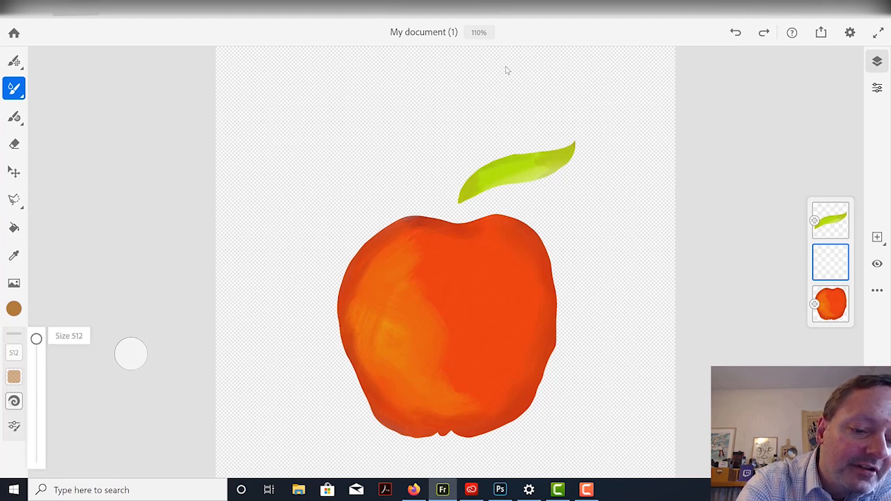
{"action": "left_click_drag", "start_coordinate": [36, 339], "coordinate": [40, 367]}
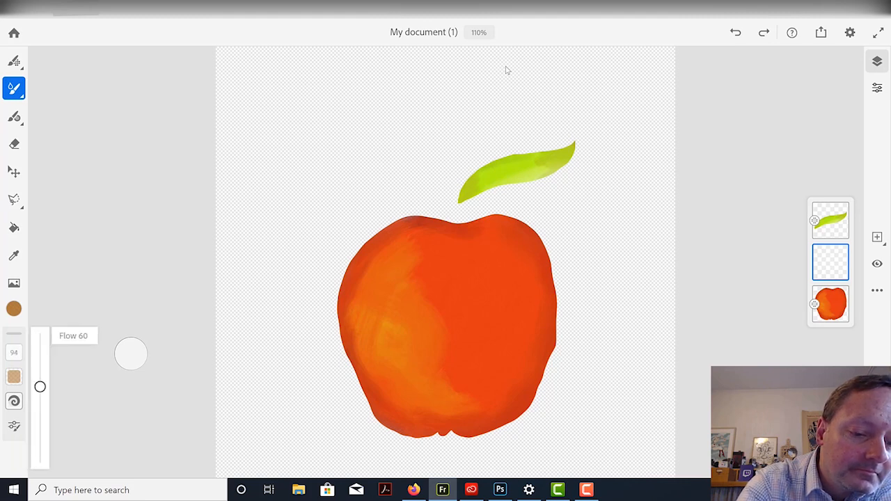
{"action": "left_click_drag", "start_coordinate": [40, 386], "coordinate": [39, 339]}
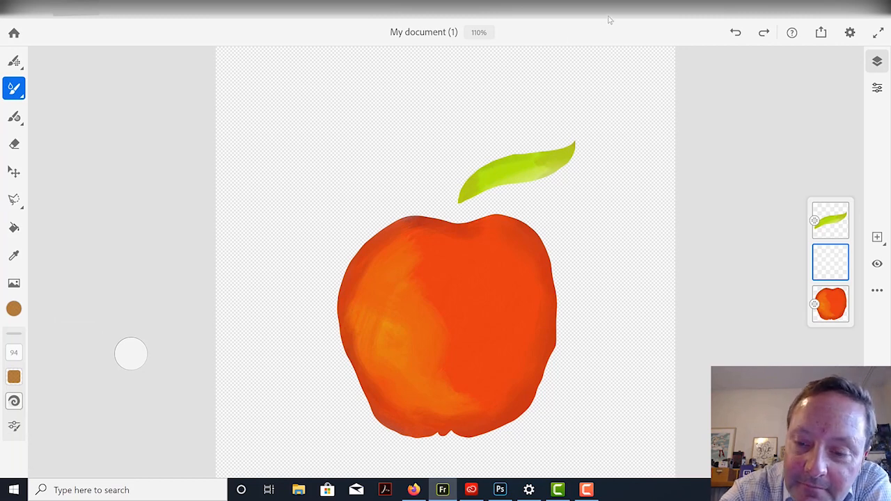
{"action": "left_click", "coordinate": [452, 182]}
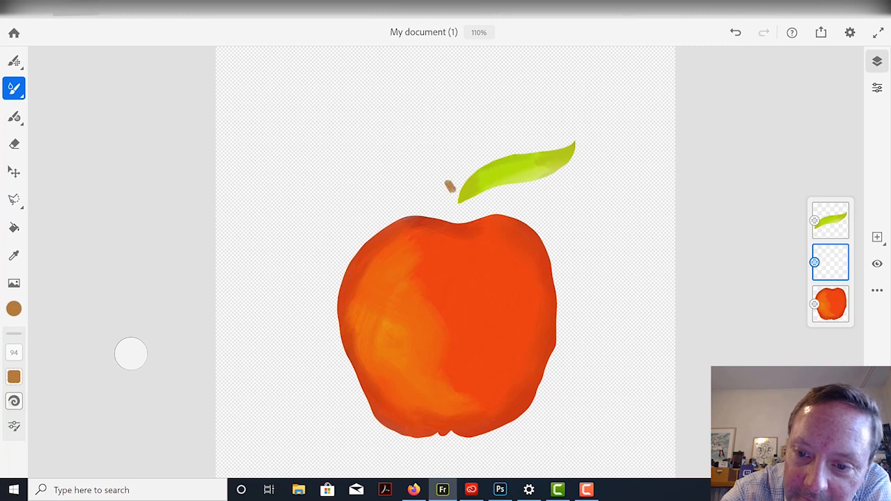
{"action": "left_click_drag", "start_coordinate": [451, 184], "coordinate": [456, 230]}
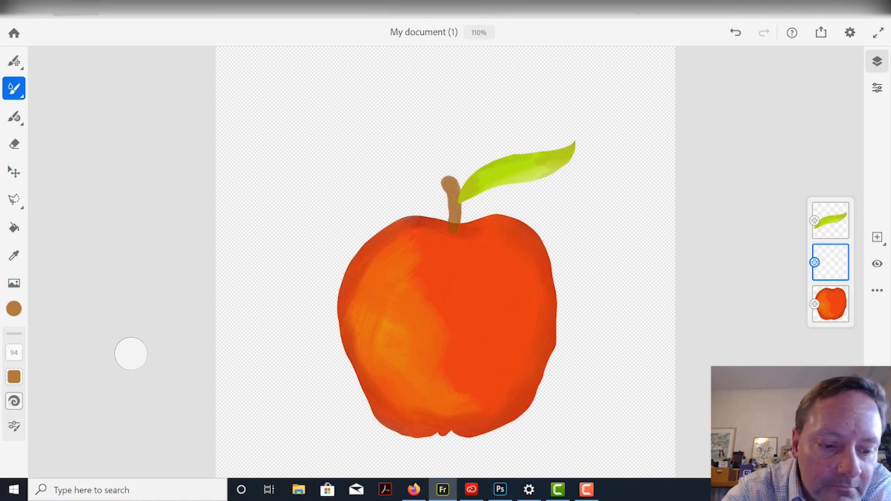
Step: Raise the brown colour's opacity to 100% in the Color panel
{"action": "left_click", "coordinate": [12, 352]}
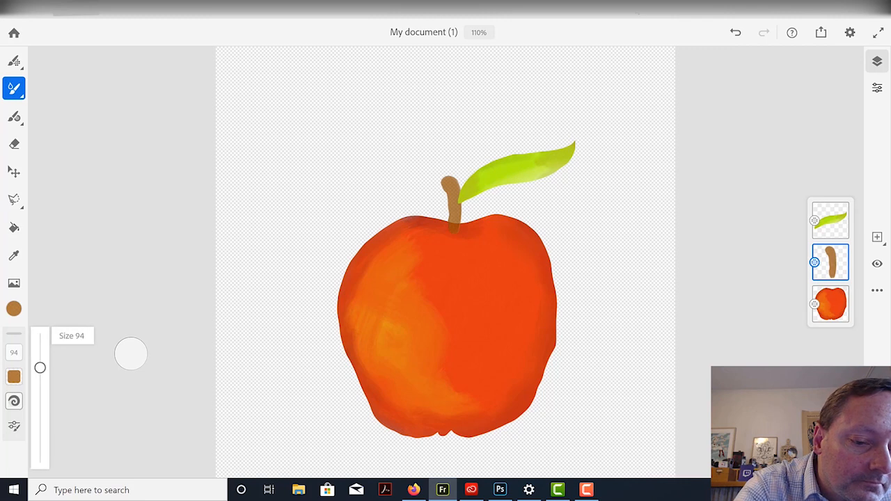
{"action": "left_click", "coordinate": [13, 307]}
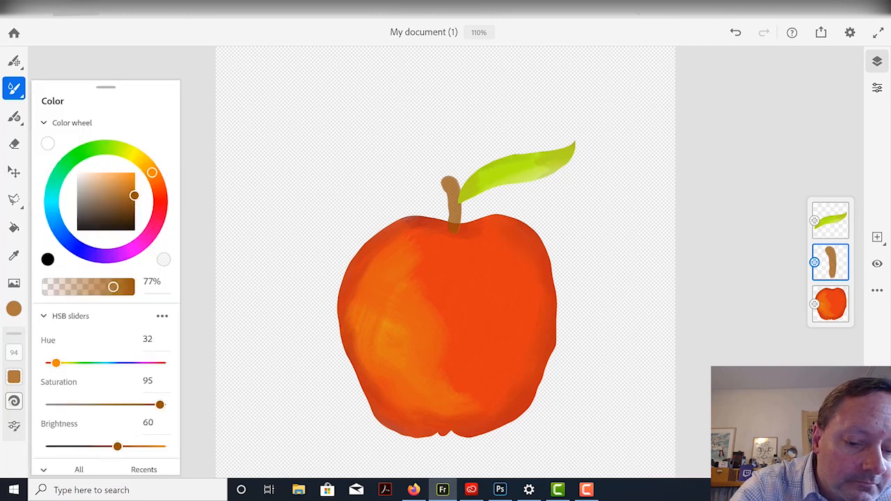
{"action": "left_click_drag", "start_coordinate": [113, 287], "coordinate": [134, 287]}
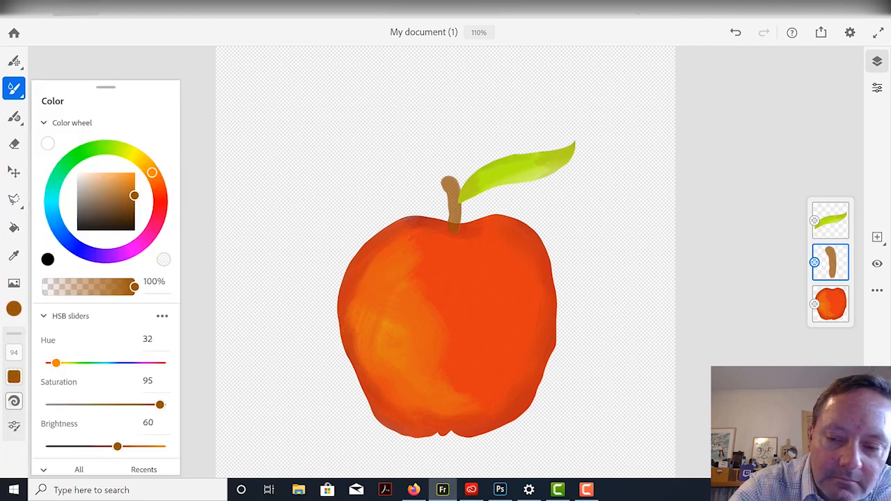
{"action": "left_click", "coordinate": [14, 87]}
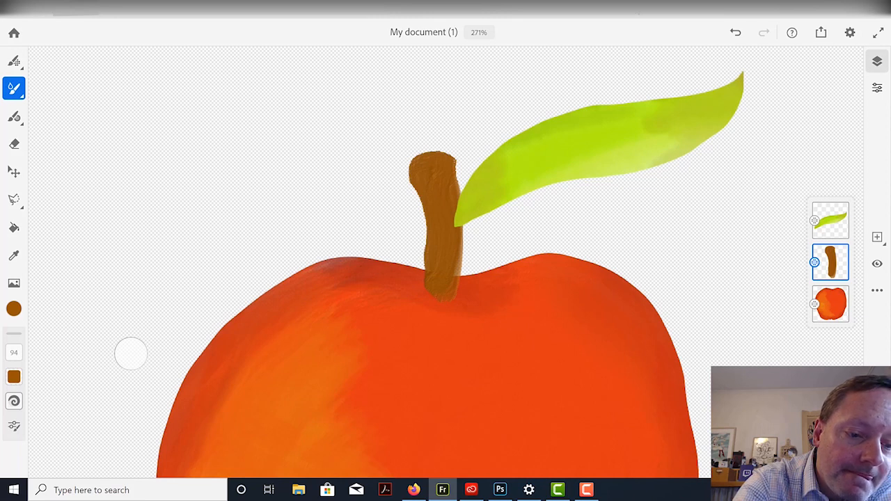
Step: Thicken the stem with the pixel brush and dab a light orange highlight on its tip
{"action": "left_click", "coordinate": [14, 308]}
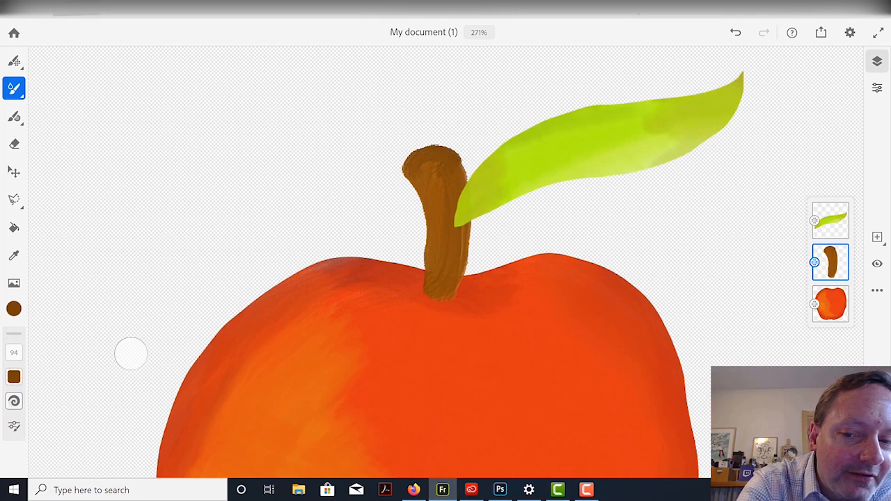
{"action": "left_click", "coordinate": [13, 308]}
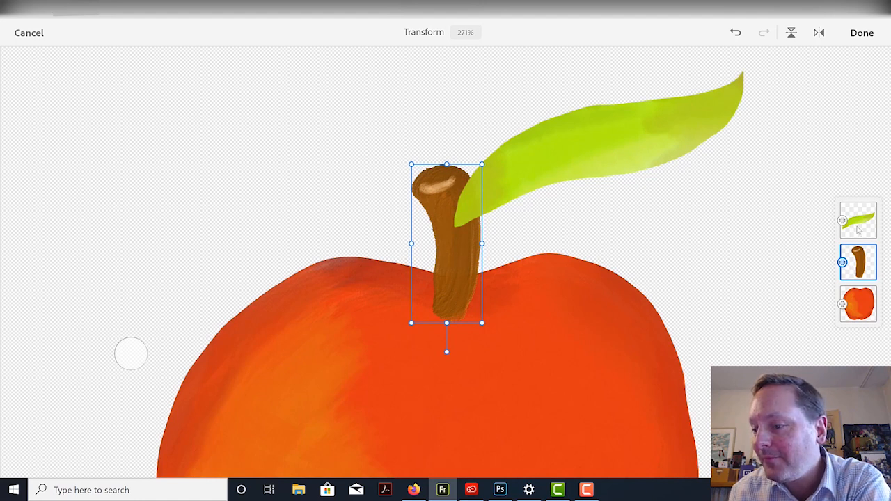
Step: Move the leaf layer below the stem, rotate the leaf, and tuck its base behind the stem
{"action": "left_click", "coordinate": [858, 220]}
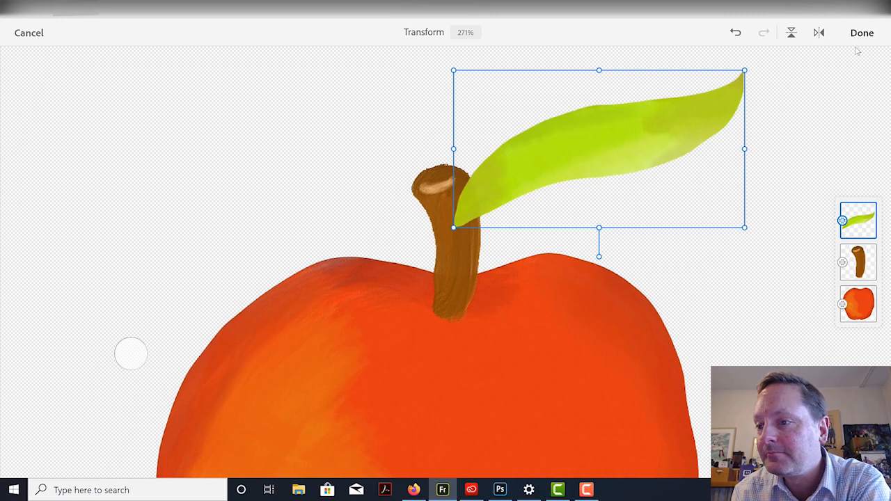
{"action": "left_click", "coordinate": [862, 32]}
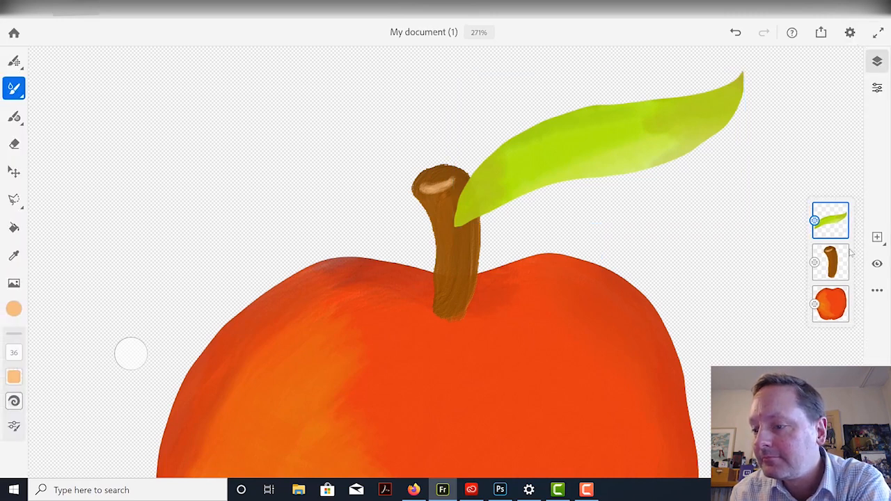
{"action": "mouse_move", "coordinate": [823, 236]}
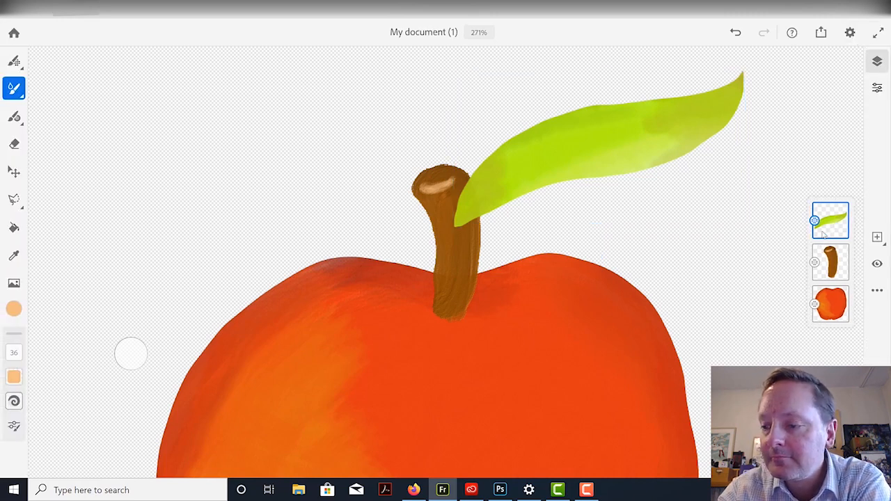
{"action": "left_click", "coordinate": [828, 263]}
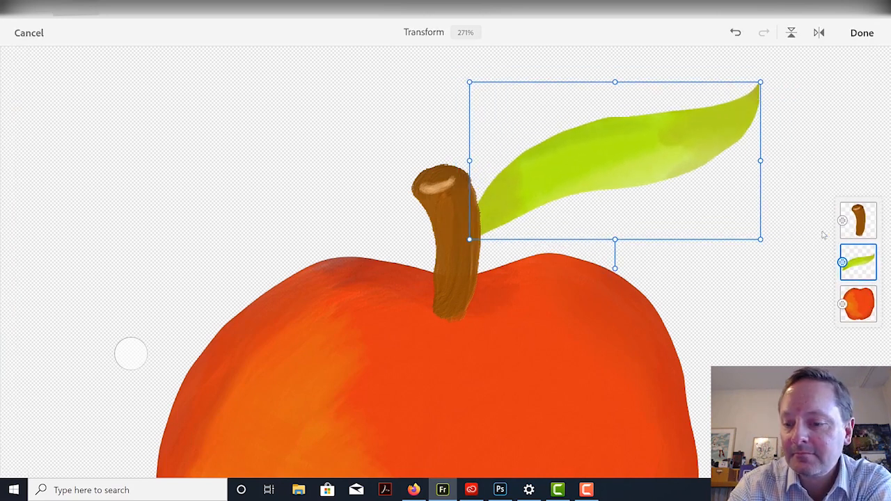
{"action": "left_click_drag", "start_coordinate": [760, 83], "coordinate": [744, 58]}
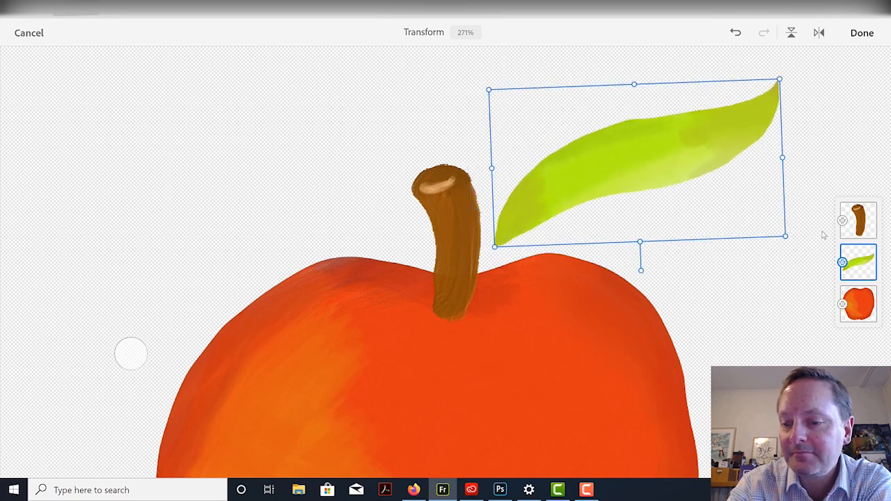
{"action": "left_click_drag", "start_coordinate": [633, 163], "coordinate": [623, 174]}
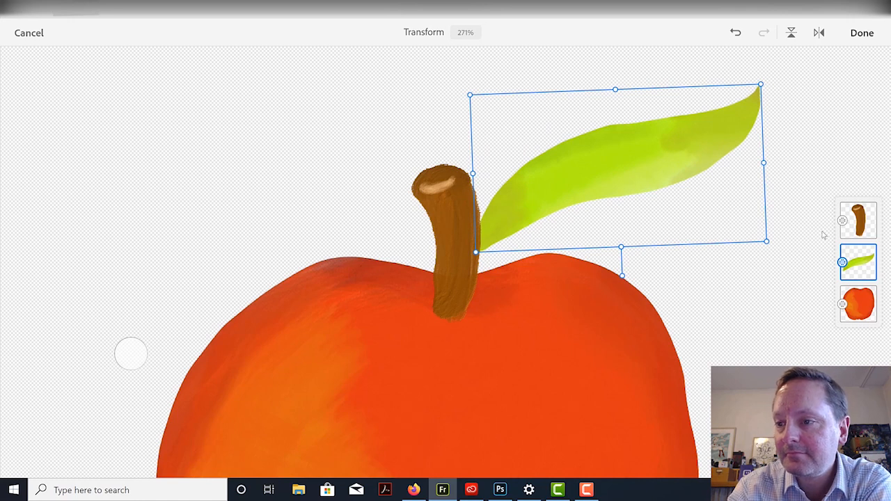
{"action": "left_click", "coordinate": [861, 33]}
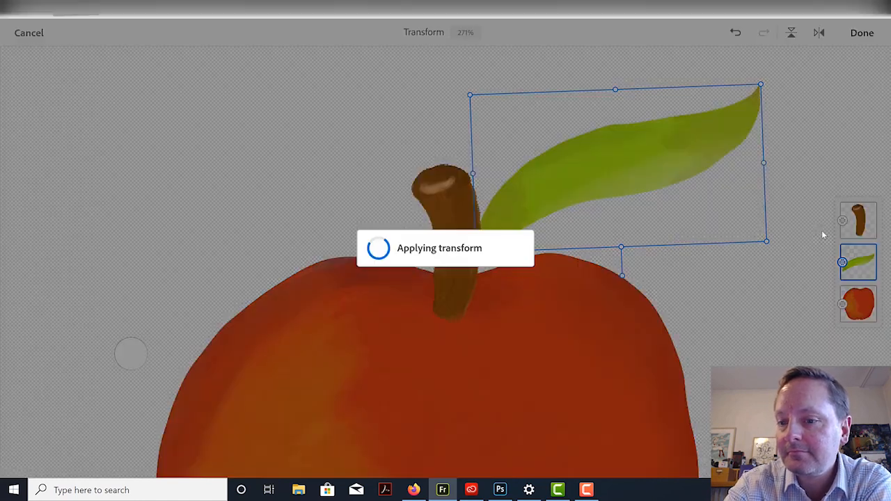
{"action": "left_click", "coordinate": [862, 33]}
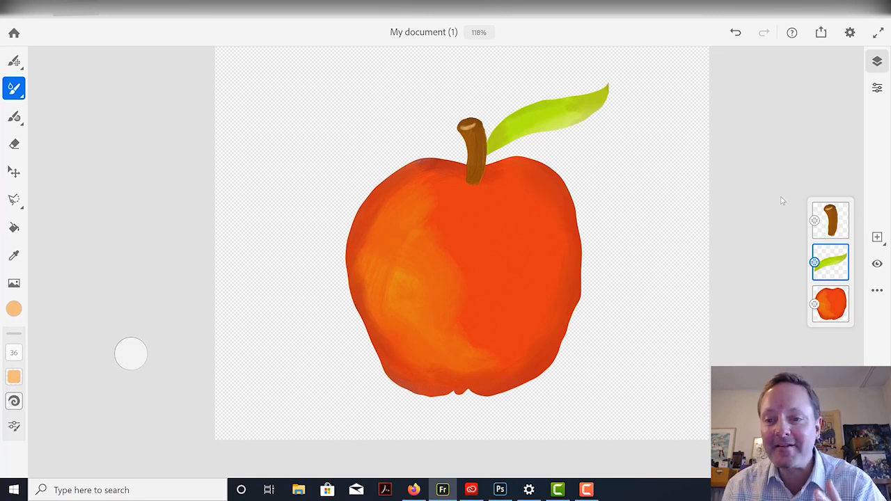
{"action": "mouse_move", "coordinate": [614, 221]}
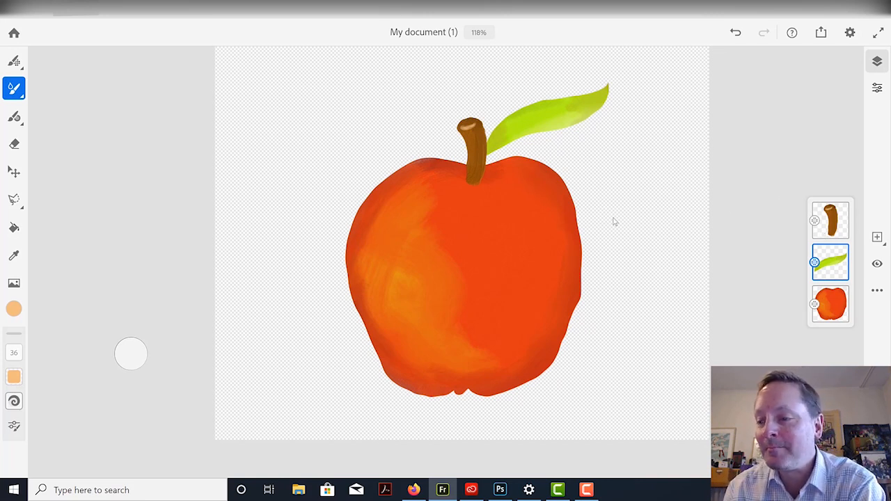
Step: Merge the stem, leaf and apple layers down into one layer and lock it
{"action": "left_click", "coordinate": [832, 219]}
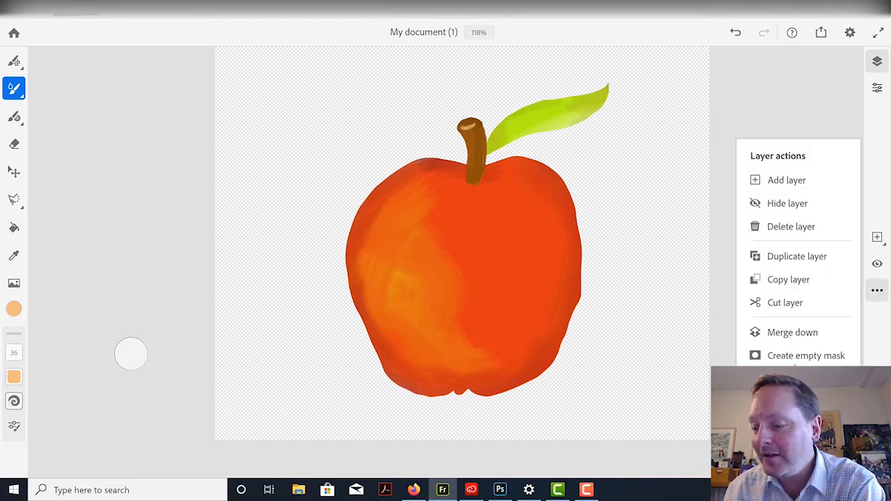
{"action": "mouse_move", "coordinate": [784, 309]}
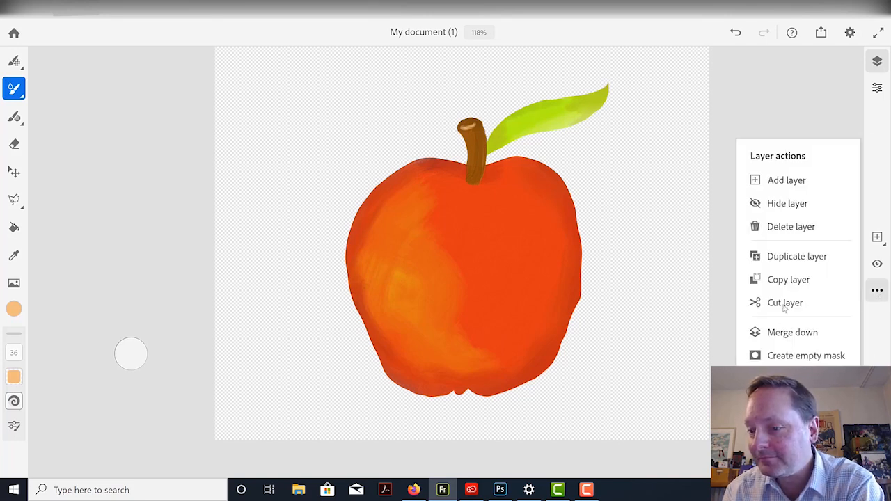
{"action": "mouse_move", "coordinate": [807, 339]}
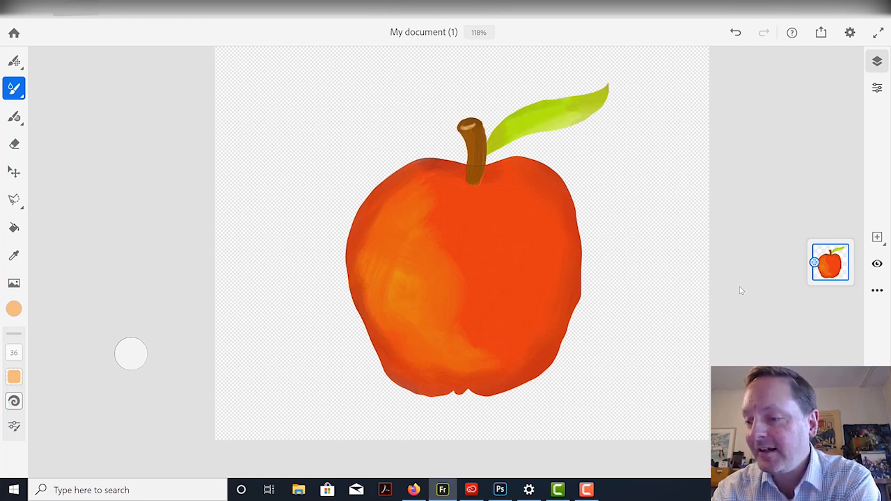
{"action": "left_click", "coordinate": [876, 290]}
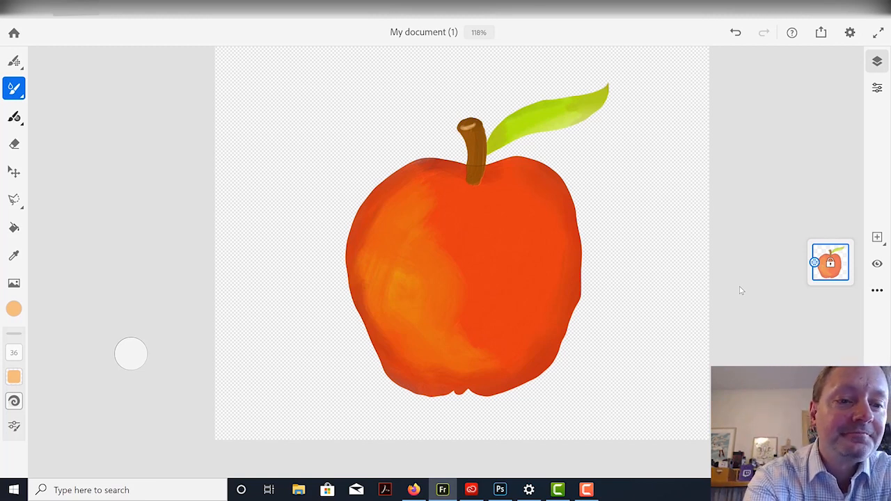
Step: Select the Basic taper vector brush with black as the colour
{"action": "left_click", "coordinate": [14, 117]}
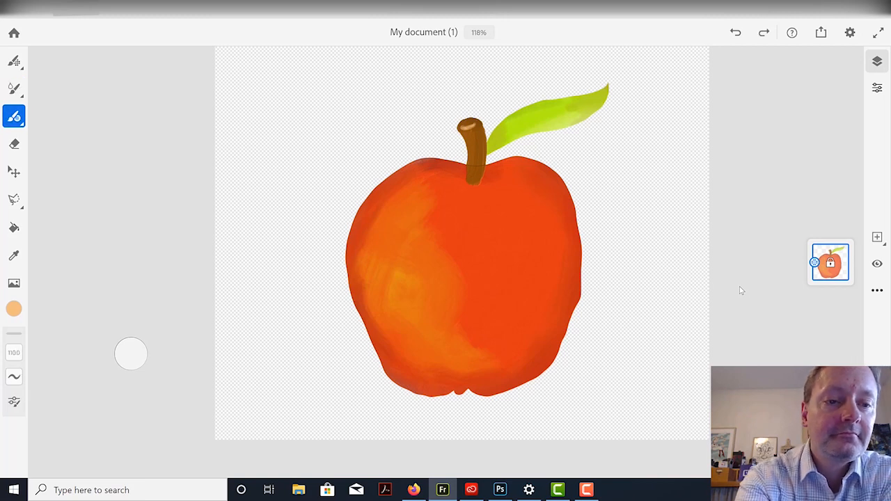
{"action": "left_click", "coordinate": [13, 116]}
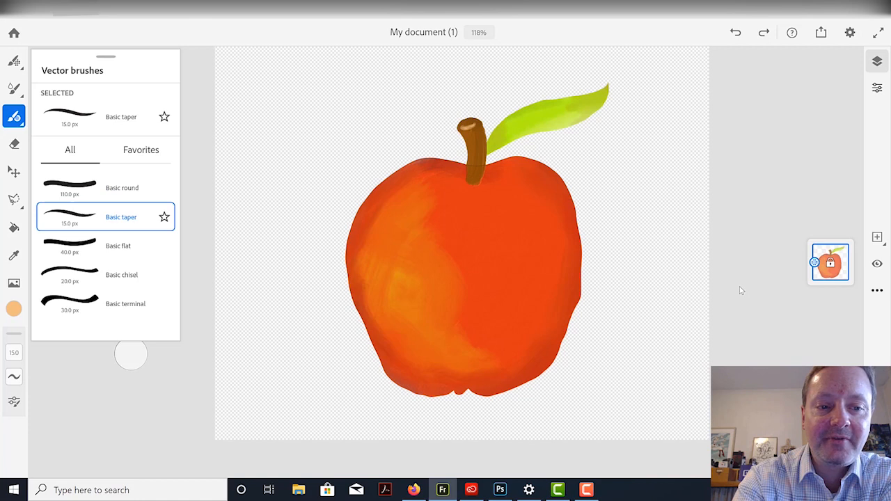
{"action": "left_click", "coordinate": [12, 116]}
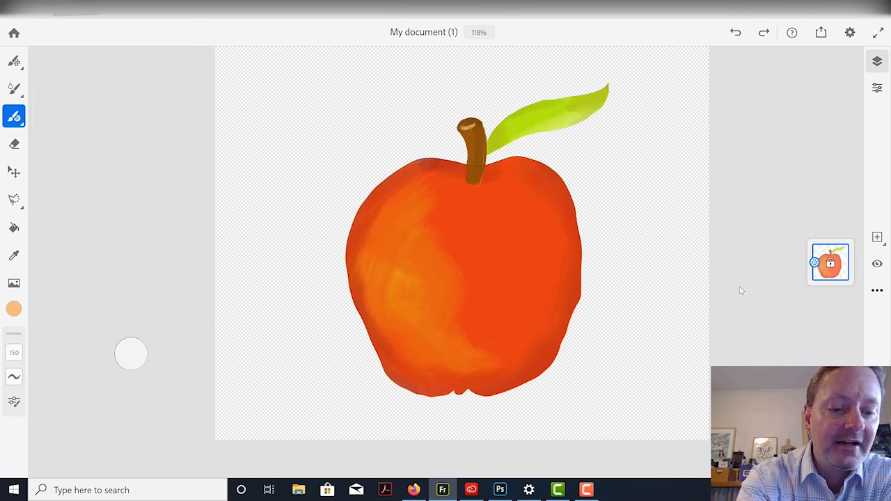
{"action": "left_click", "coordinate": [14, 308]}
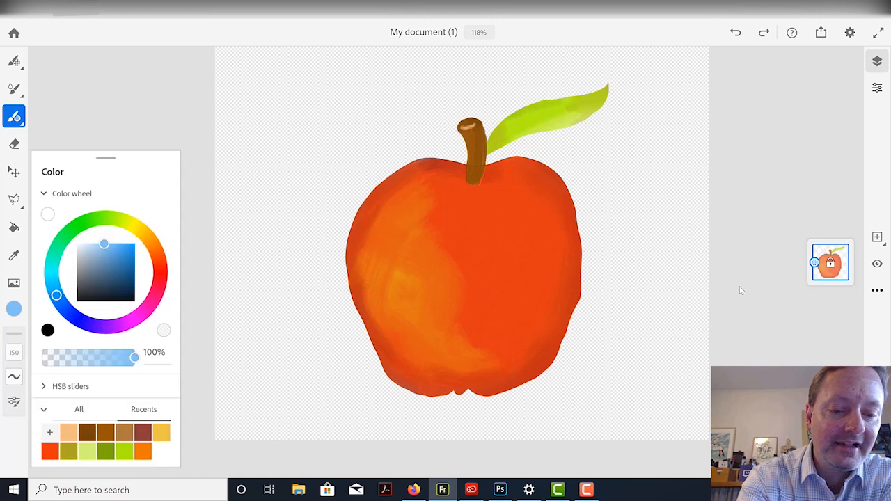
{"action": "left_click", "coordinate": [13, 307]}
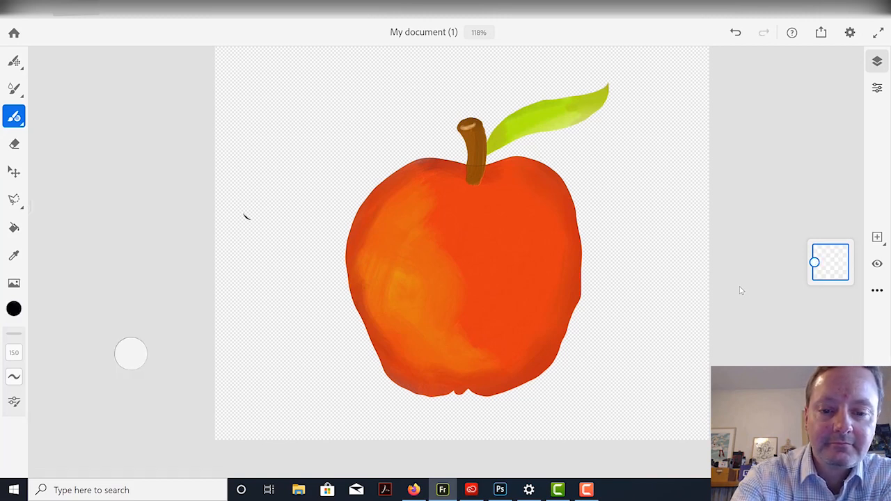
Step: Draw a black tapered leaf outline left of the apple and duplicate its layer
{"action": "left_click_drag", "start_coordinate": [240, 215], "coordinate": [411, 70]}
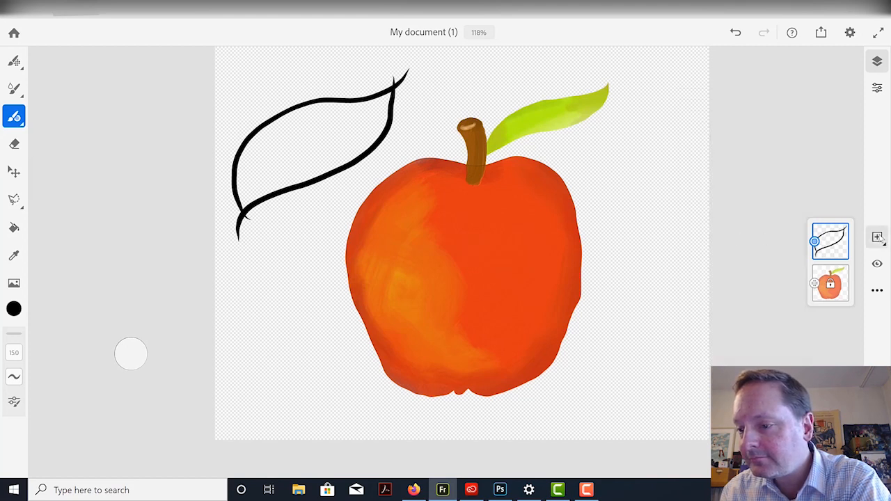
{"action": "left_click", "coordinate": [876, 236]}
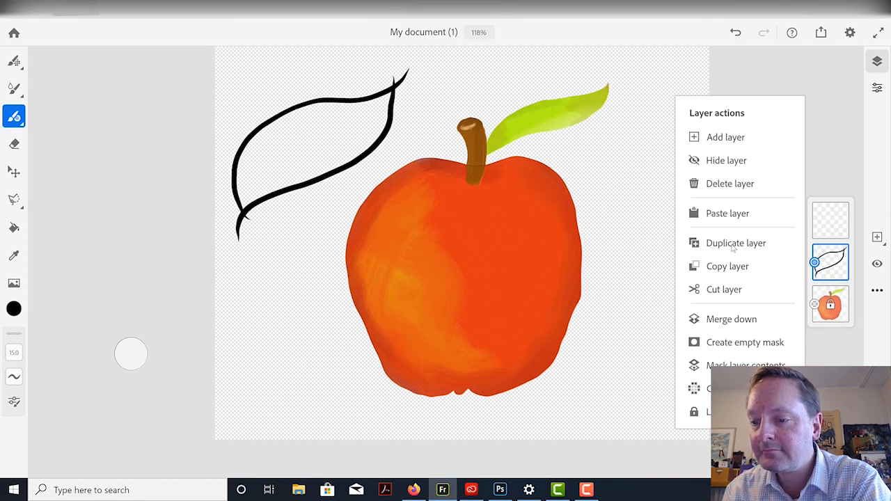
{"action": "left_click", "coordinate": [735, 243]}
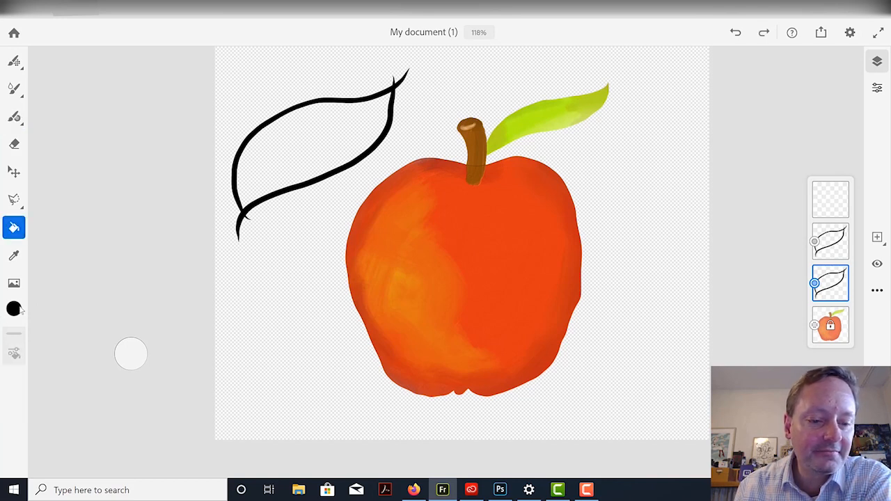
Step: Fill the leaf outline with bright magenta and add an empty layer above it
{"action": "left_click", "coordinate": [13, 306]}
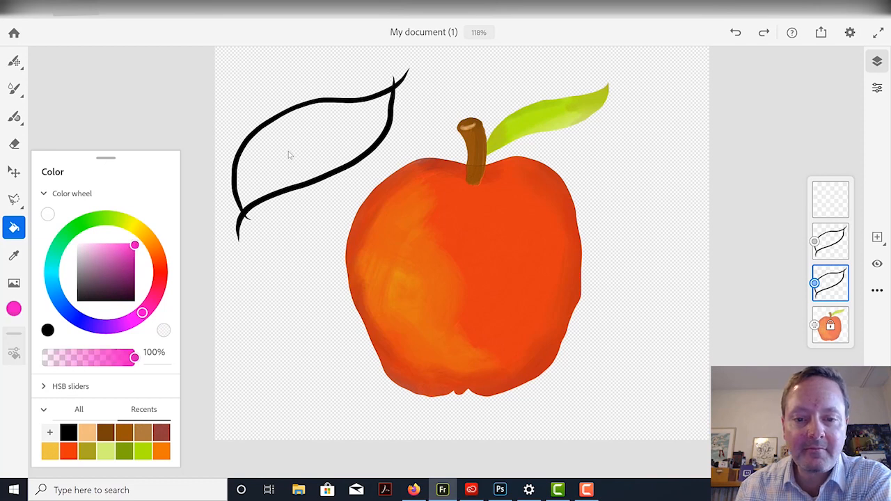
{"action": "left_click", "coordinate": [289, 155]}
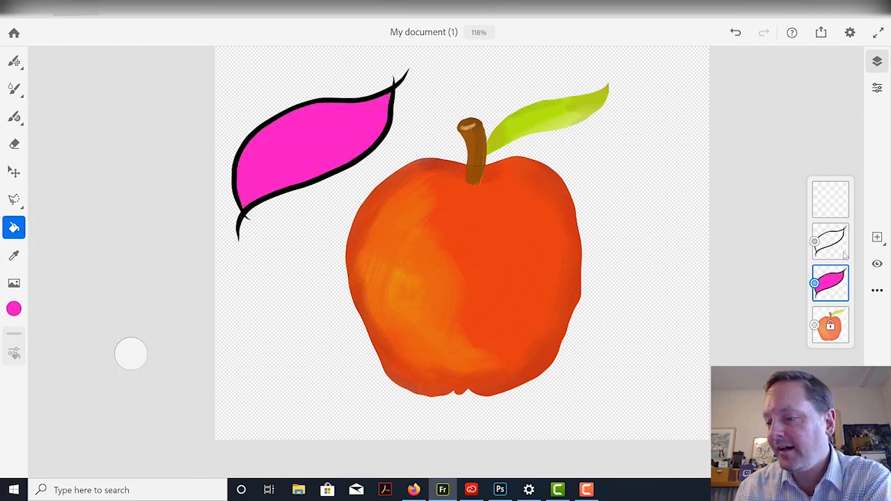
{"action": "left_click", "coordinate": [878, 238]}
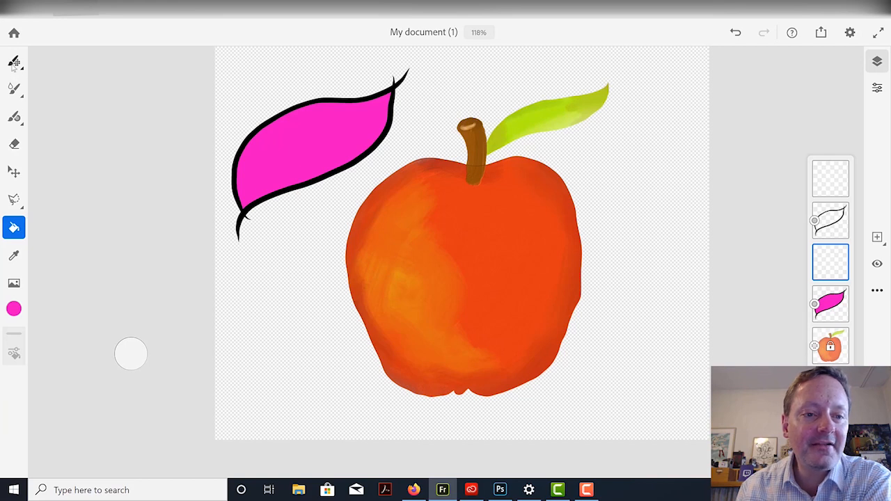
Step: Hatch the leaf's right tip and lower edge using a dark purple Comics Cross hatch brush
{"action": "left_click", "coordinate": [13, 57]}
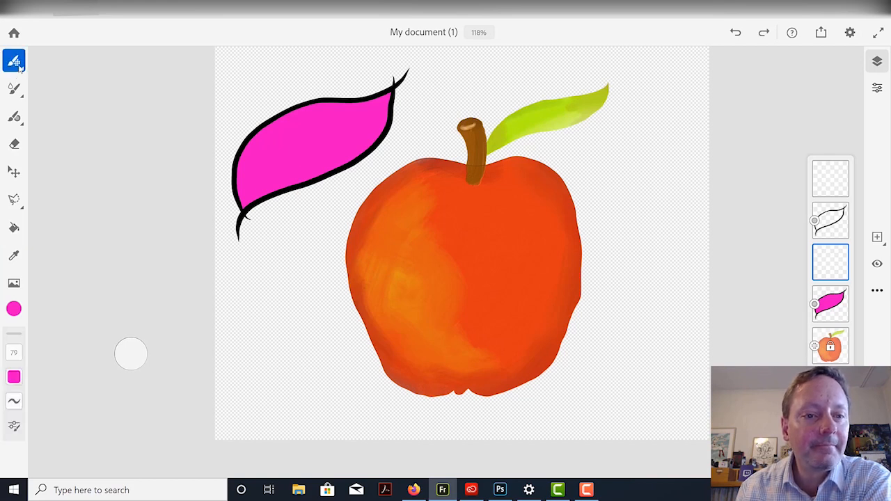
{"action": "left_click", "coordinate": [14, 56]}
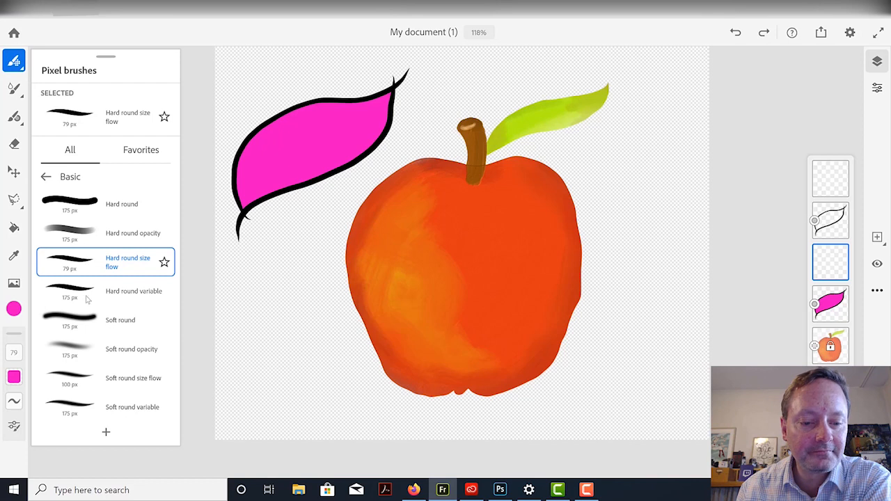
{"action": "mouse_move", "coordinate": [84, 269]}
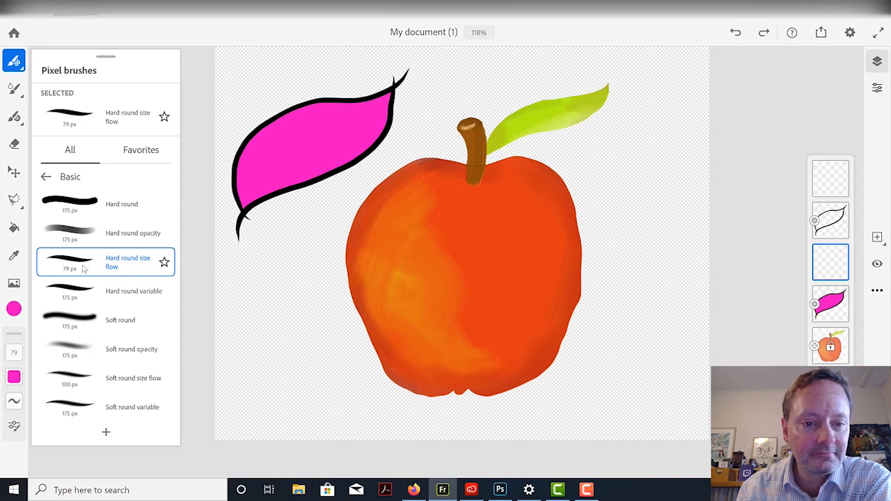
{"action": "left_click", "coordinate": [46, 176]}
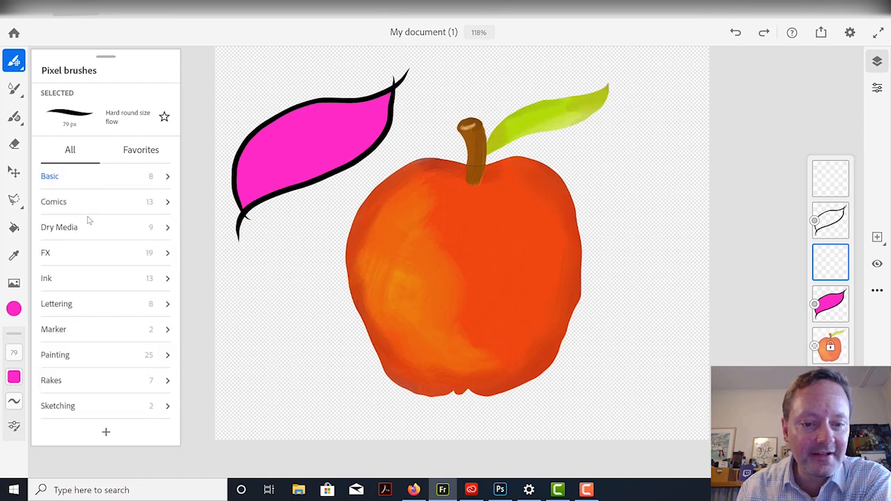
{"action": "left_click", "coordinate": [54, 202]}
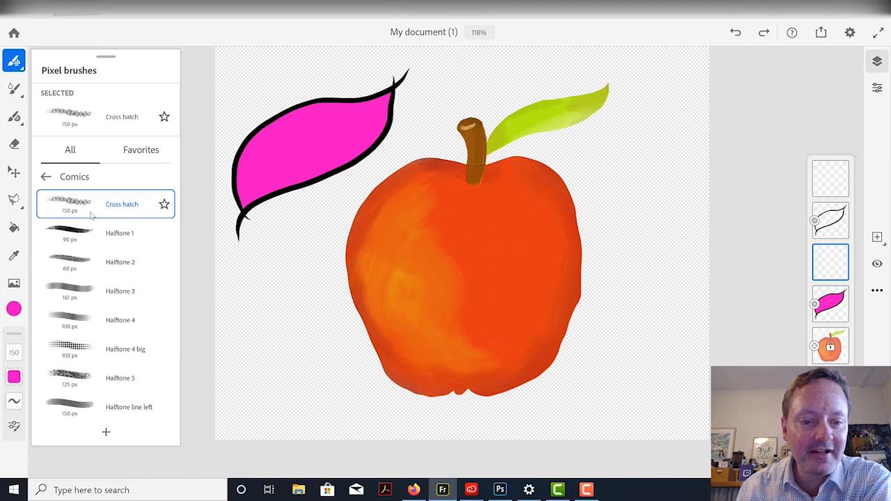
{"action": "left_click", "coordinate": [13, 304]}
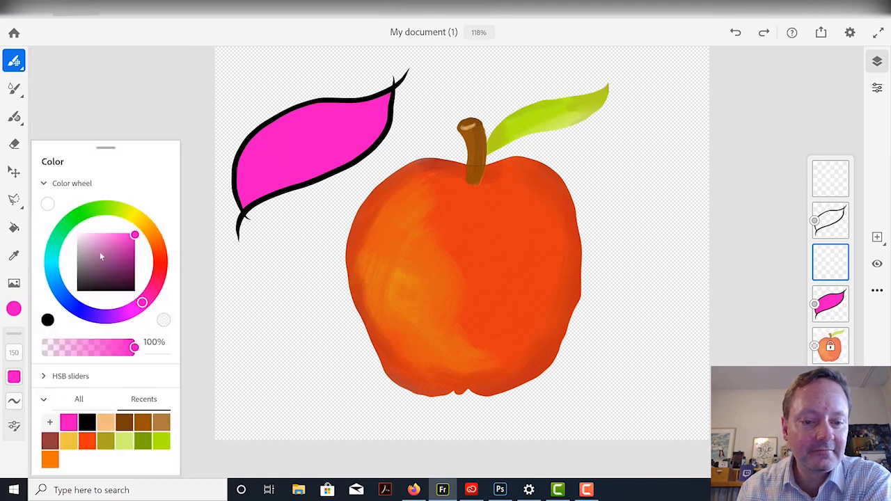
{"action": "left_click_drag", "start_coordinate": [100, 257], "coordinate": [135, 263]}
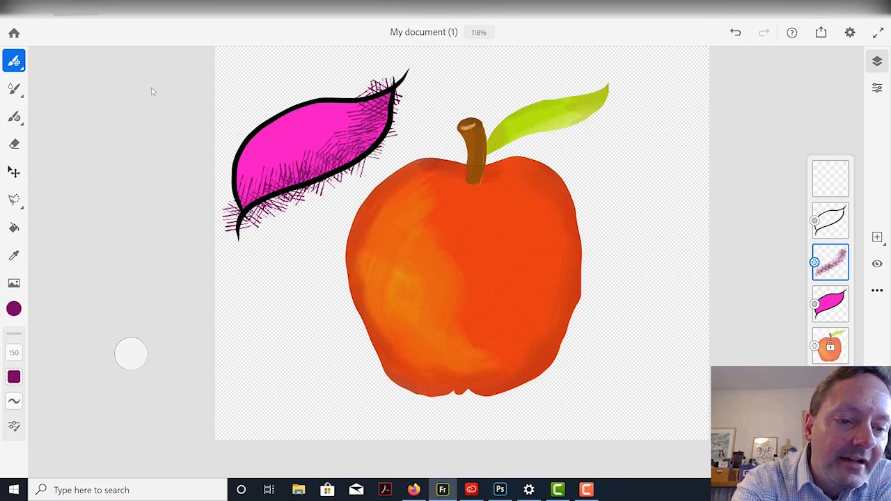
{"action": "left_click", "coordinate": [13, 200]}
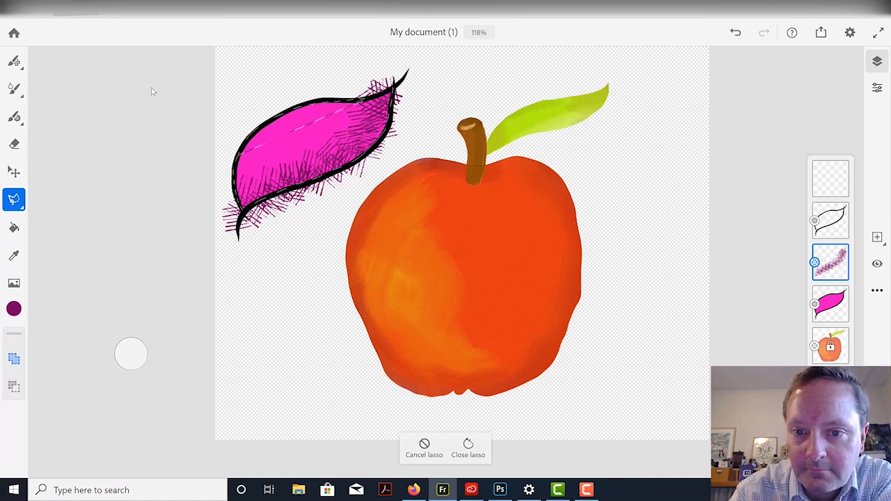
Step: Close the lasso around the leaf interior and mask the hatching to that selection
{"action": "left_click", "coordinate": [467, 447]}
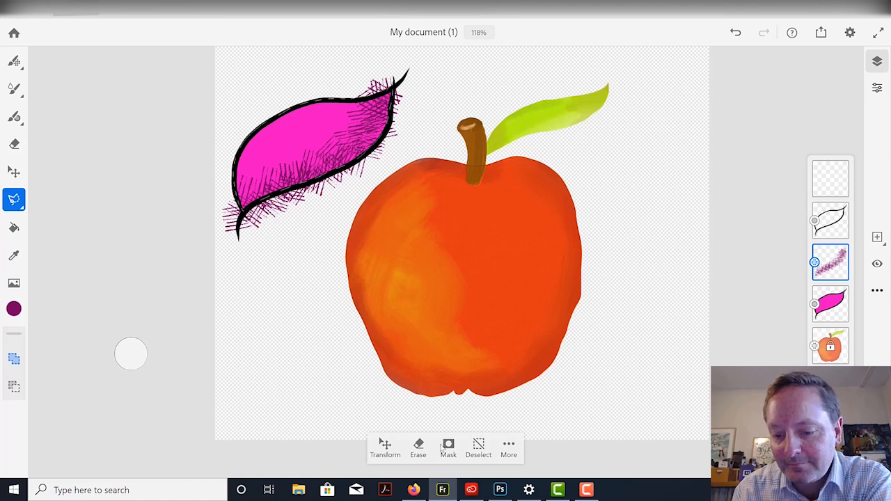
{"action": "left_click", "coordinate": [448, 447]}
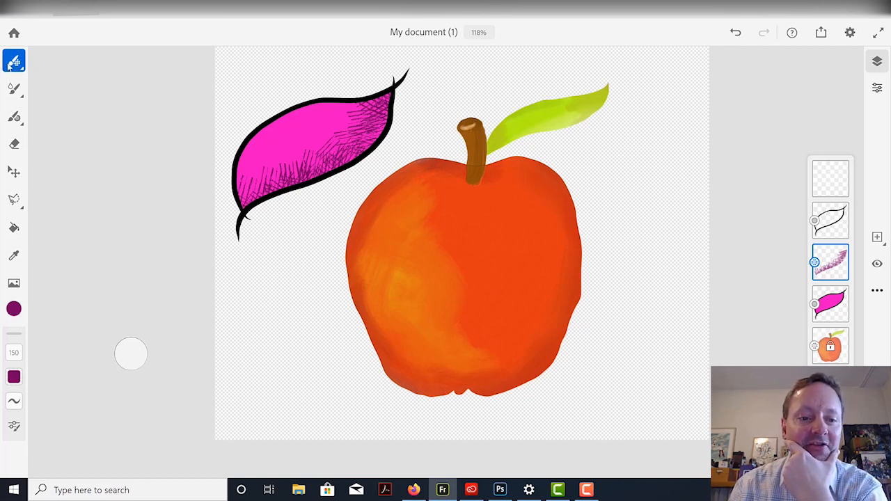
Step: Pick dark blue, select the empty top layer, and load the Comics Halftone 3 brush
{"action": "left_click", "coordinate": [14, 56]}
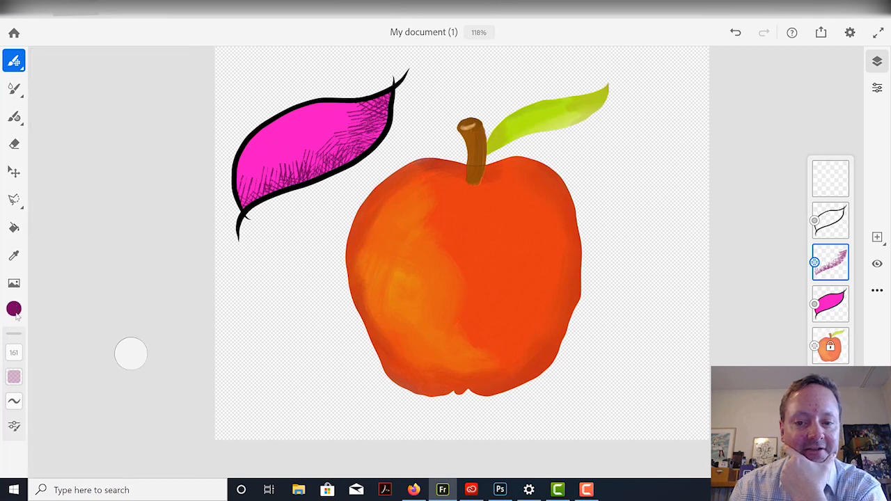
{"action": "left_click", "coordinate": [13, 303]}
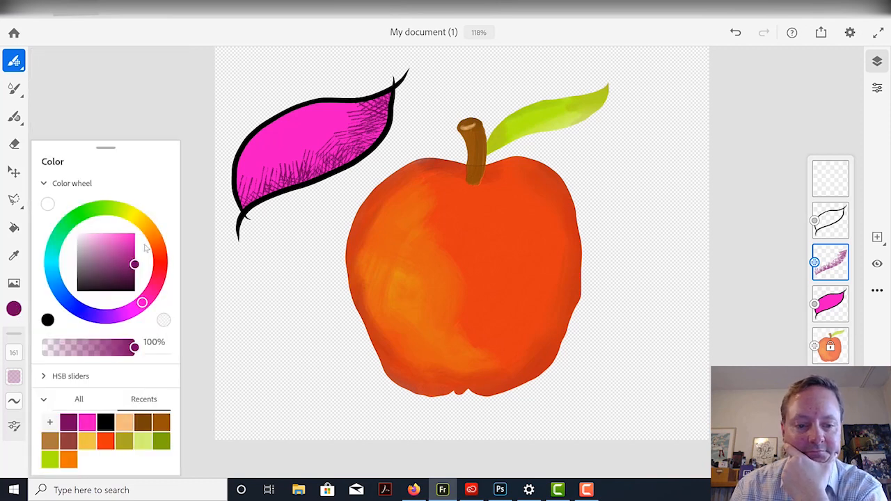
{"action": "left_click", "coordinate": [55, 281]}
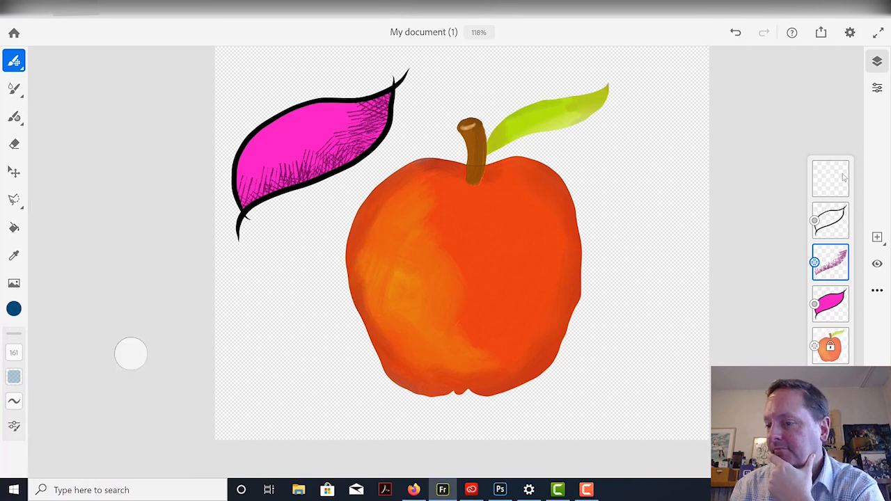
{"action": "left_click", "coordinate": [830, 177]}
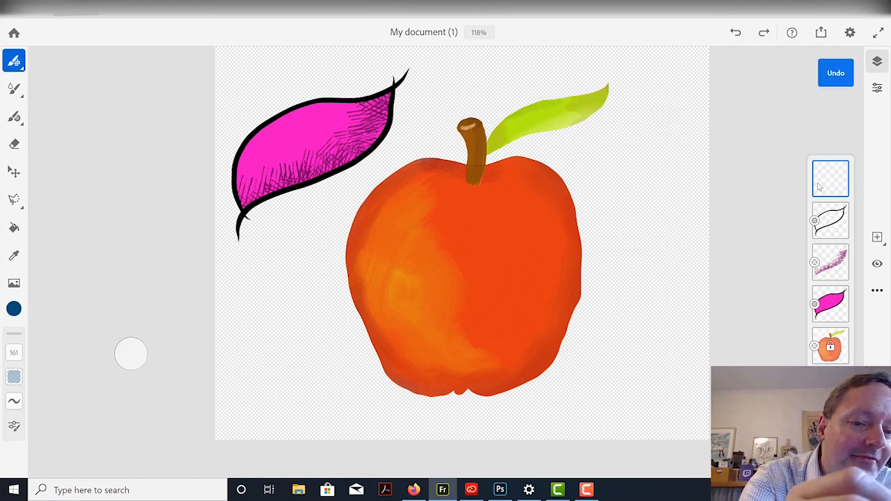
{"action": "left_click", "coordinate": [13, 57]}
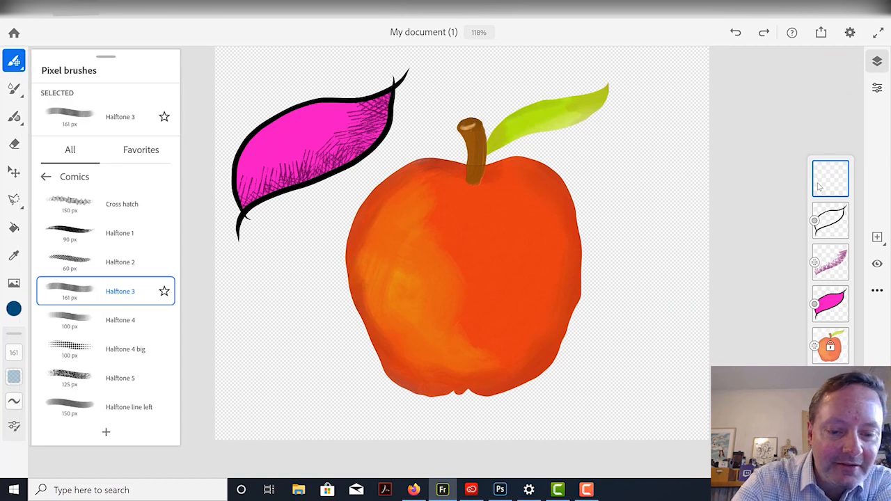
{"action": "left_click", "coordinate": [14, 56]}
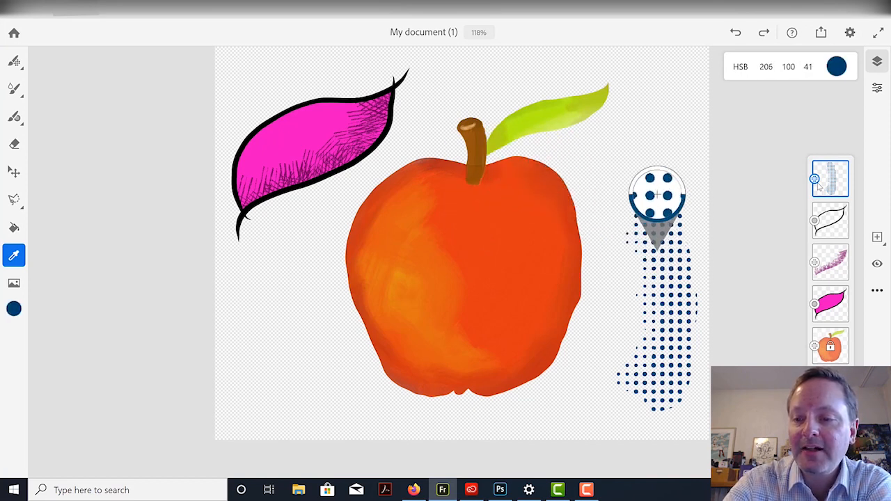
Step: Sample the apple's orange with the Eyedropper as the current colour
{"action": "left_click", "coordinate": [517, 72]}
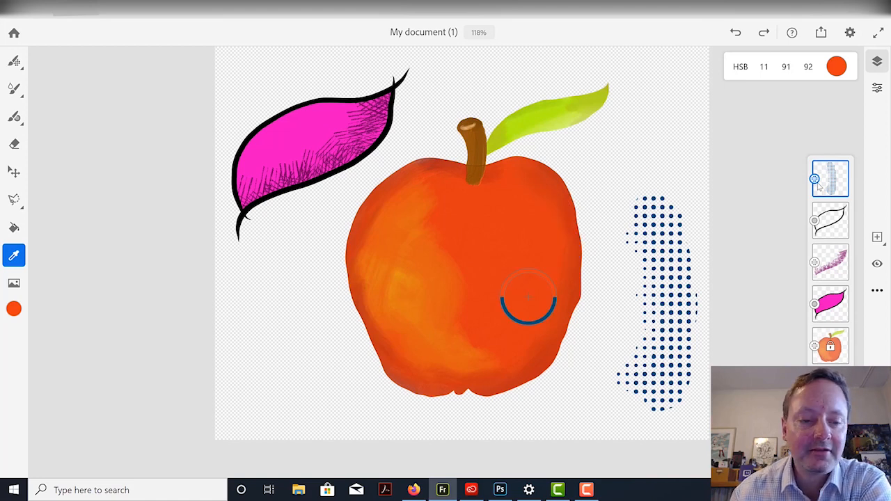
{"action": "mouse_move", "coordinate": [123, 246]}
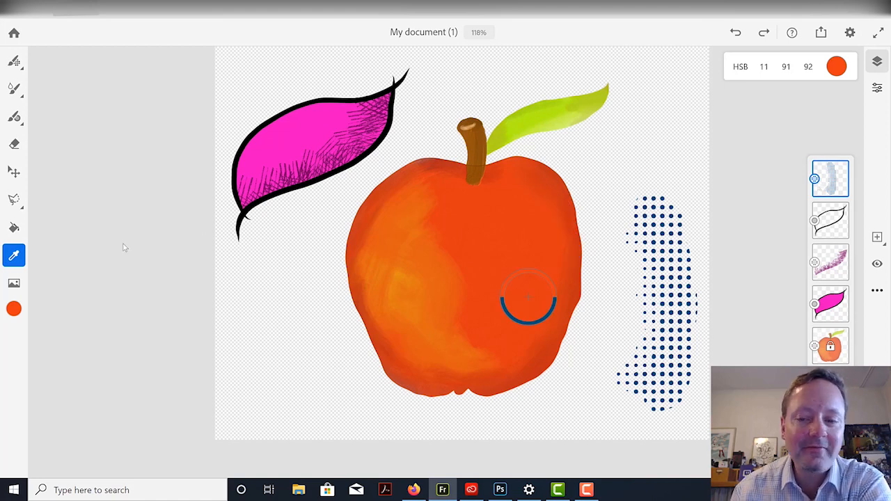
{"action": "mouse_move", "coordinate": [114, 239]}
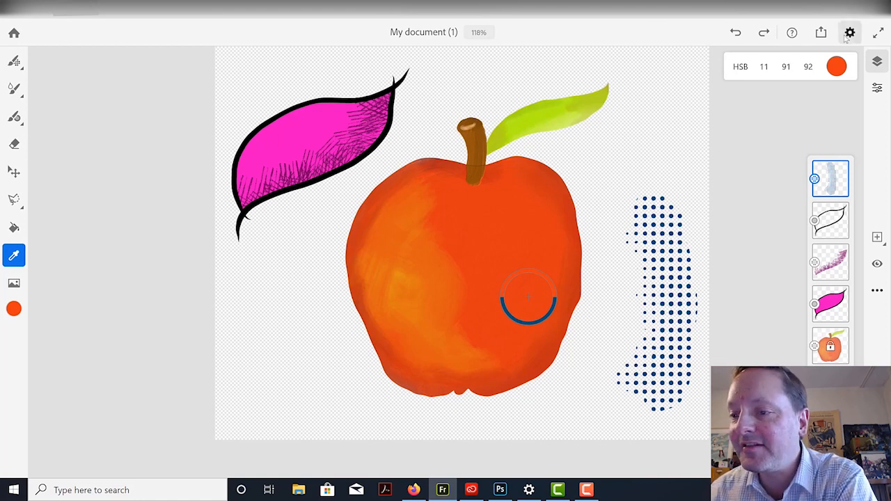
Step: Rename the document from 'My document (1)' to 'apple test' in Document settings
{"action": "left_click", "coordinate": [852, 30]}
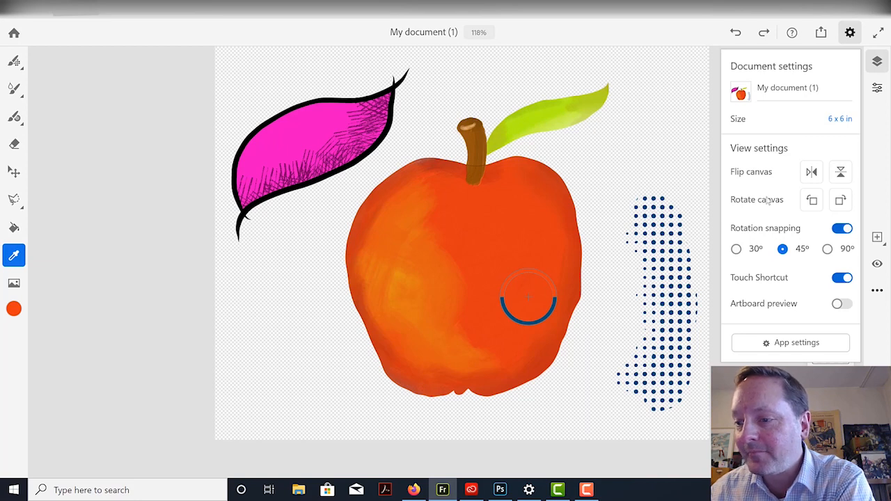
{"action": "mouse_move", "coordinate": [767, 289]}
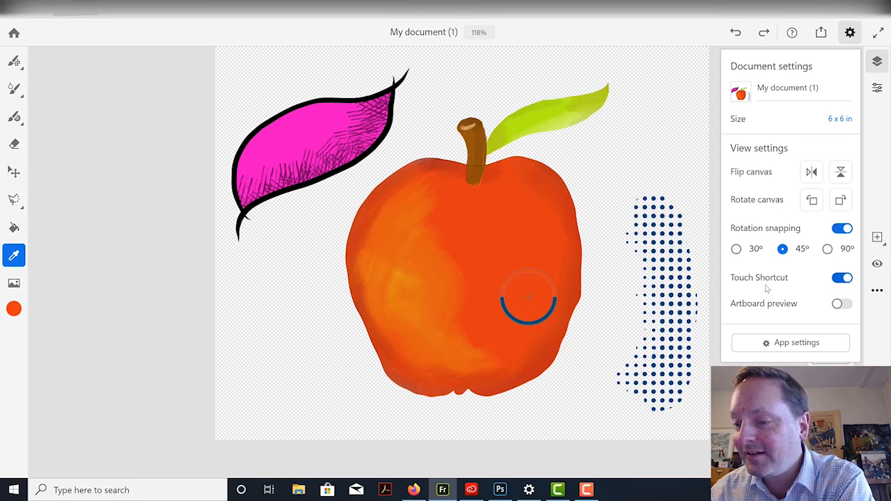
{"action": "mouse_move", "coordinate": [817, 318]}
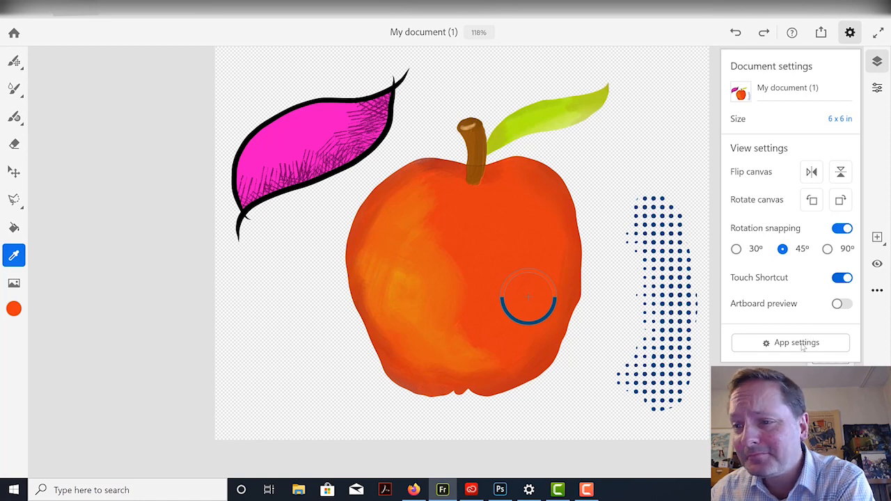
{"action": "left_click", "coordinate": [788, 87]}
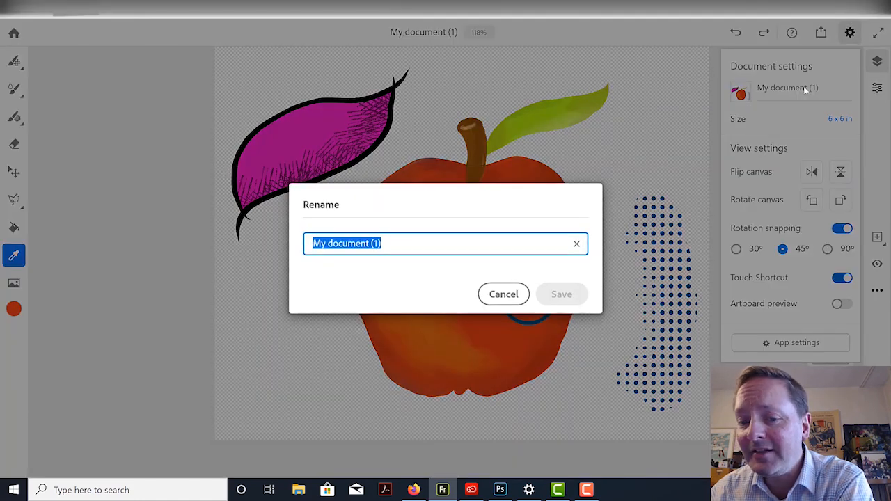
{"action": "type", "text": "apple tets"}
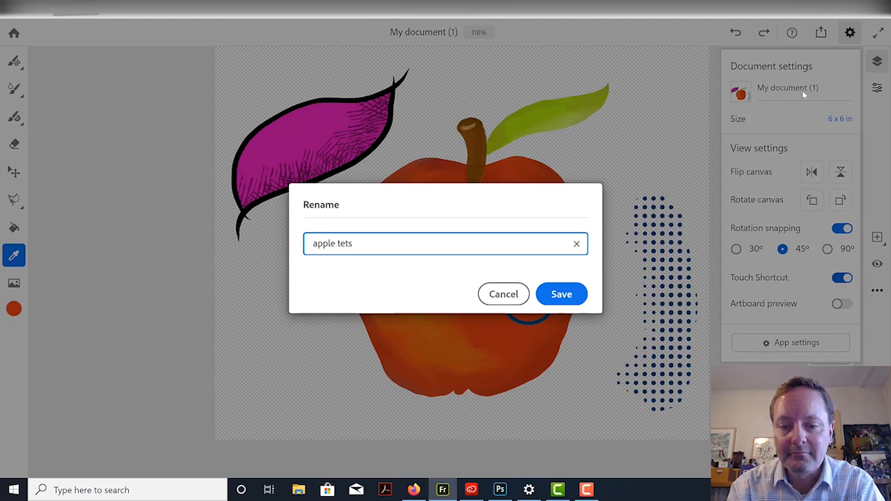
{"action": "key", "text": "Backspace"}
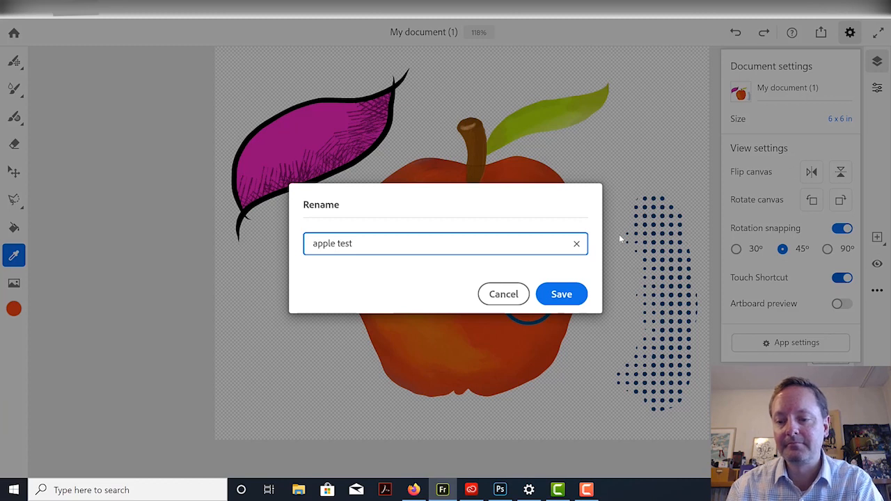
{"action": "left_click", "coordinate": [561, 294]}
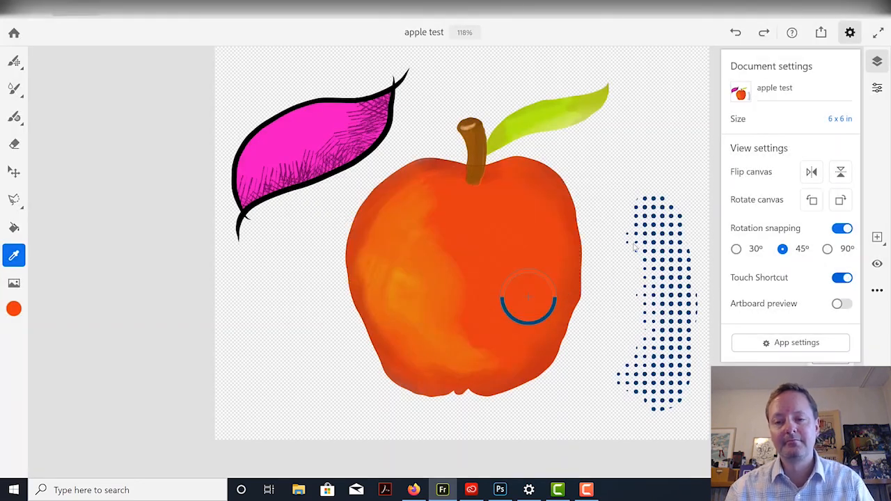